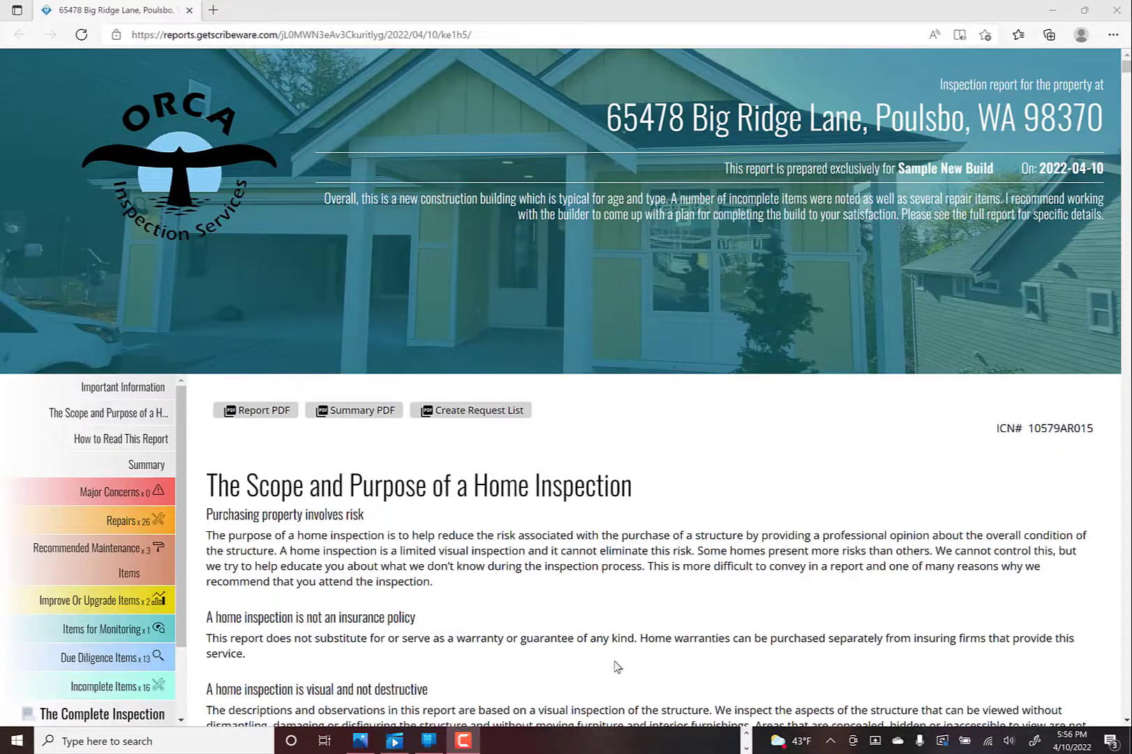
{"action": "mouse_move", "coordinate": [593, 642]}
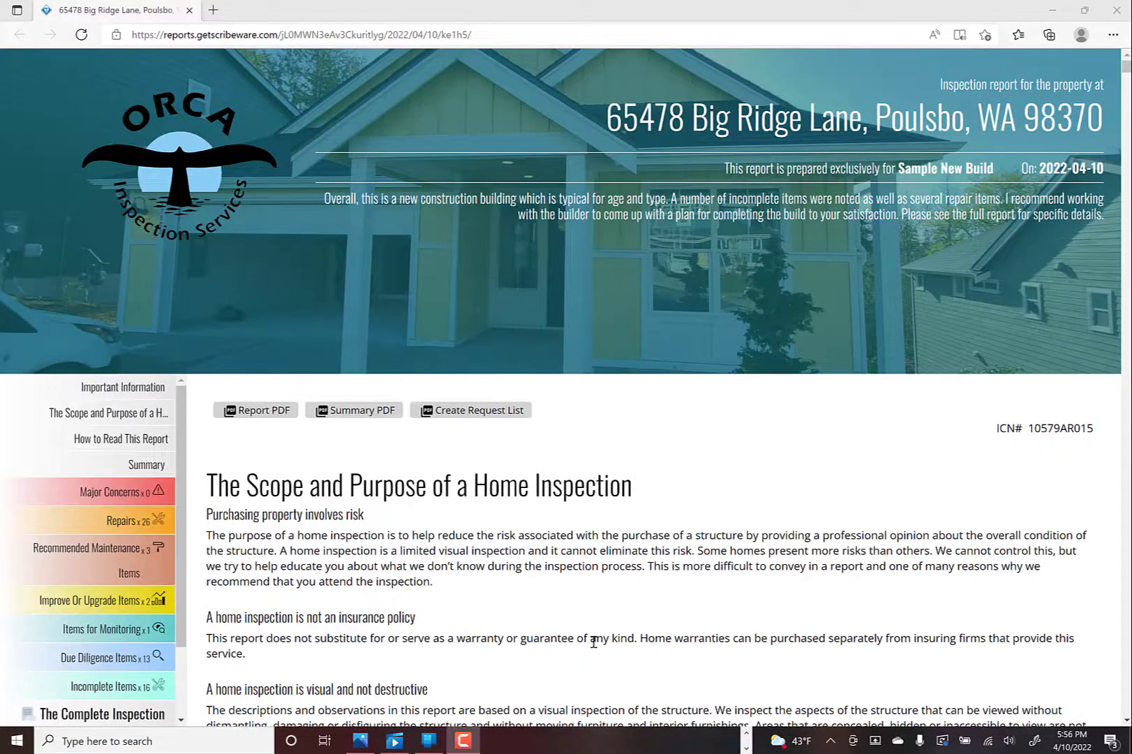
{"action": "mouse_move", "coordinate": [592, 642]}
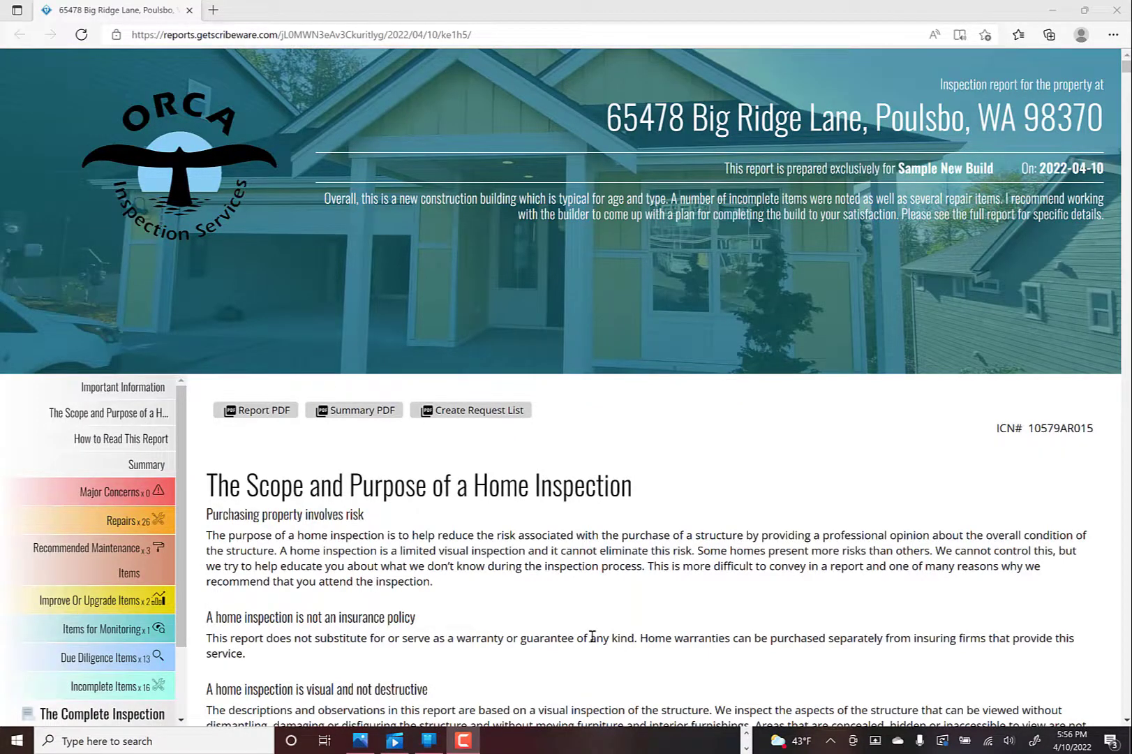
{"action": "mouse_move", "coordinate": [683, 470]}
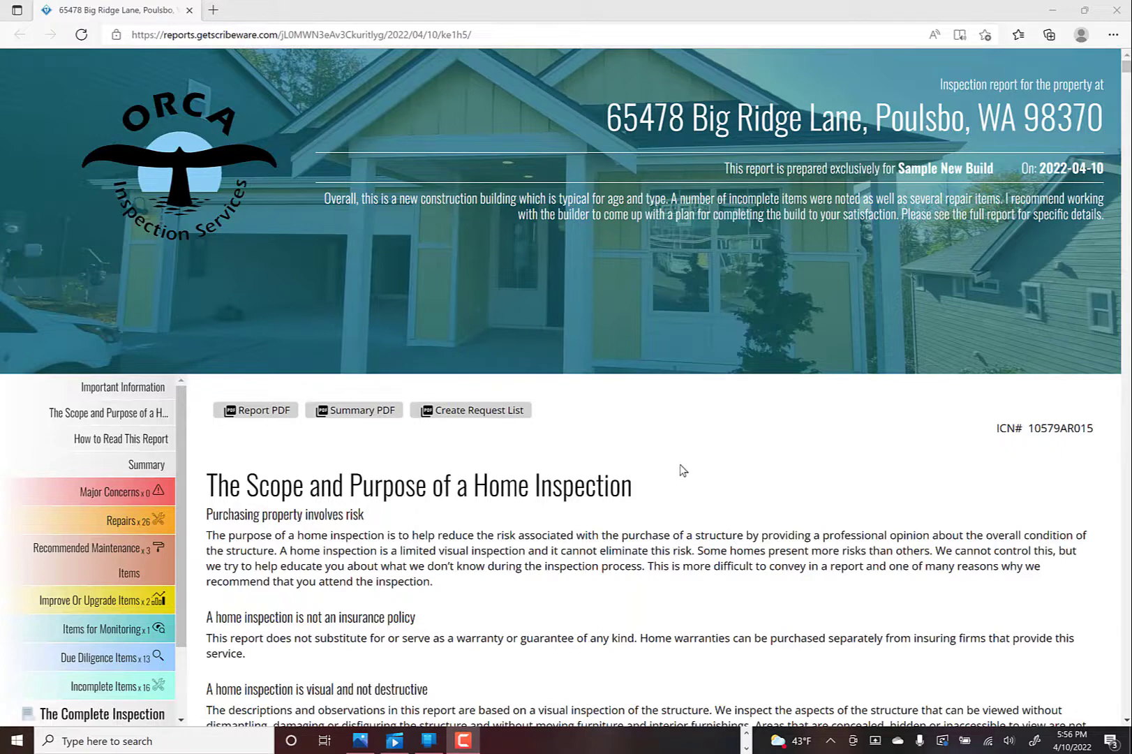
{"action": "mouse_move", "coordinate": [437, 535]}
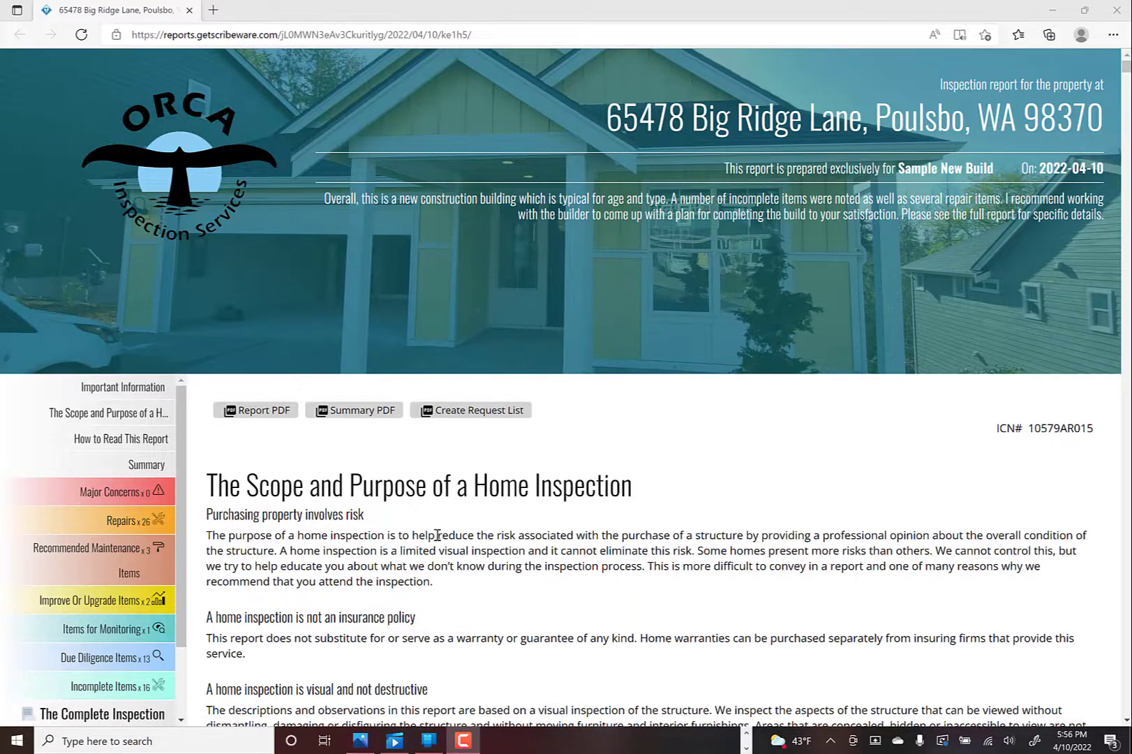
{"action": "mouse_move", "coordinate": [281, 499]}
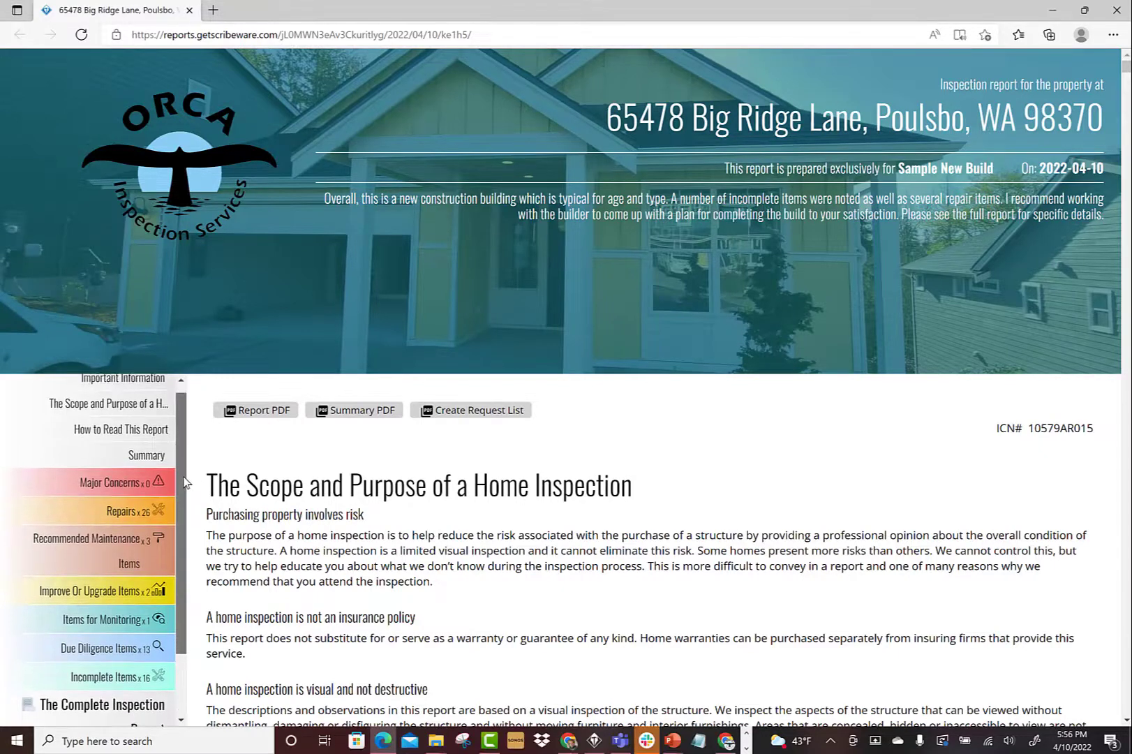
Show the Repairs section and browse down to the ESDW2-1 exterior paint touch-up photos
{"action": "scroll", "scroll_direction": "down", "scroll_amount": 3}
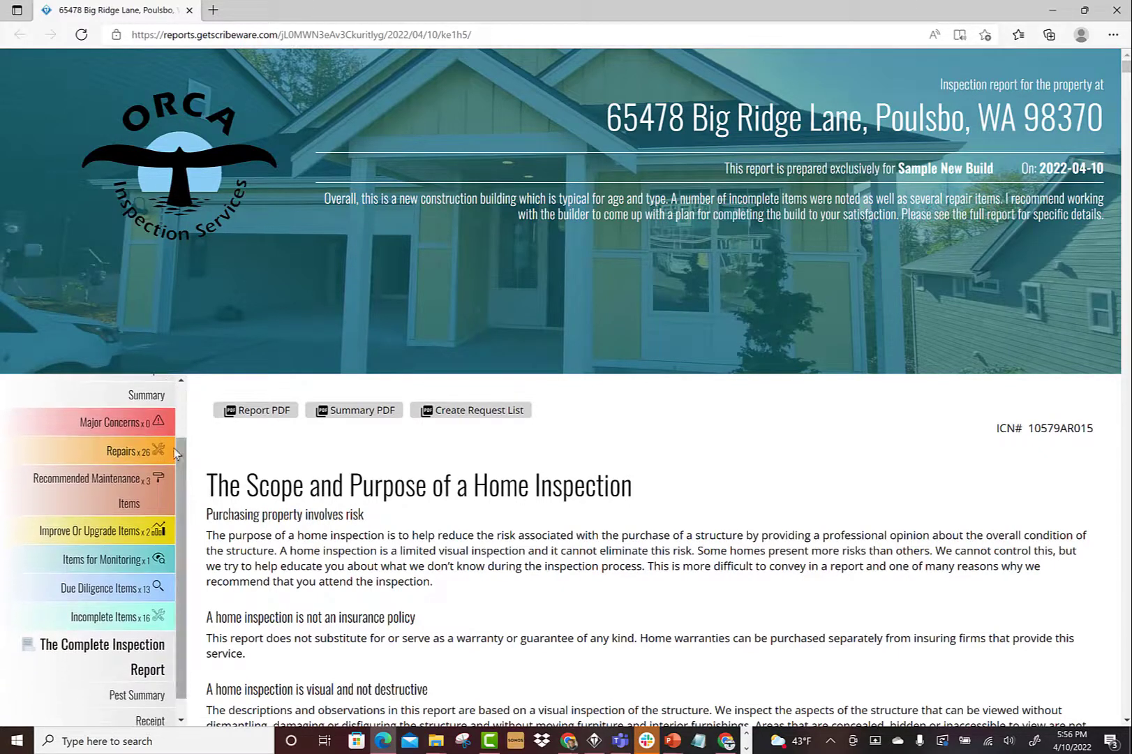
{"action": "mouse_move", "coordinate": [107, 617]}
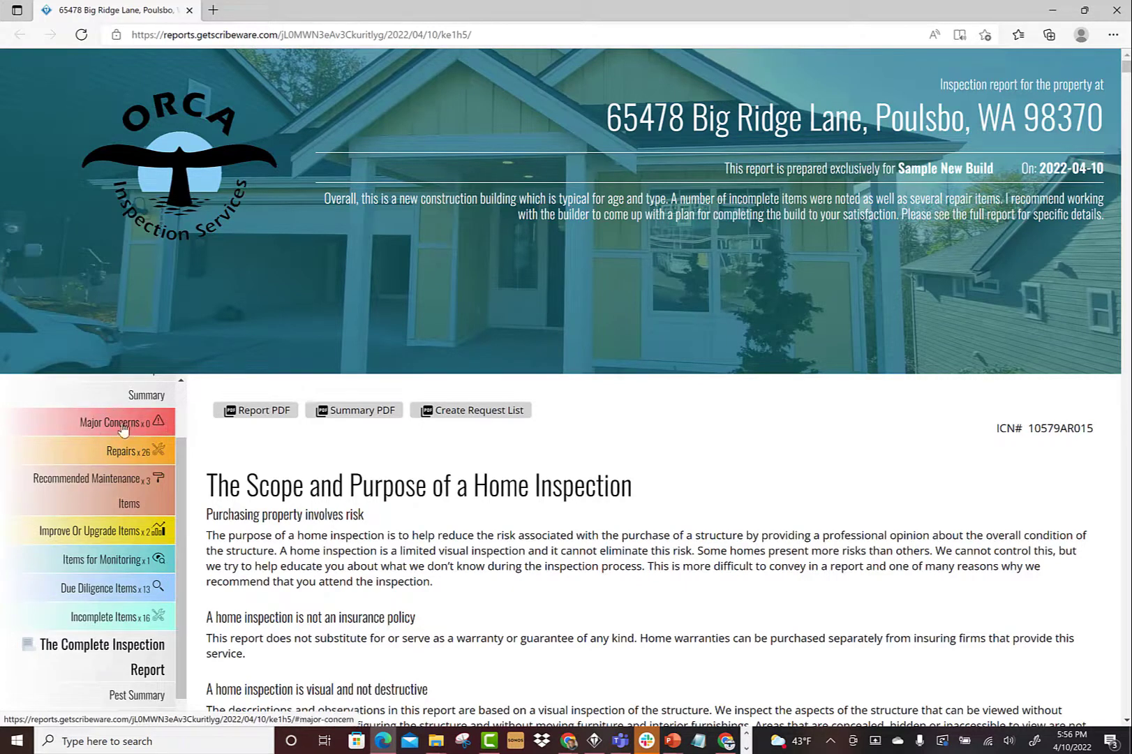
{"action": "mouse_move", "coordinate": [152, 480]}
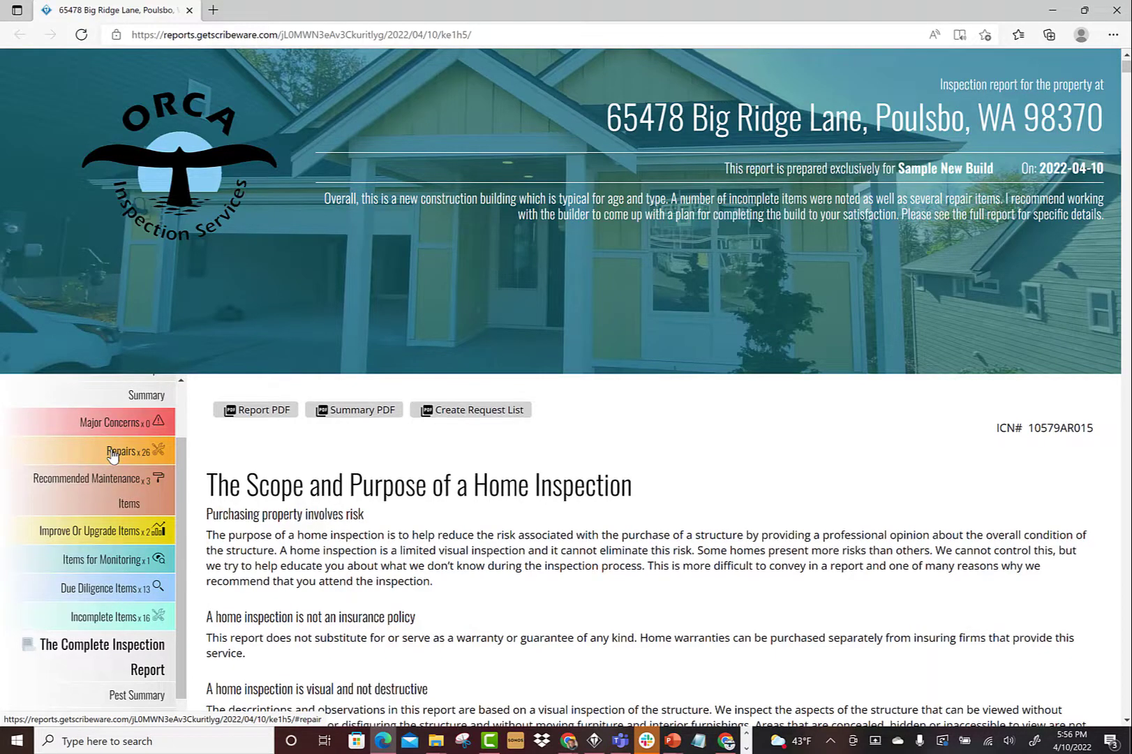
{"action": "left_click", "coordinate": [112, 451]}
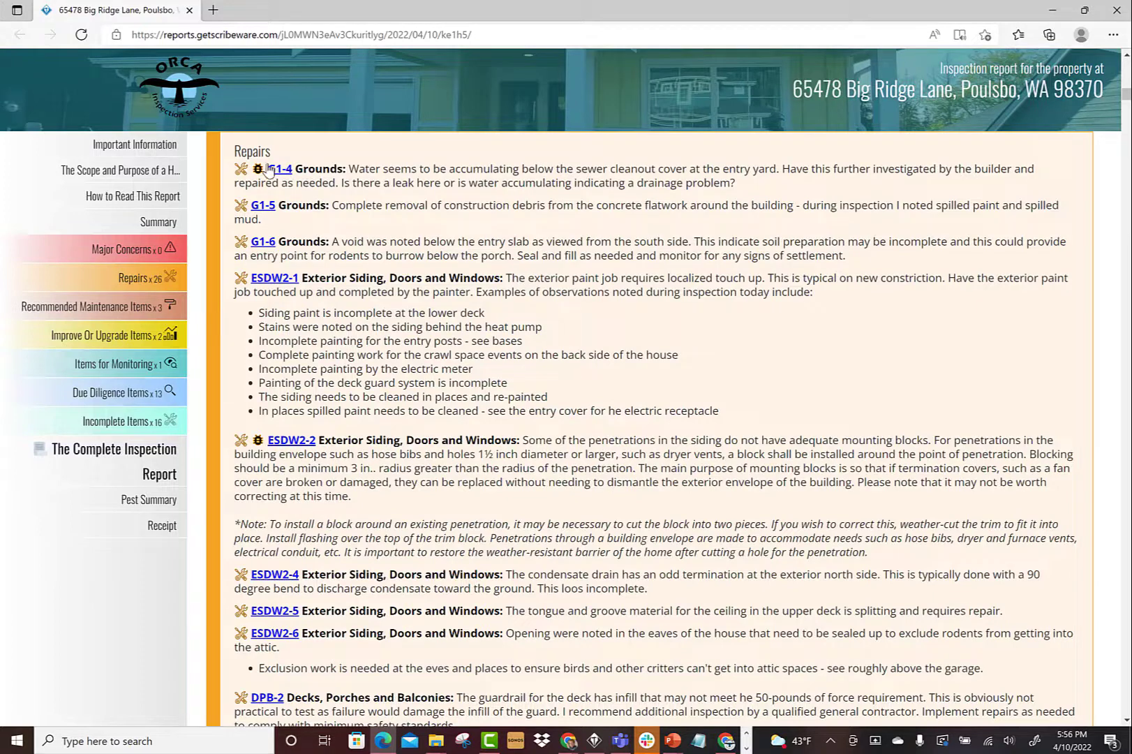
{"action": "mouse_move", "coordinate": [353, 284]}
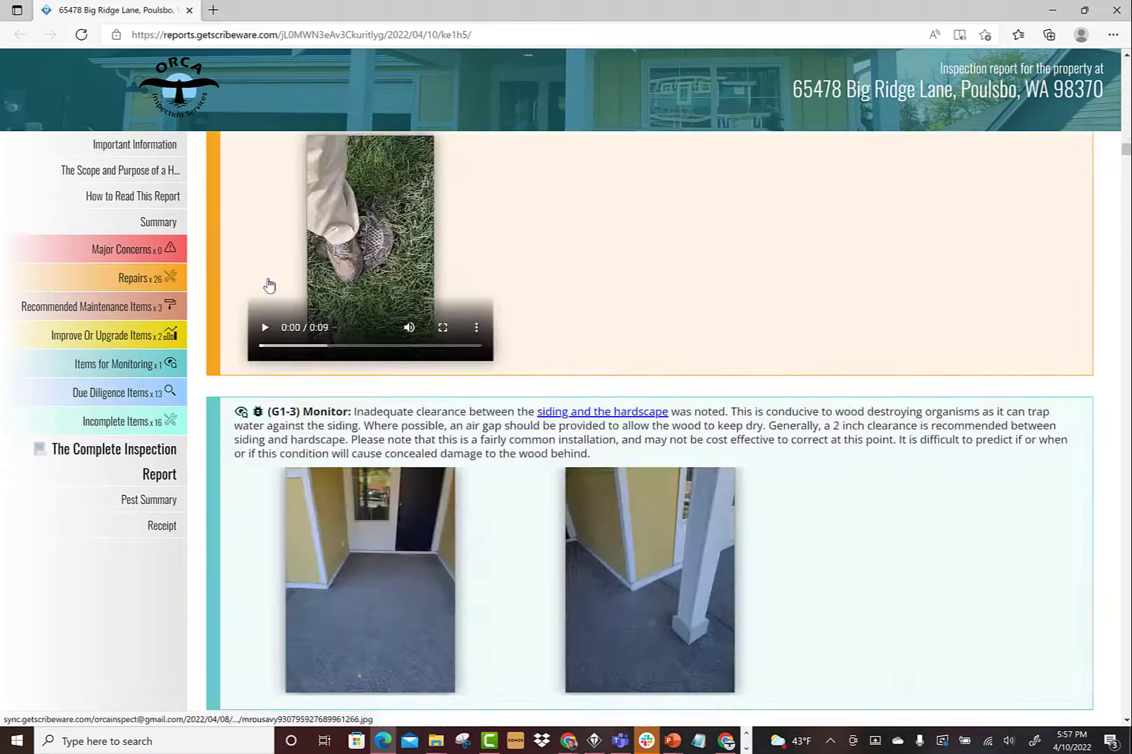
{"action": "scroll", "scroll_direction": "down", "scroll_amount": 3}
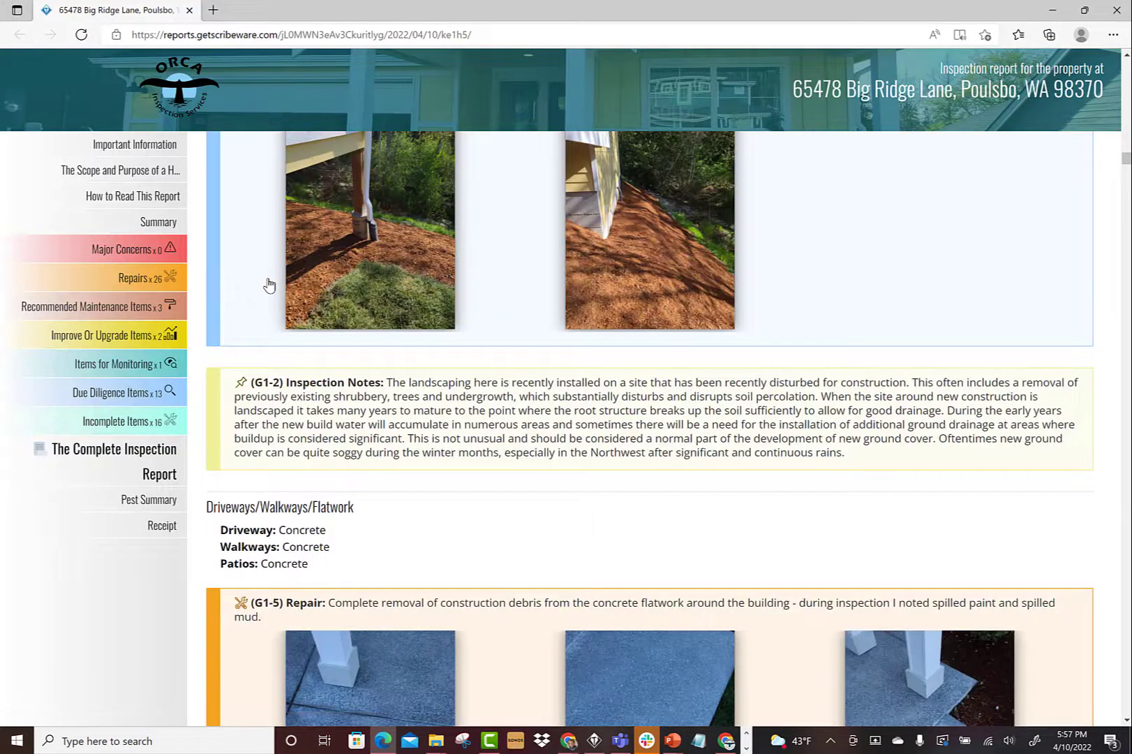
{"action": "scroll", "scroll_direction": "down", "scroll_amount": 3}
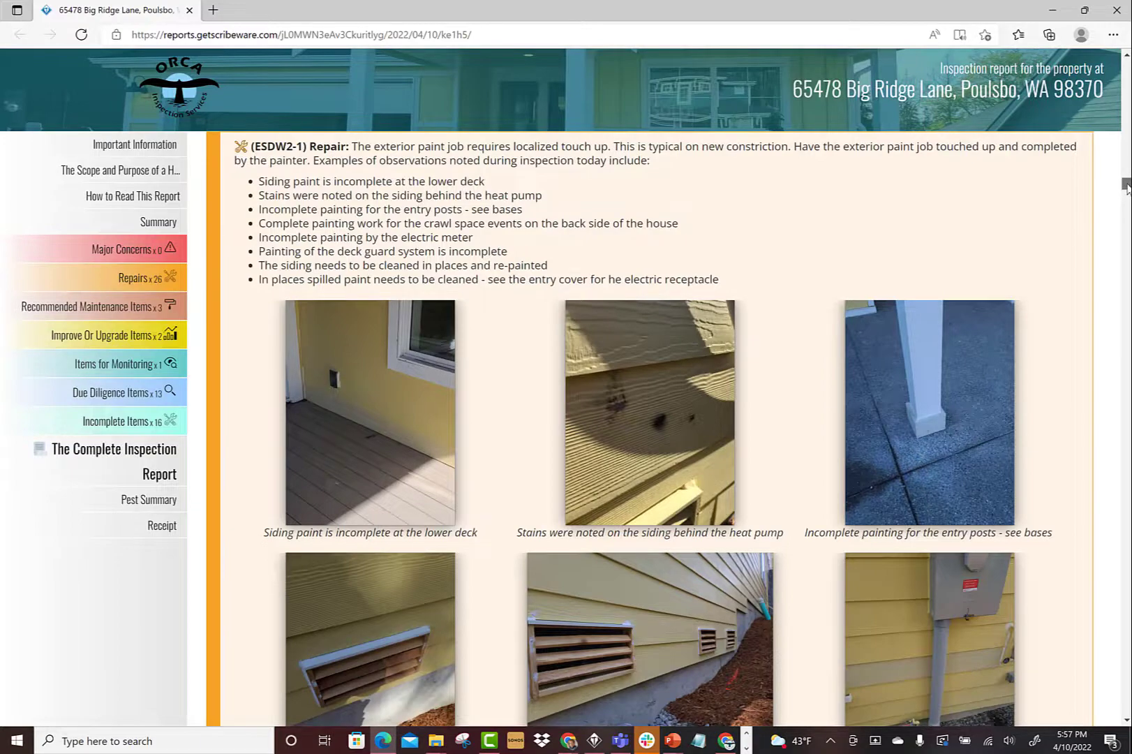
{"action": "scroll", "scroll_direction": "down", "scroll_amount": 3}
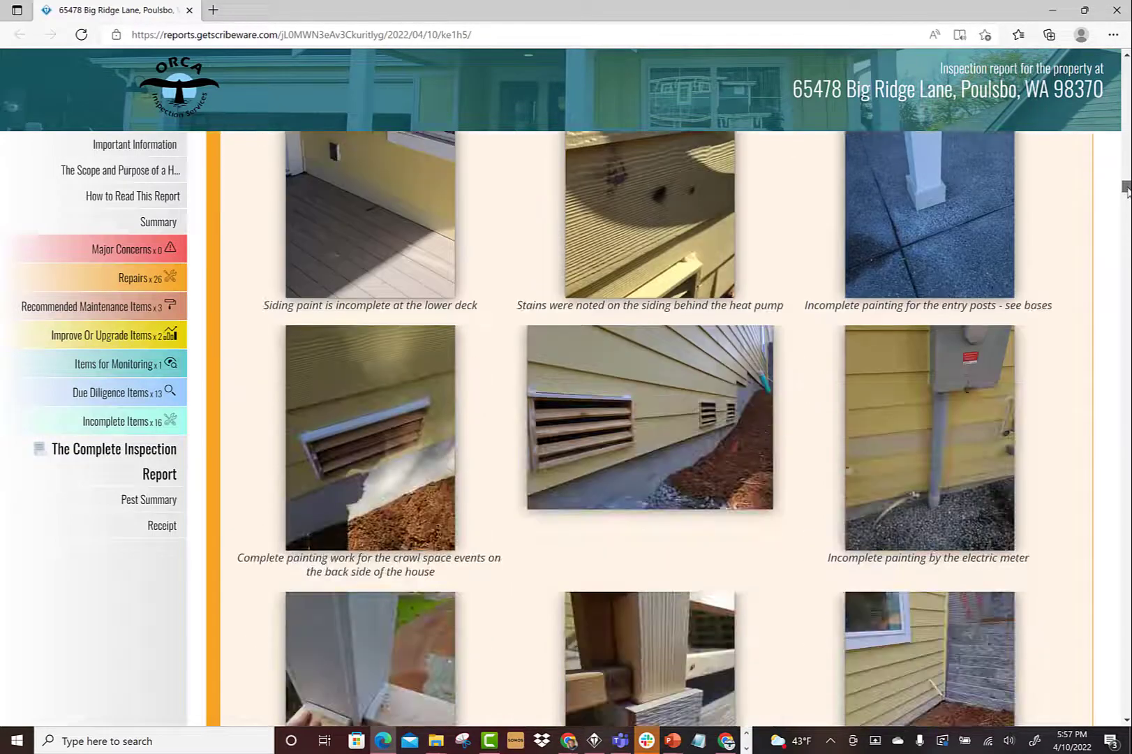
{"action": "scroll", "scroll_direction": "down", "scroll_amount": 3}
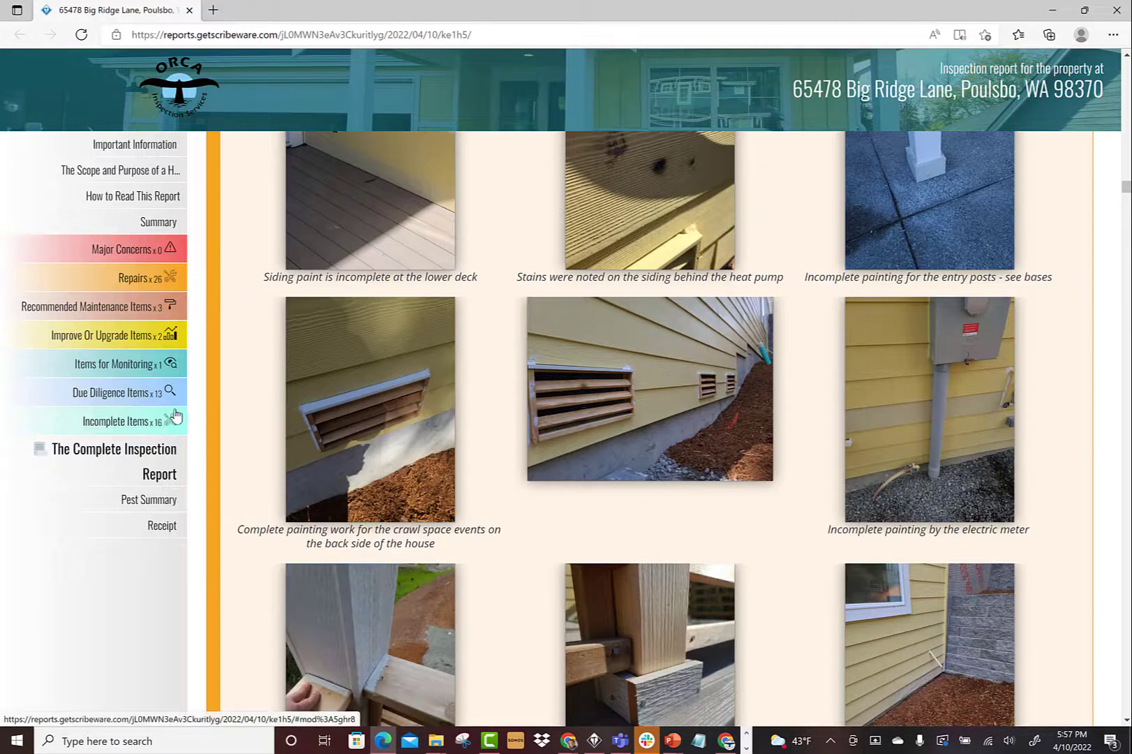
{"action": "mouse_move", "coordinate": [93, 248]}
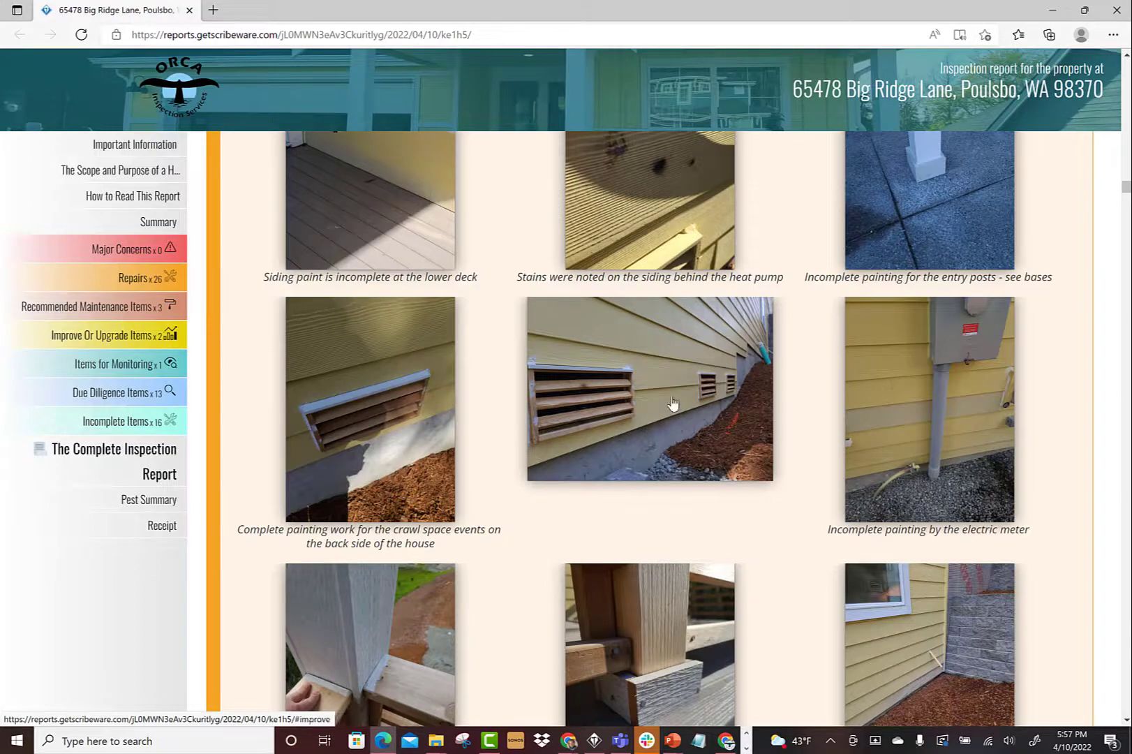
Jump back to the Repairs summary list showing grounds and siding items
{"action": "left_click", "coordinate": [130, 278]}
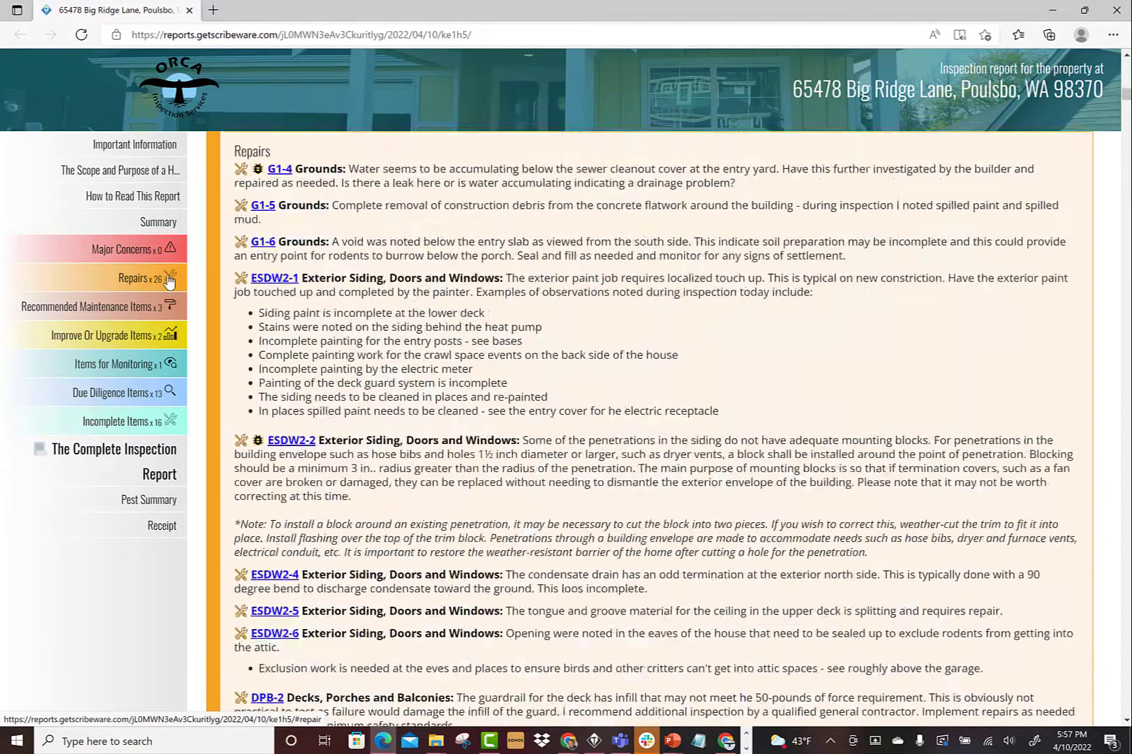
{"action": "mouse_move", "coordinate": [482, 236]}
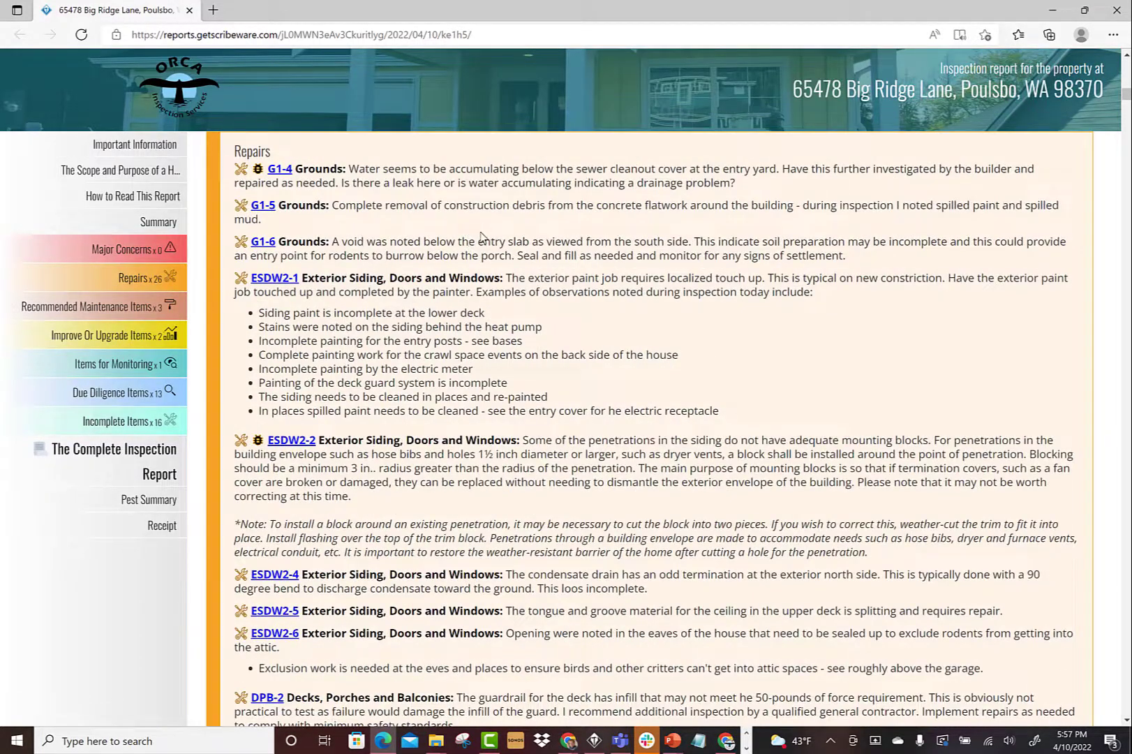
{"action": "mouse_move", "coordinate": [486, 239]}
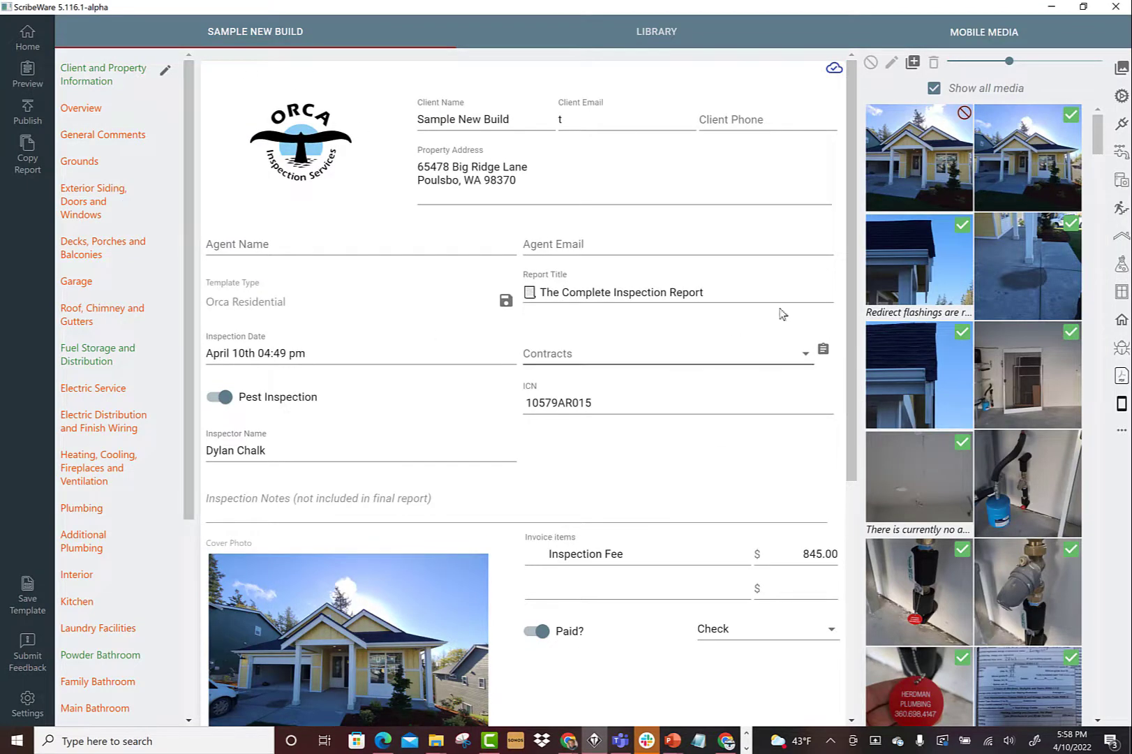
Go from the Sample New Build info page to Edit Settings with inspector and company info
{"action": "scroll", "scroll_direction": "down", "scroll_amount": 3}
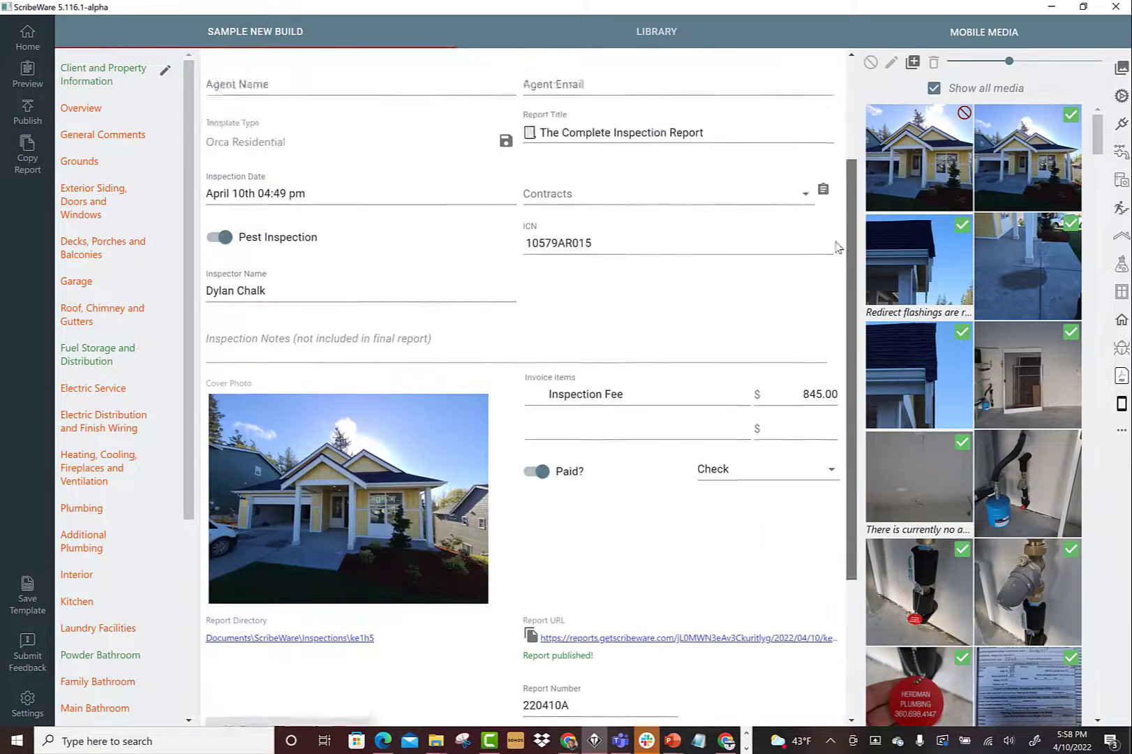
{"action": "scroll", "scroll_direction": "up", "scroll_amount": 3}
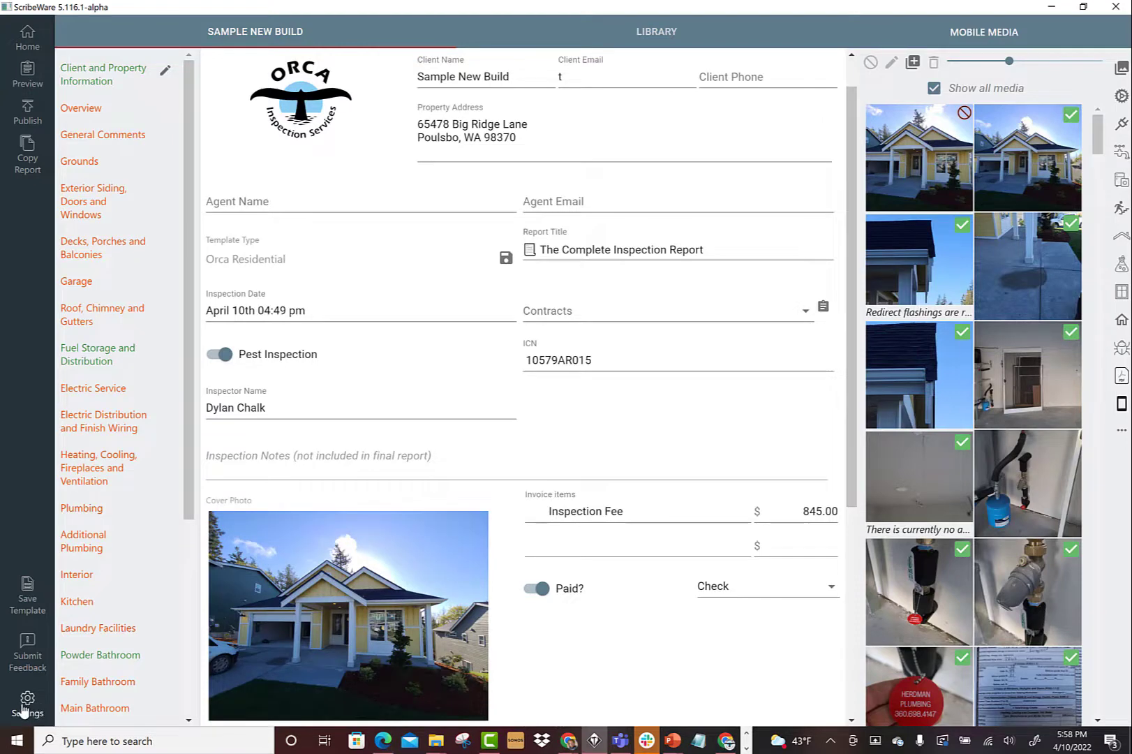
{"action": "left_click", "coordinate": [26, 699]}
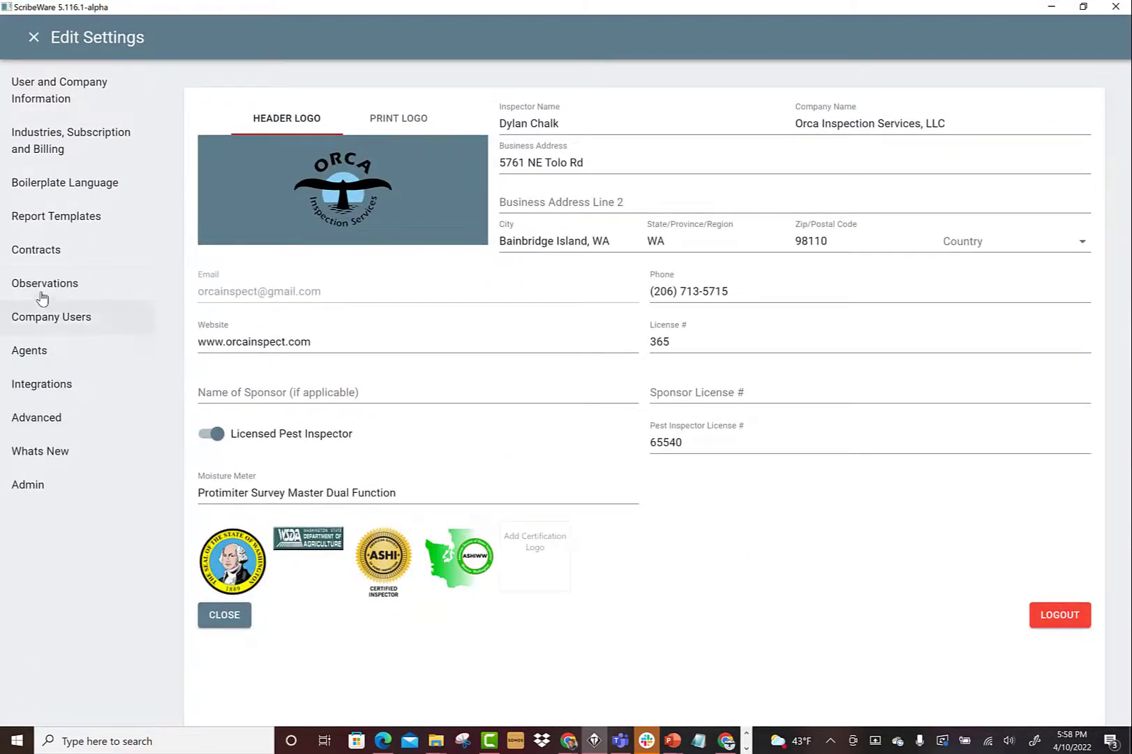
Show the custom Observations modifiers and bring the Repair modifier into view for editing
{"action": "left_click", "coordinate": [44, 283]}
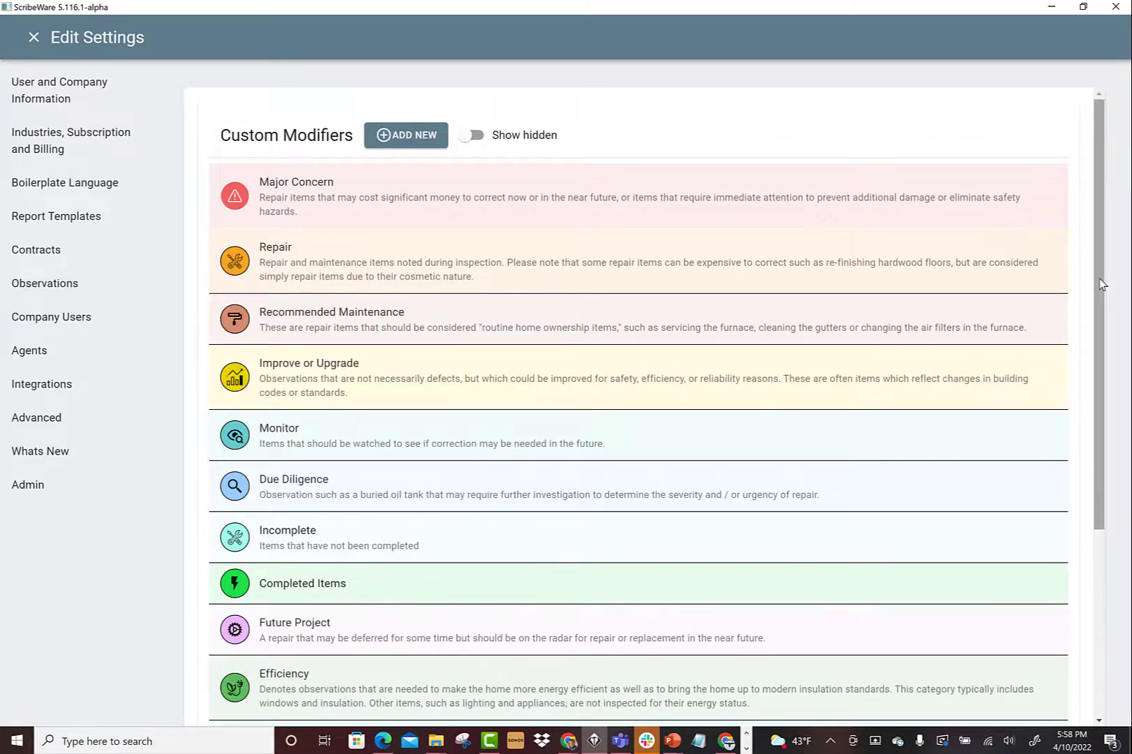
{"action": "scroll", "scroll_direction": "up", "scroll_amount": 3}
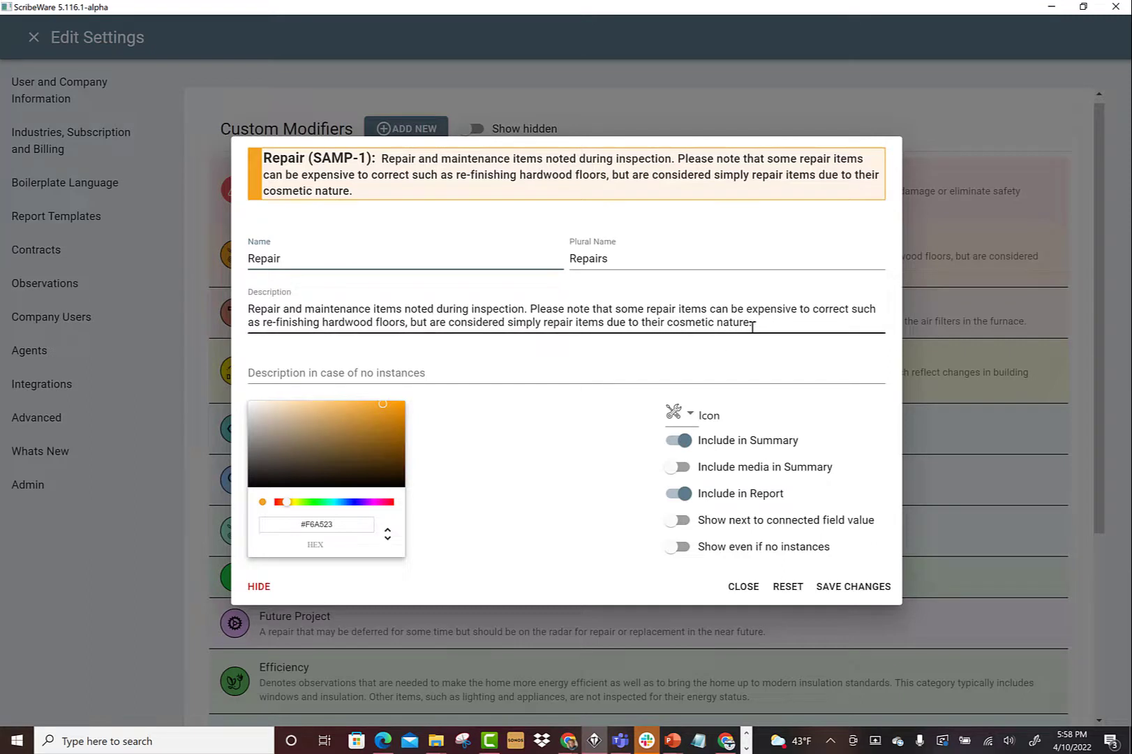
{"action": "triple_click", "coordinate": [505, 316]}
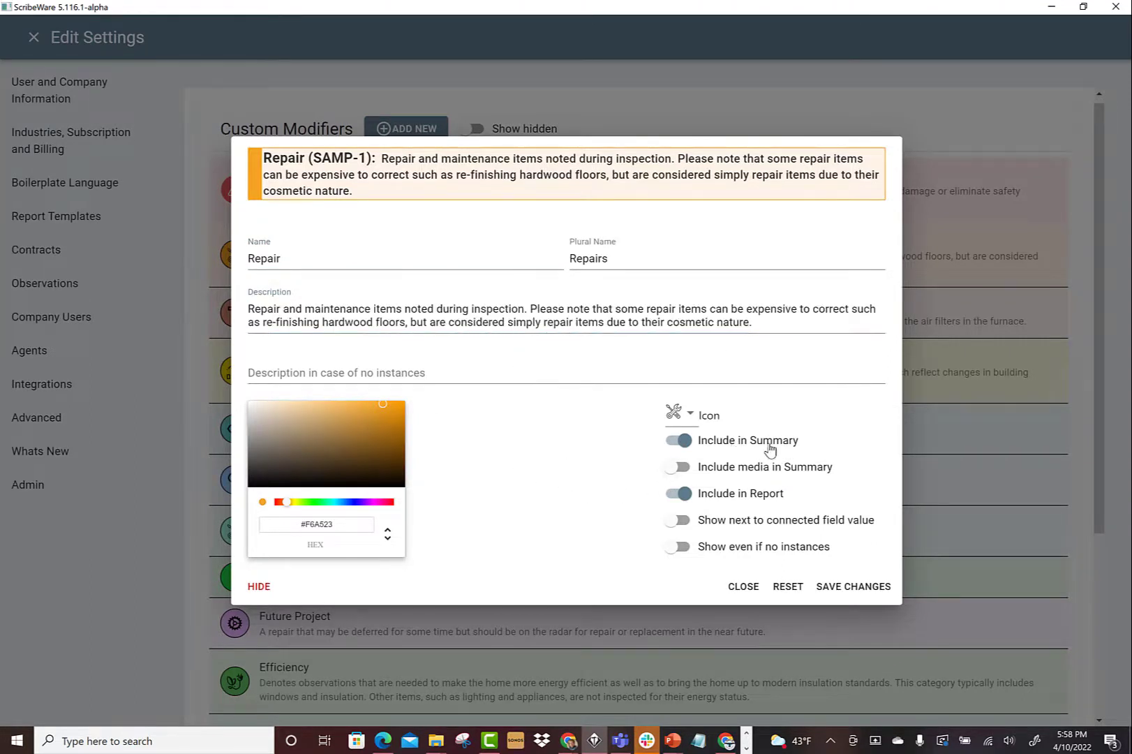
{"action": "mouse_move", "coordinate": [780, 471]}
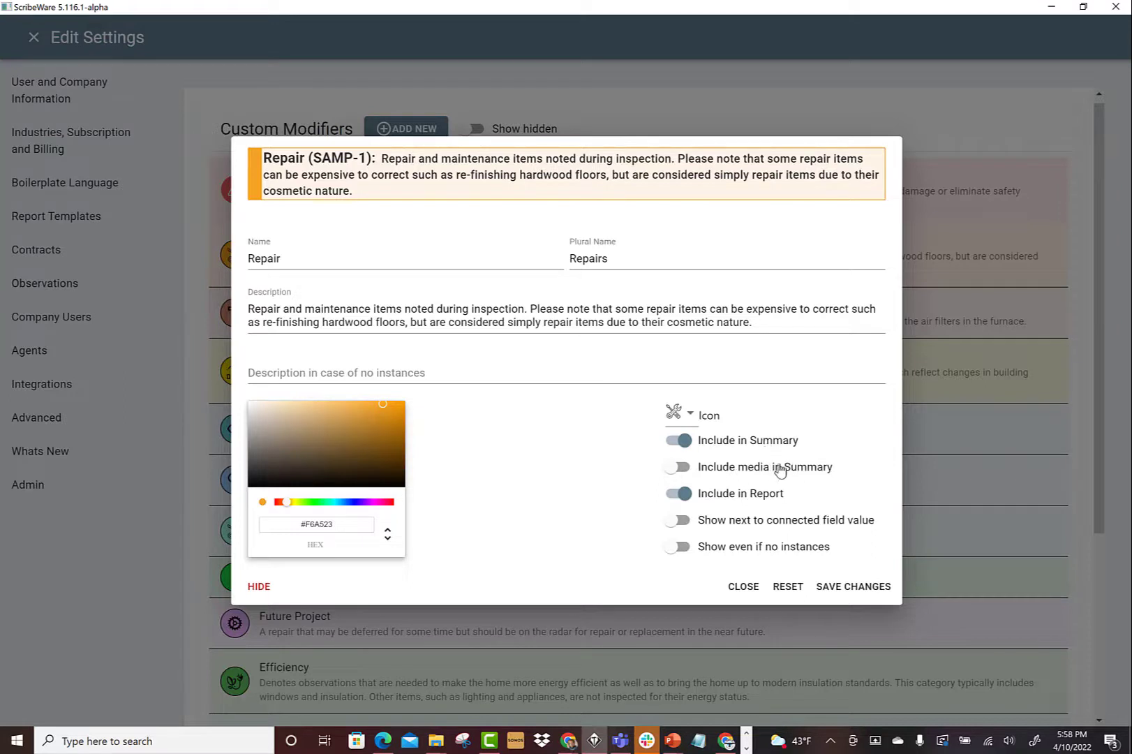
{"action": "mouse_move", "coordinate": [779, 509]}
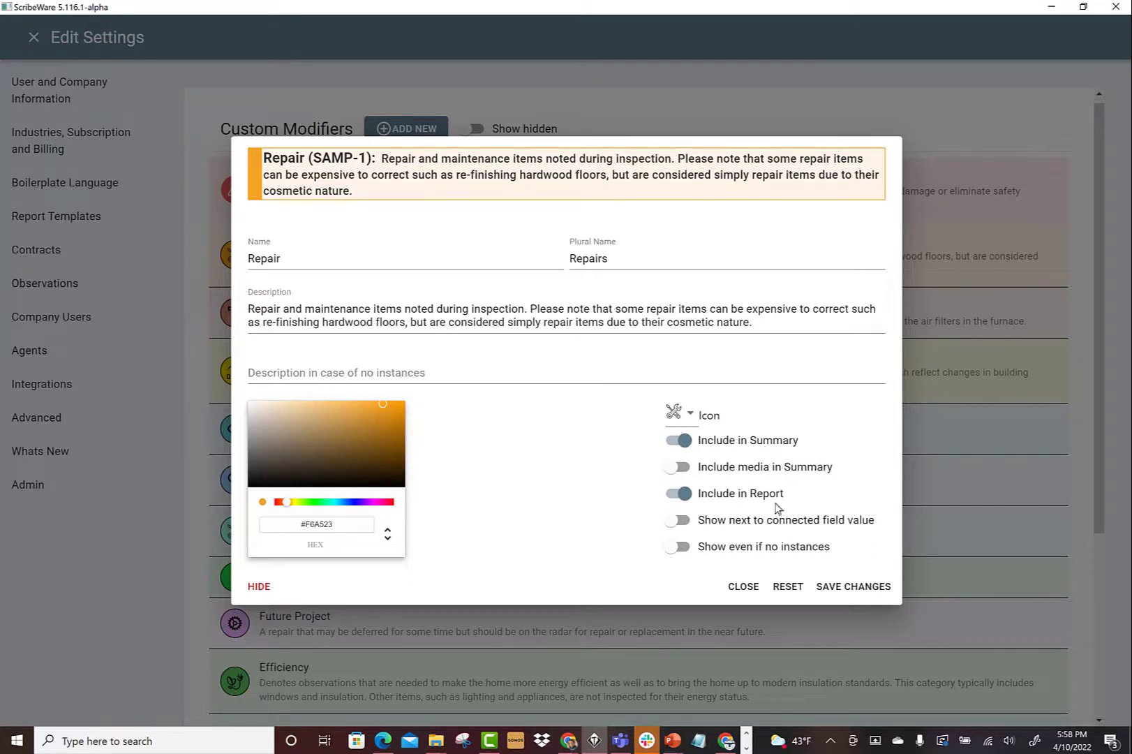
{"action": "left_click", "coordinate": [677, 493]}
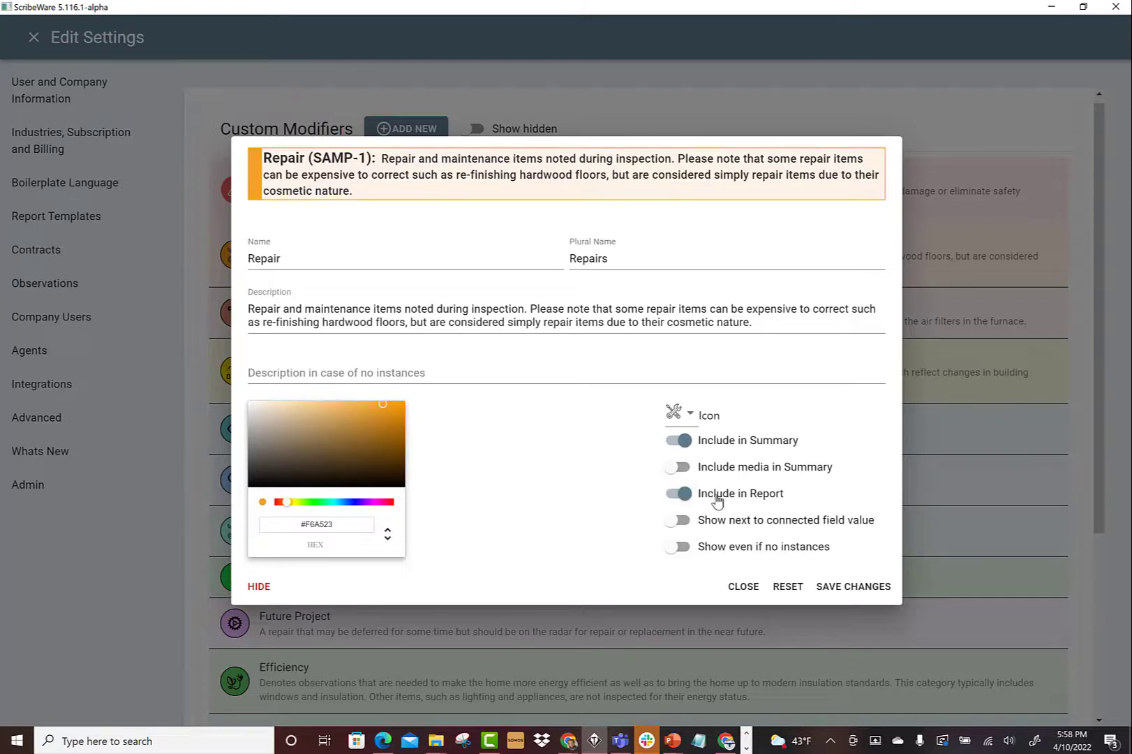
{"action": "left_click", "coordinate": [677, 493]}
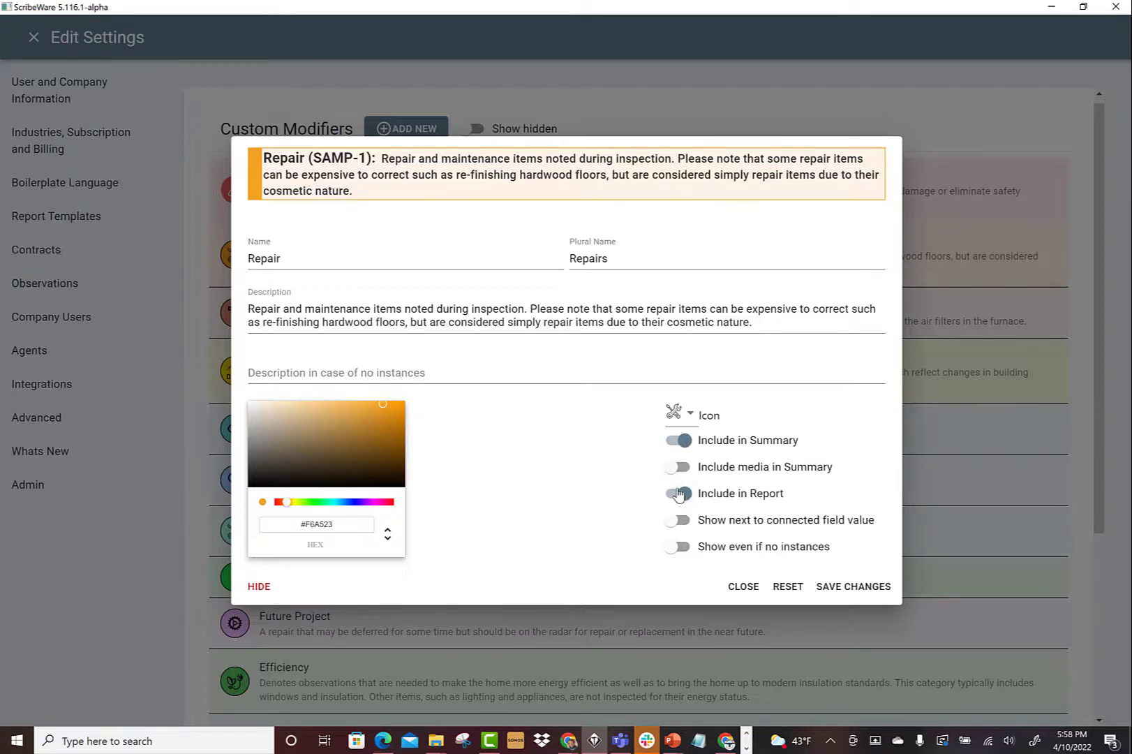
{"action": "left_click", "coordinate": [677, 495]}
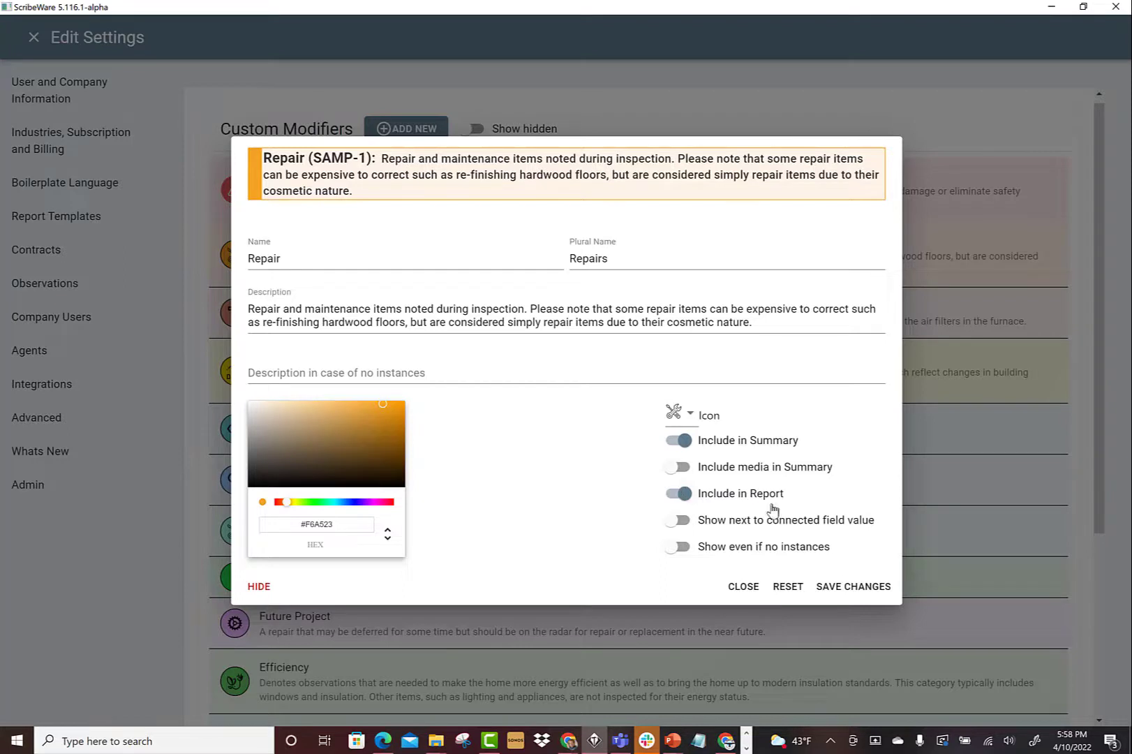
{"action": "mouse_move", "coordinate": [618, 472]}
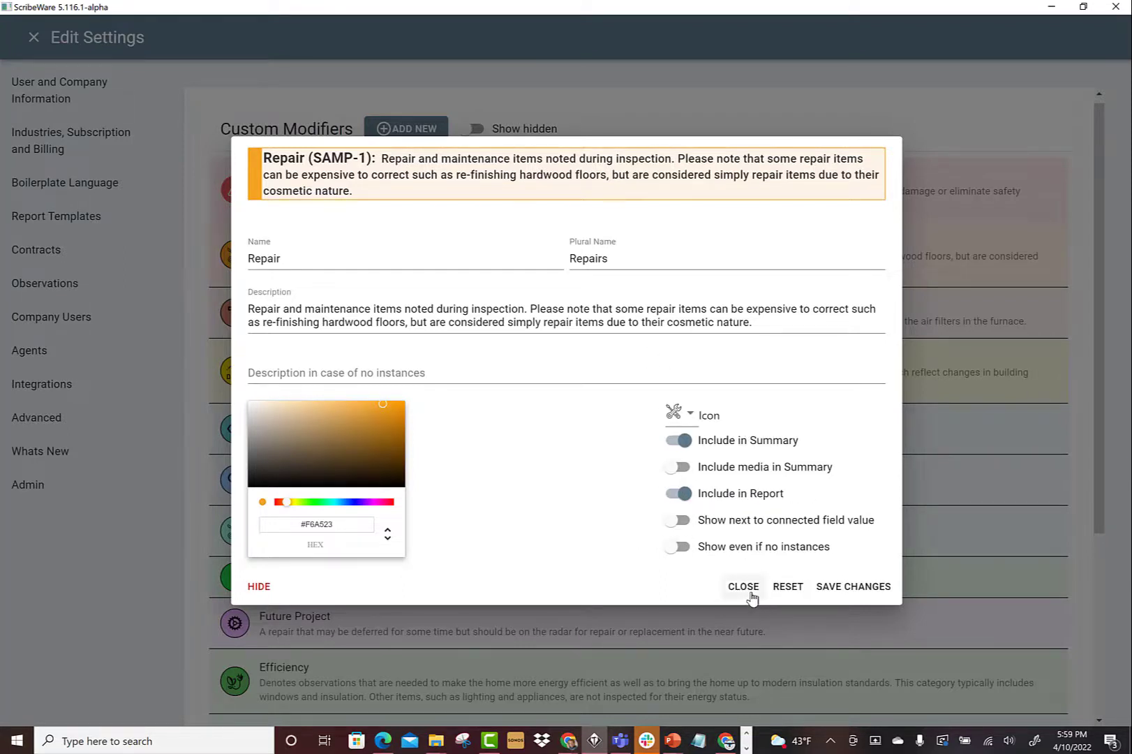
{"action": "left_click", "coordinate": [743, 587]}
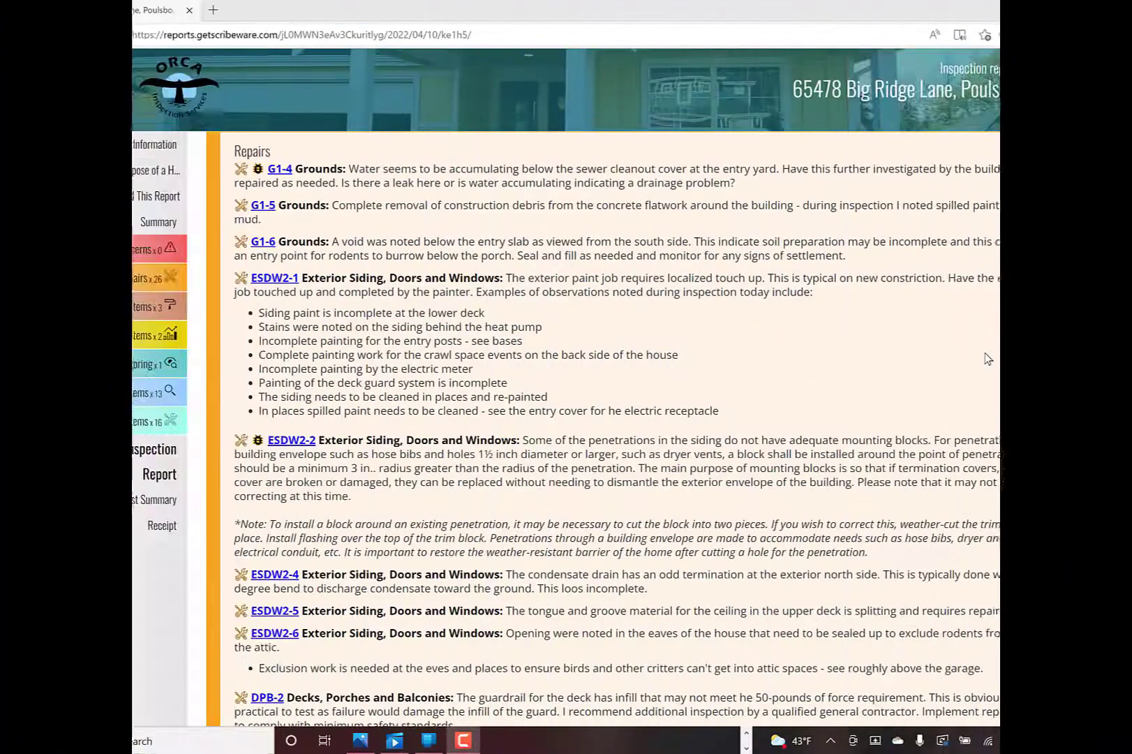
Scroll the published 65478 Big Ridge Lane web report back to its header and scope section
{"action": "scroll", "scroll_direction": "up", "scroll_amount": 3}
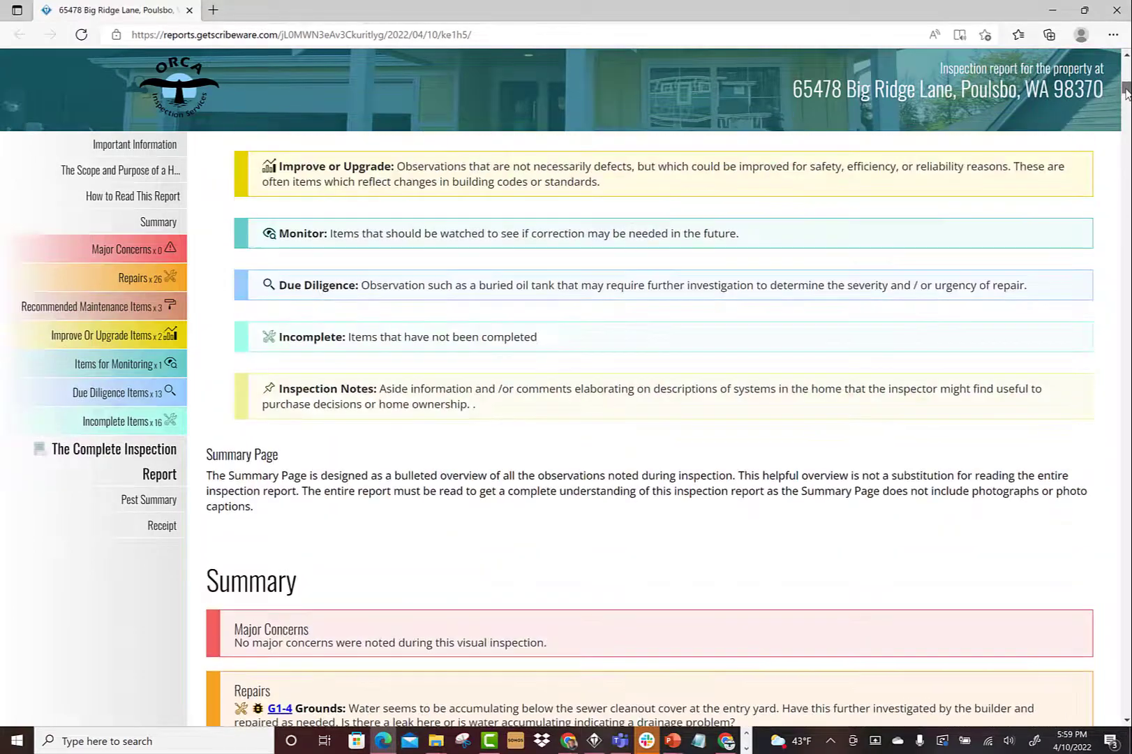
{"action": "scroll", "scroll_direction": "up", "scroll_amount": 3}
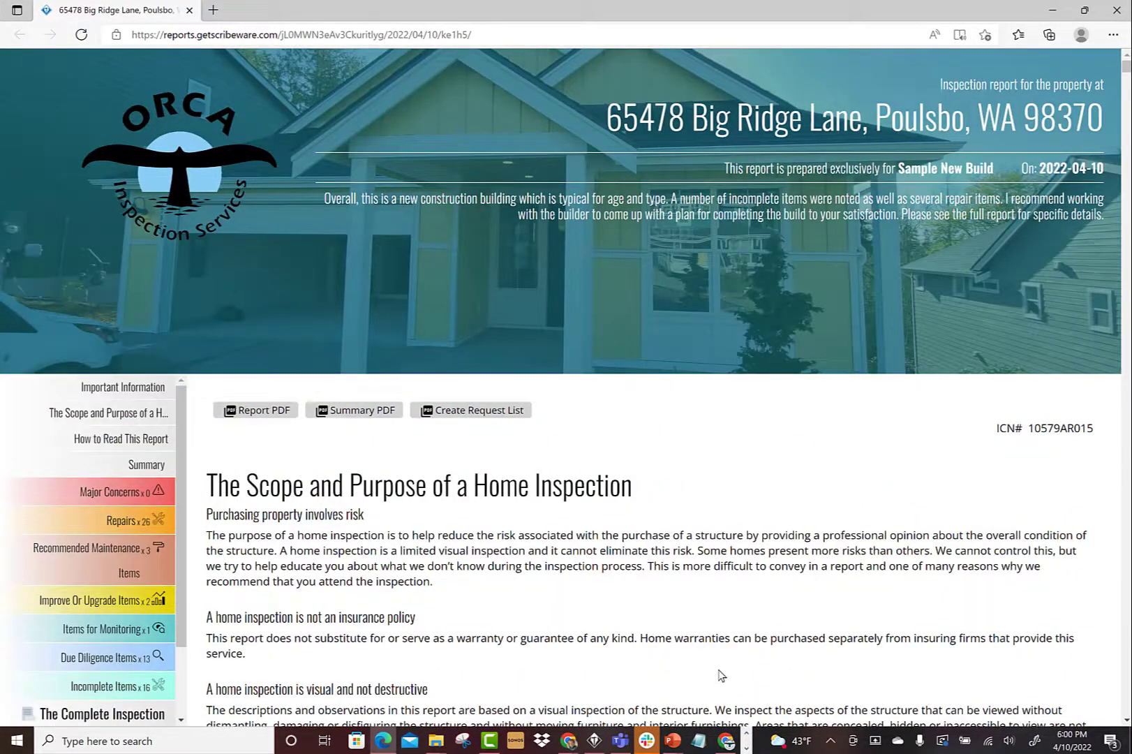
{"action": "mouse_move", "coordinate": [589, 658]}
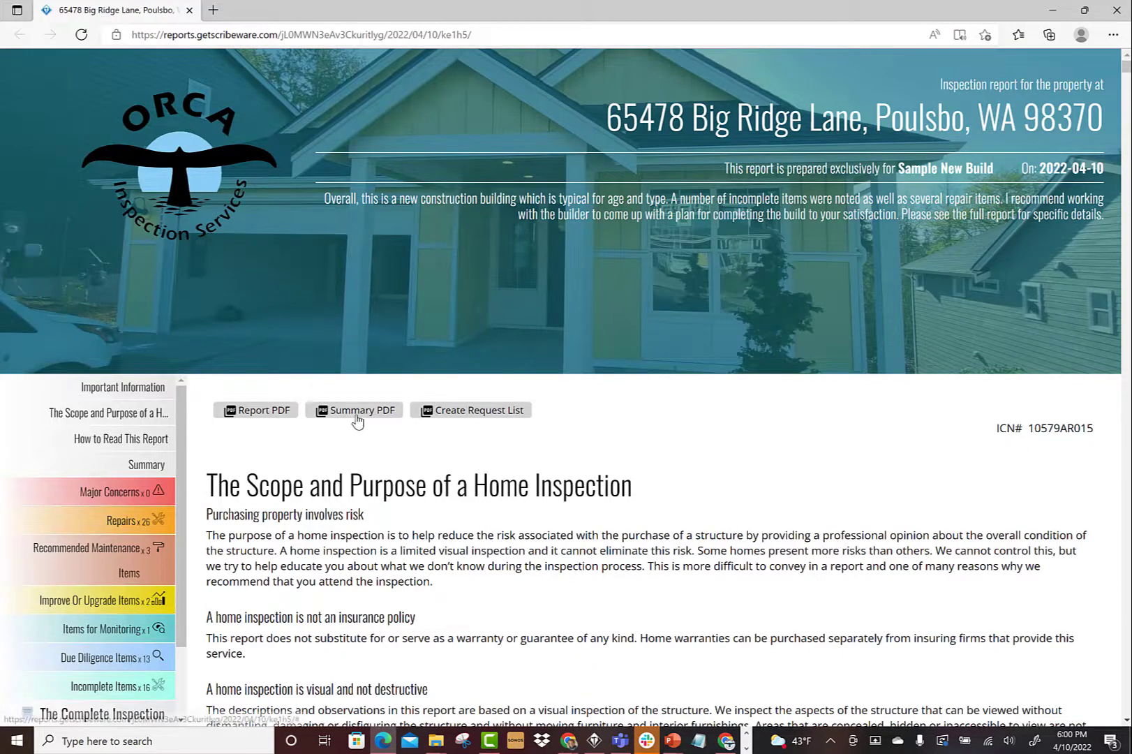
Generate the report's Summary PDF and page through its ten pages in the browser viewer
{"action": "left_click", "coordinate": [354, 411]}
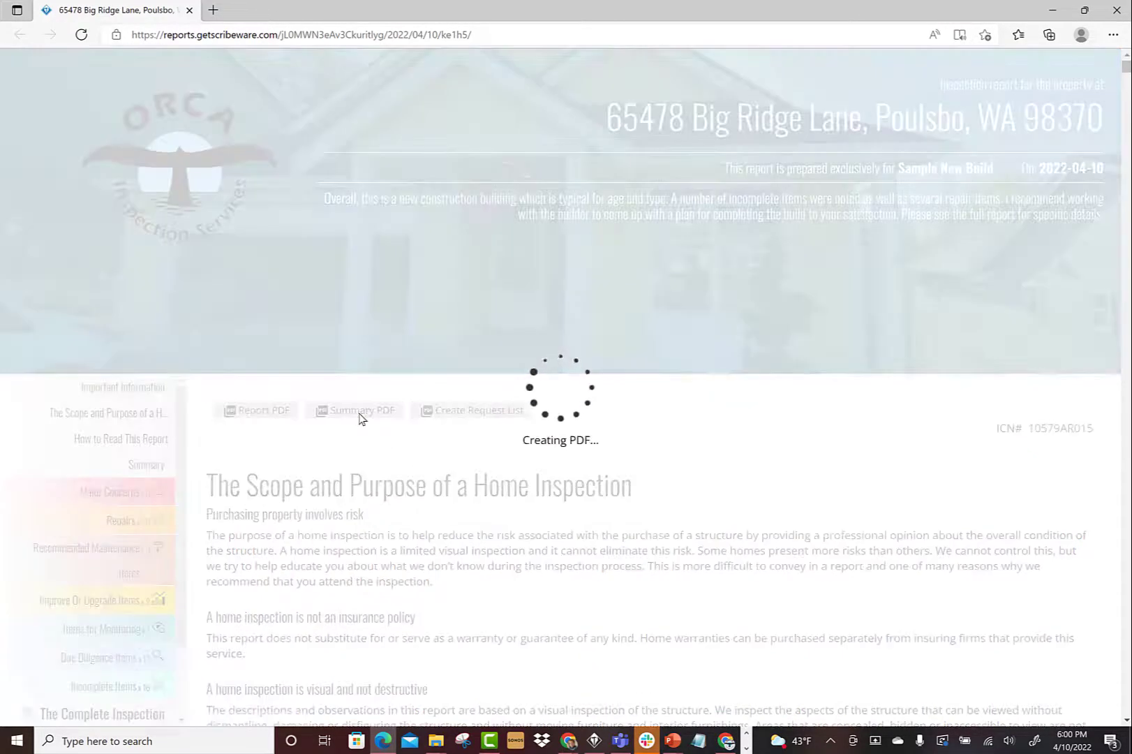
{"action": "left_click", "coordinate": [353, 409]}
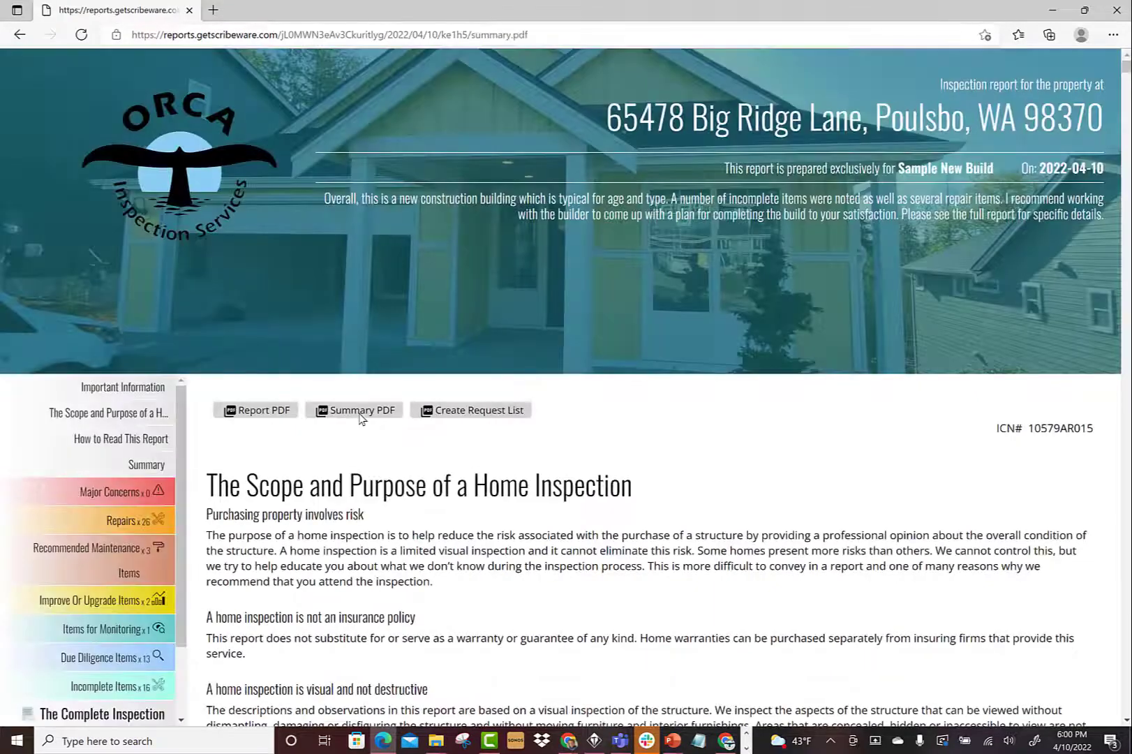
{"action": "left_click", "coordinate": [360, 409]}
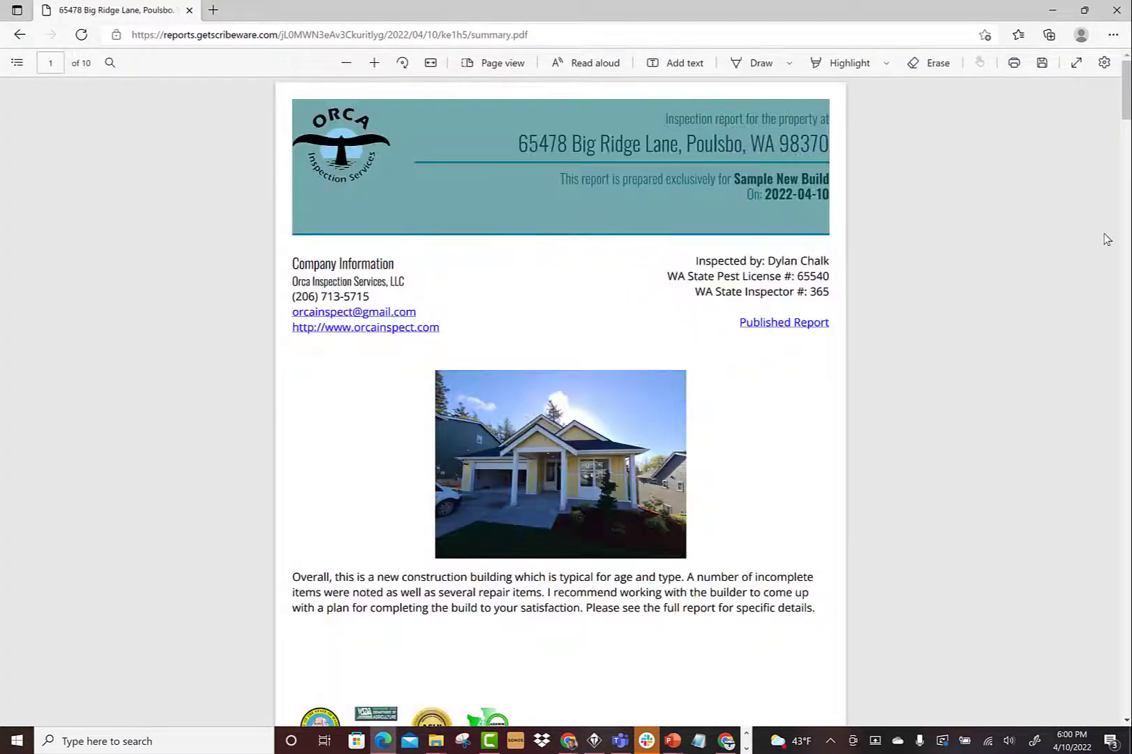
{"action": "scroll", "scroll_direction": "down", "scroll_amount": 3}
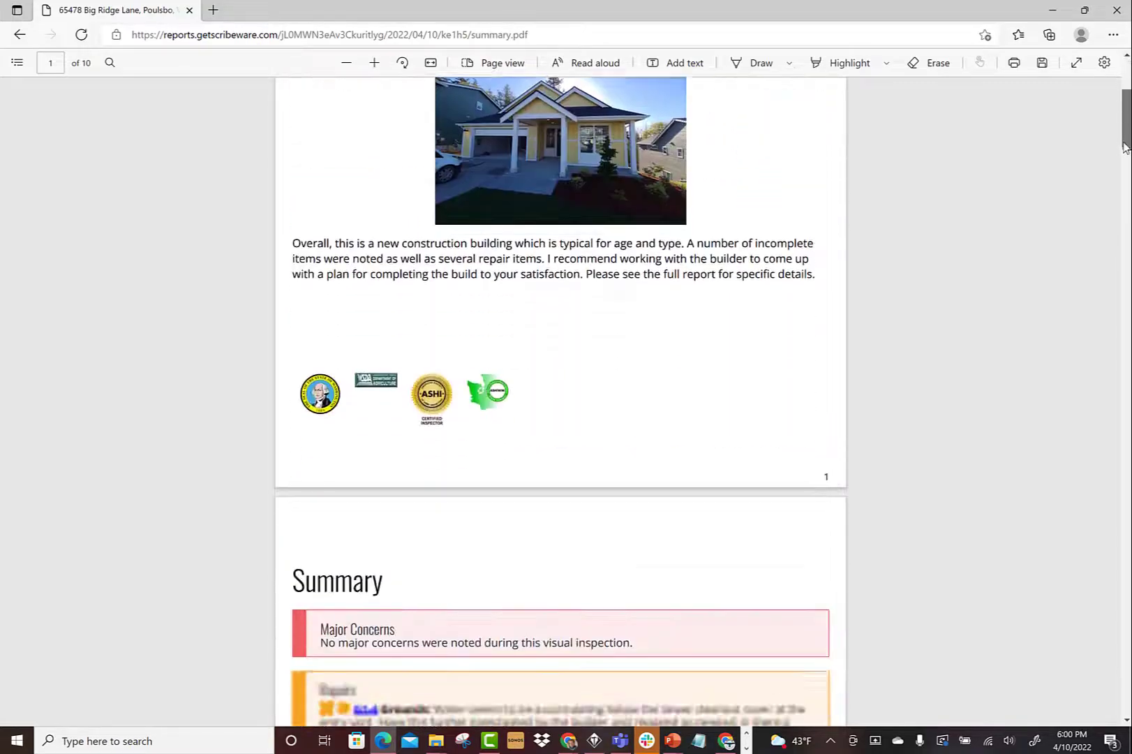
{"action": "scroll", "scroll_direction": "down", "scroll_amount": 3}
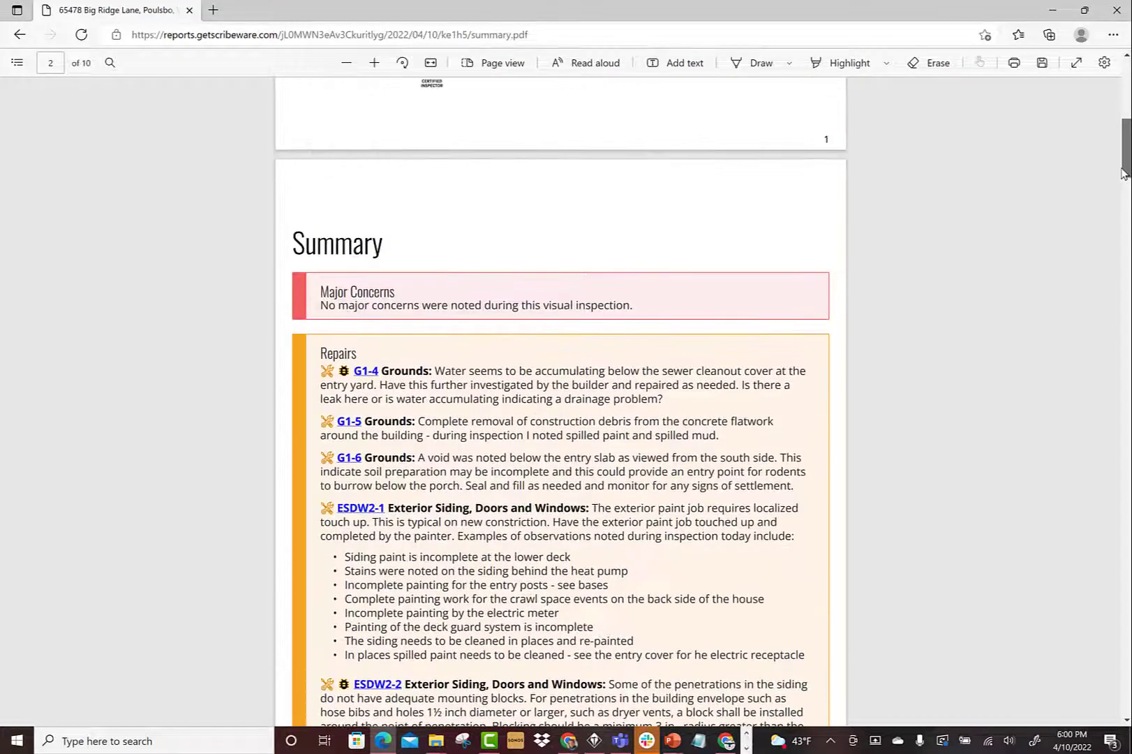
{"action": "scroll", "scroll_direction": "down", "scroll_amount": 3}
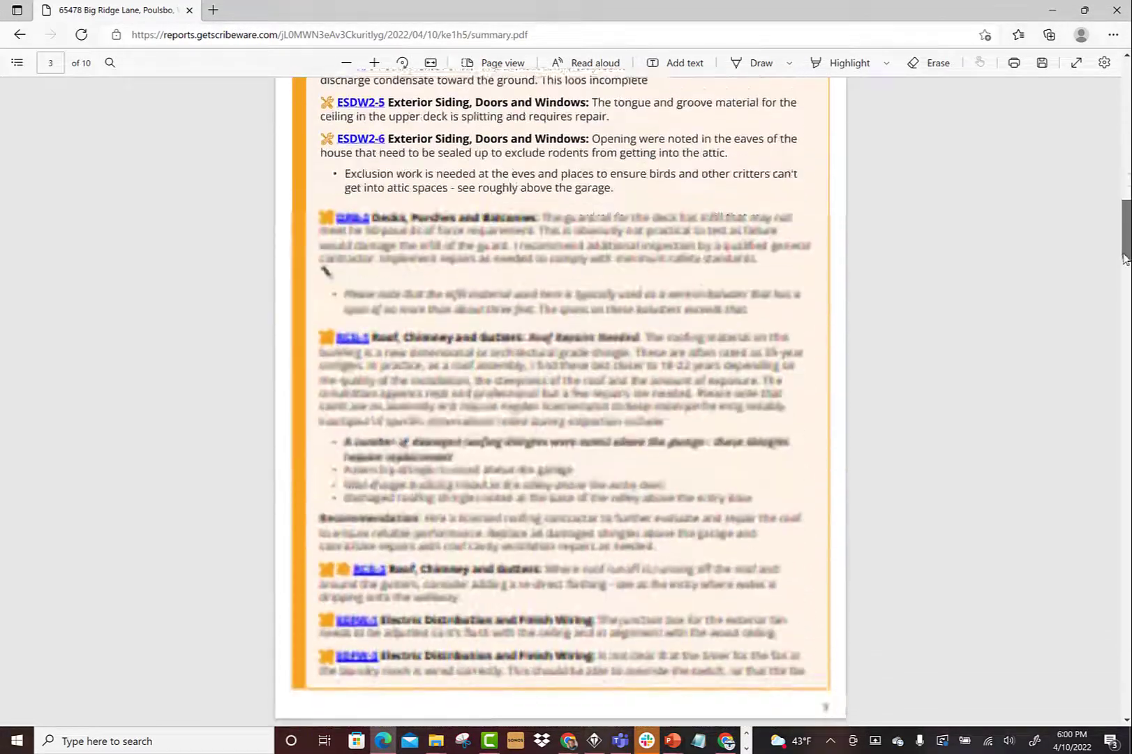
{"action": "scroll", "scroll_direction": "down", "scroll_amount": 3}
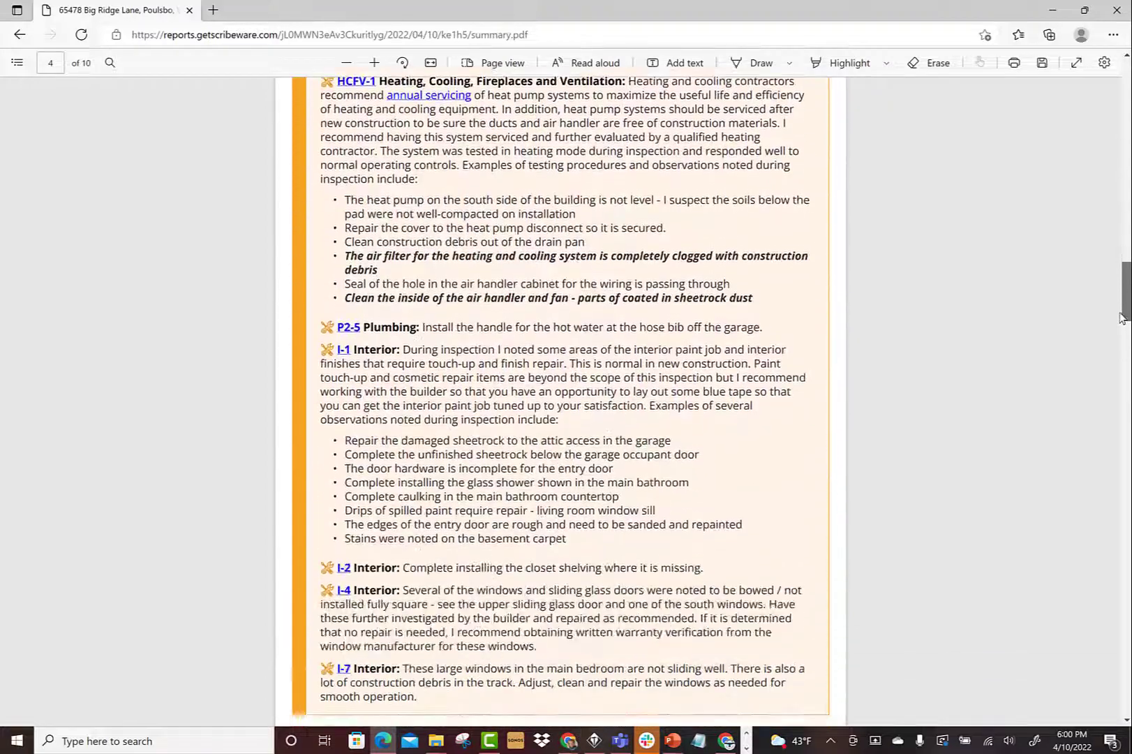
{"action": "scroll", "scroll_direction": "down", "scroll_amount": 3}
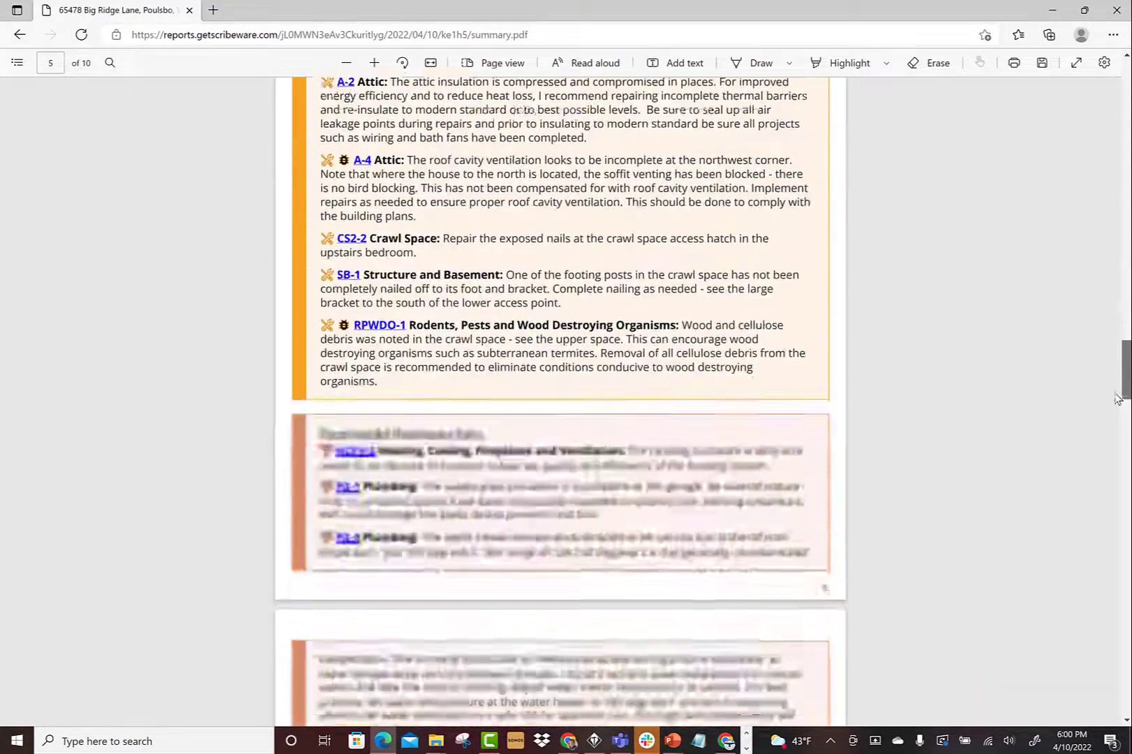
{"action": "scroll", "scroll_direction": "down", "scroll_amount": 3}
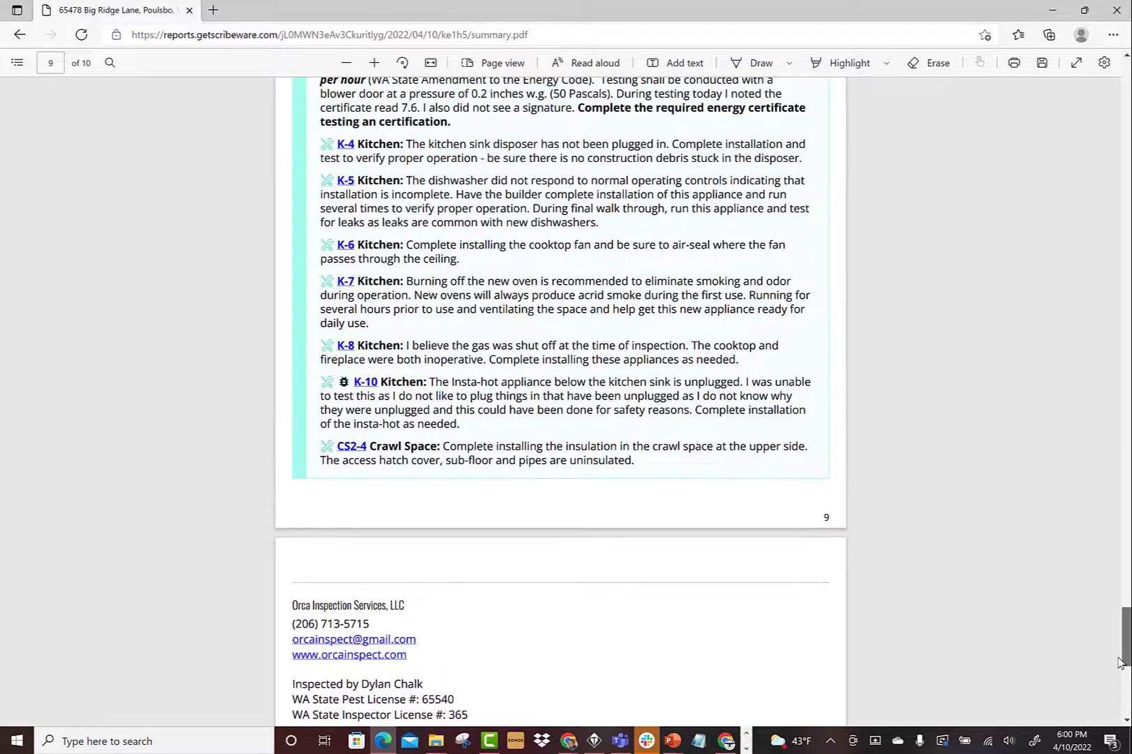
{"action": "scroll", "scroll_direction": "up", "scroll_amount": 3}
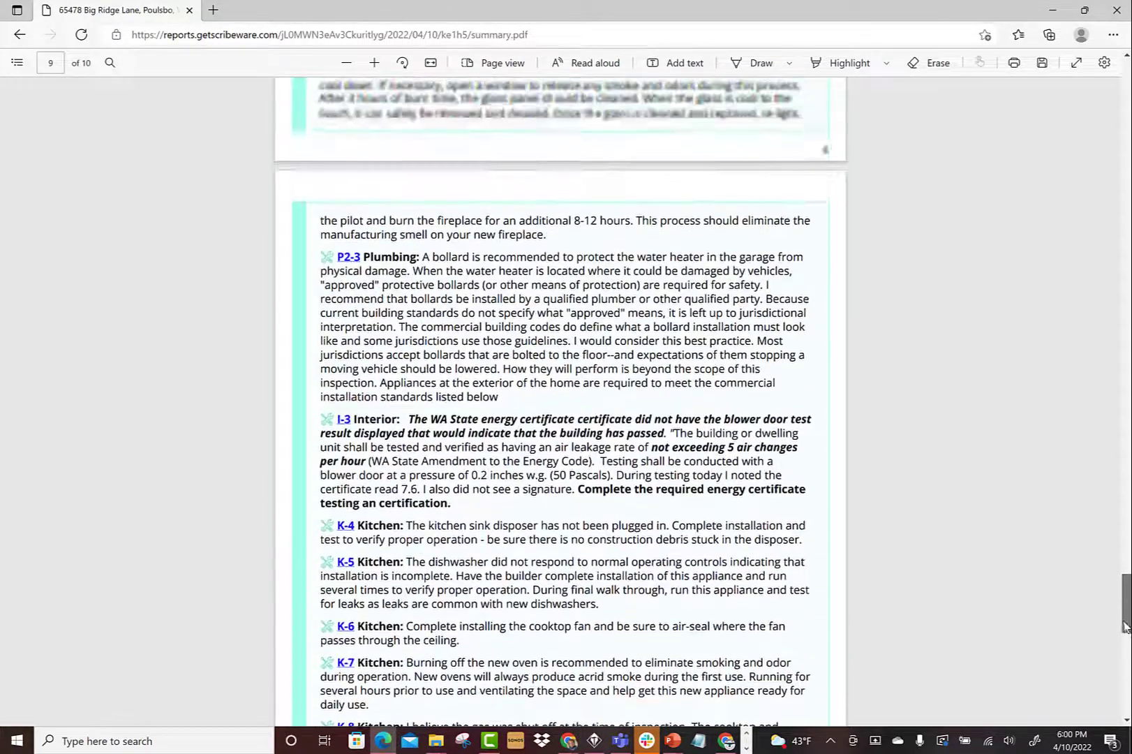
{"action": "scroll", "scroll_direction": "up", "scroll_amount": 3}
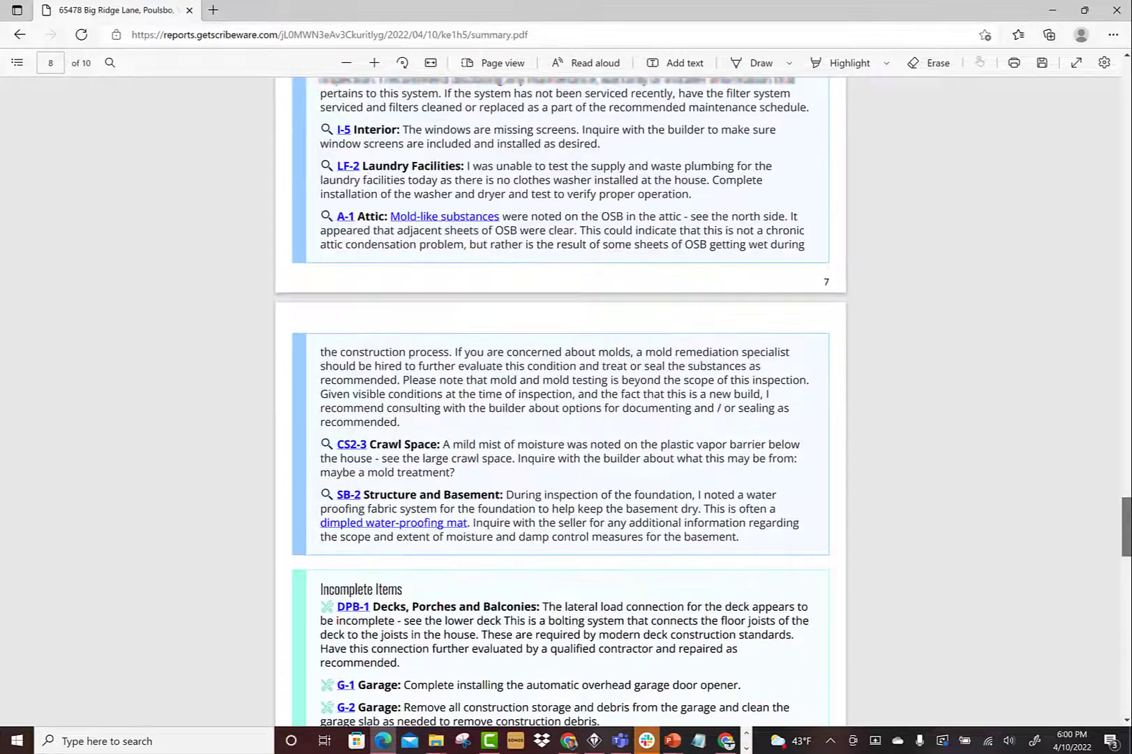
{"action": "scroll", "scroll_direction": "up", "scroll_amount": 3}
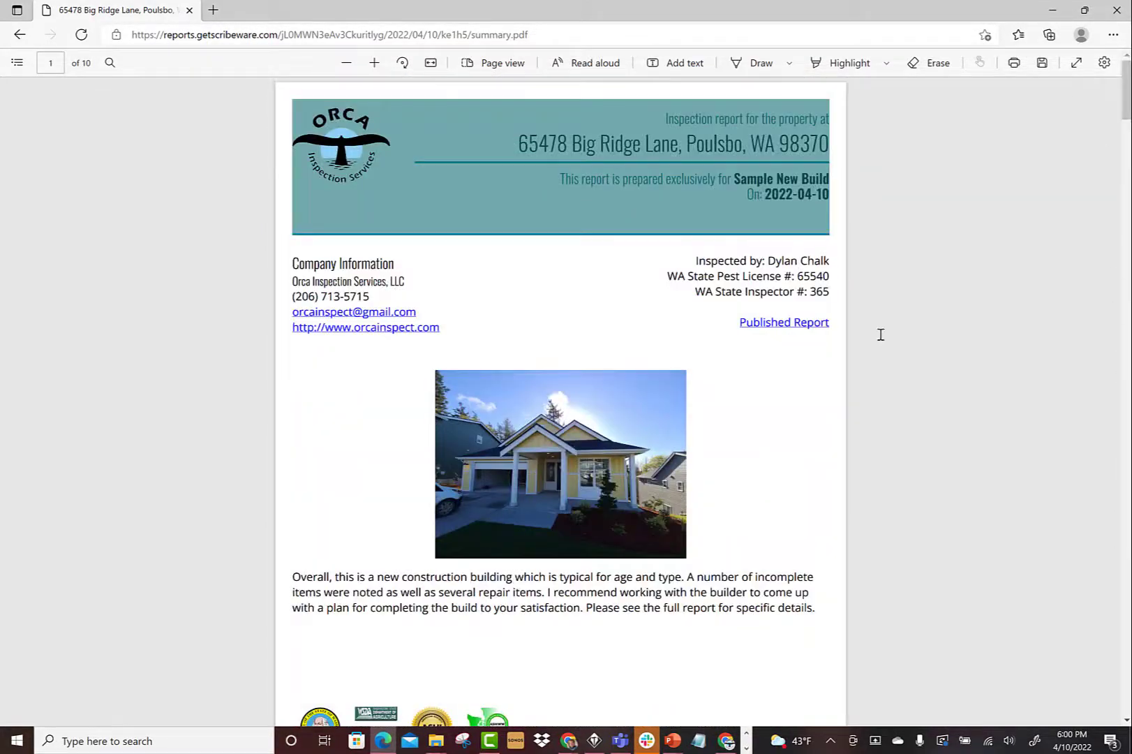
{"action": "mouse_move", "coordinate": [995, 370]}
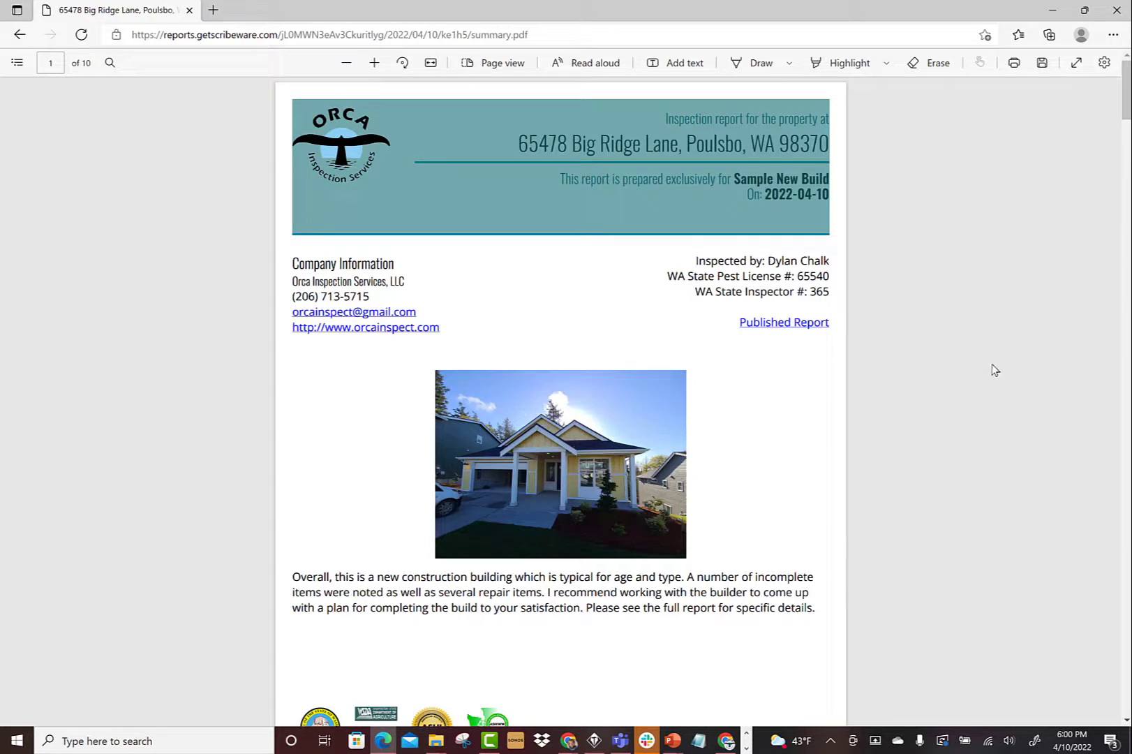
{"action": "scroll", "scroll_direction": "down", "scroll_amount": 3}
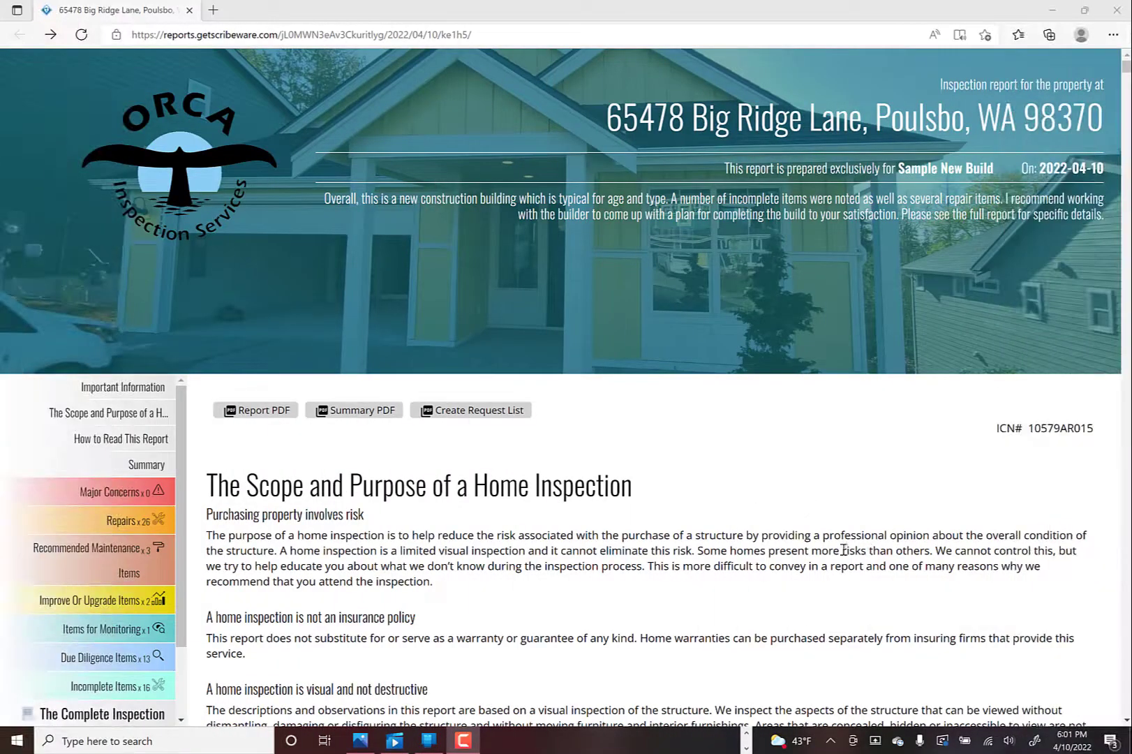
{"action": "mouse_move", "coordinate": [433, 433]}
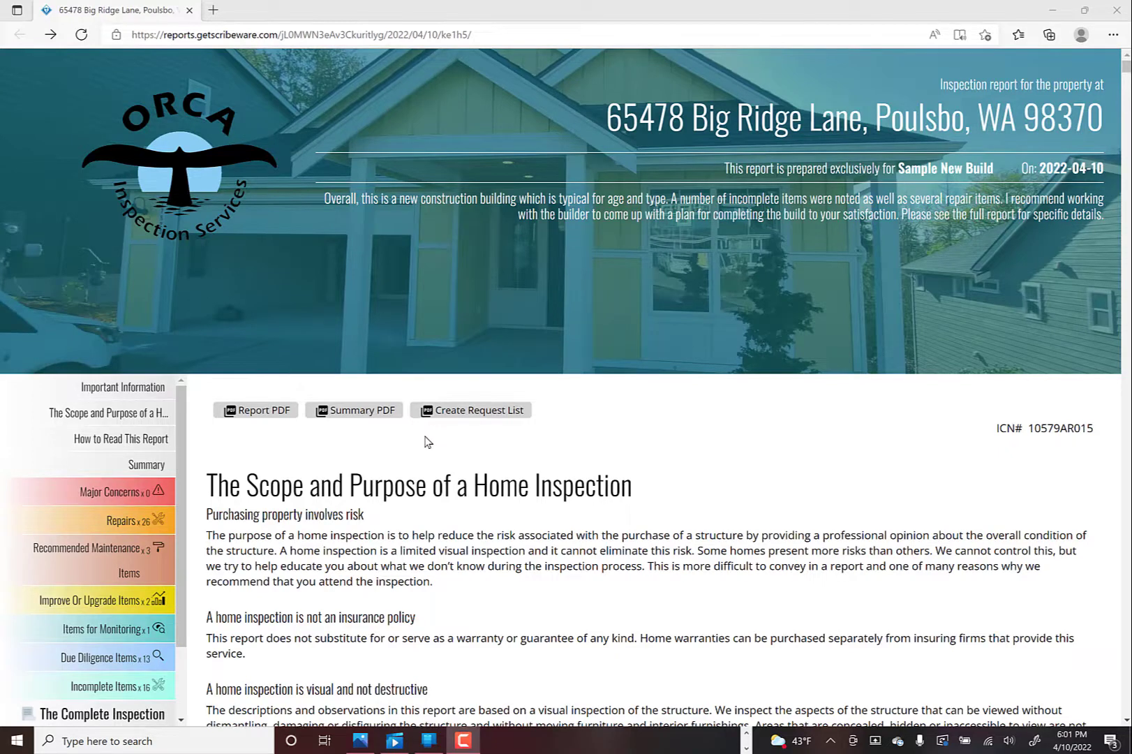
Start a new Request List from the Big Ridge Lane web report
{"action": "left_click", "coordinate": [471, 410]}
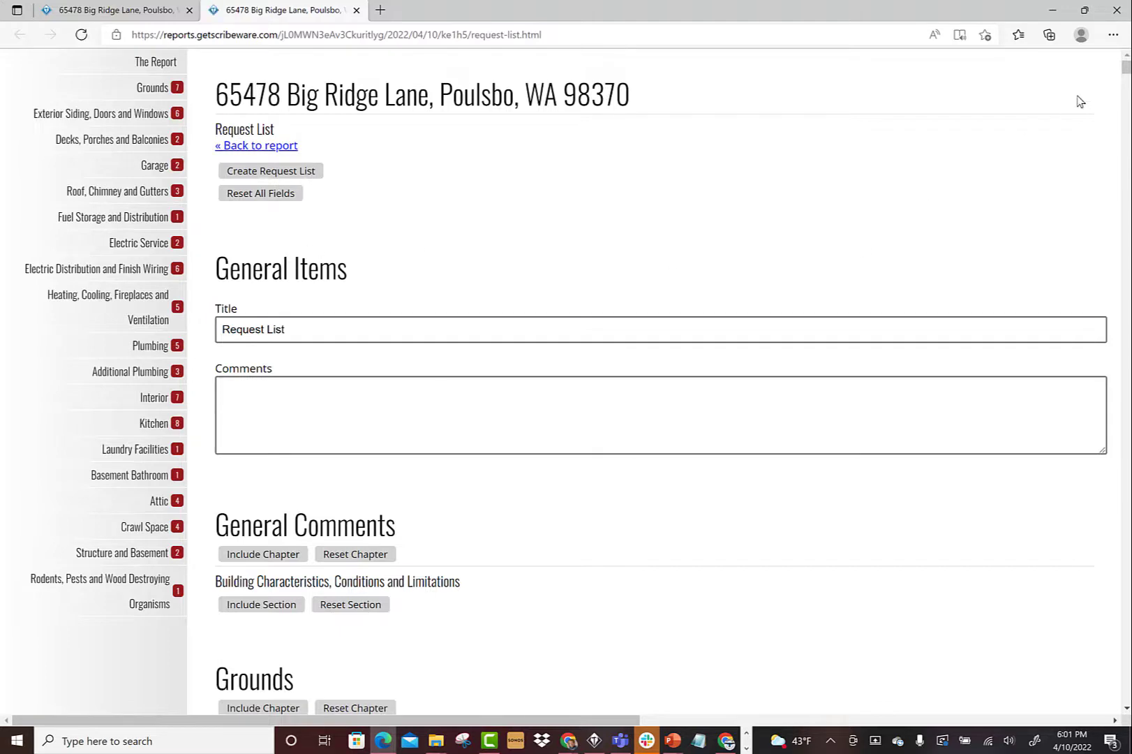
{"action": "mouse_move", "coordinate": [105, 201]}
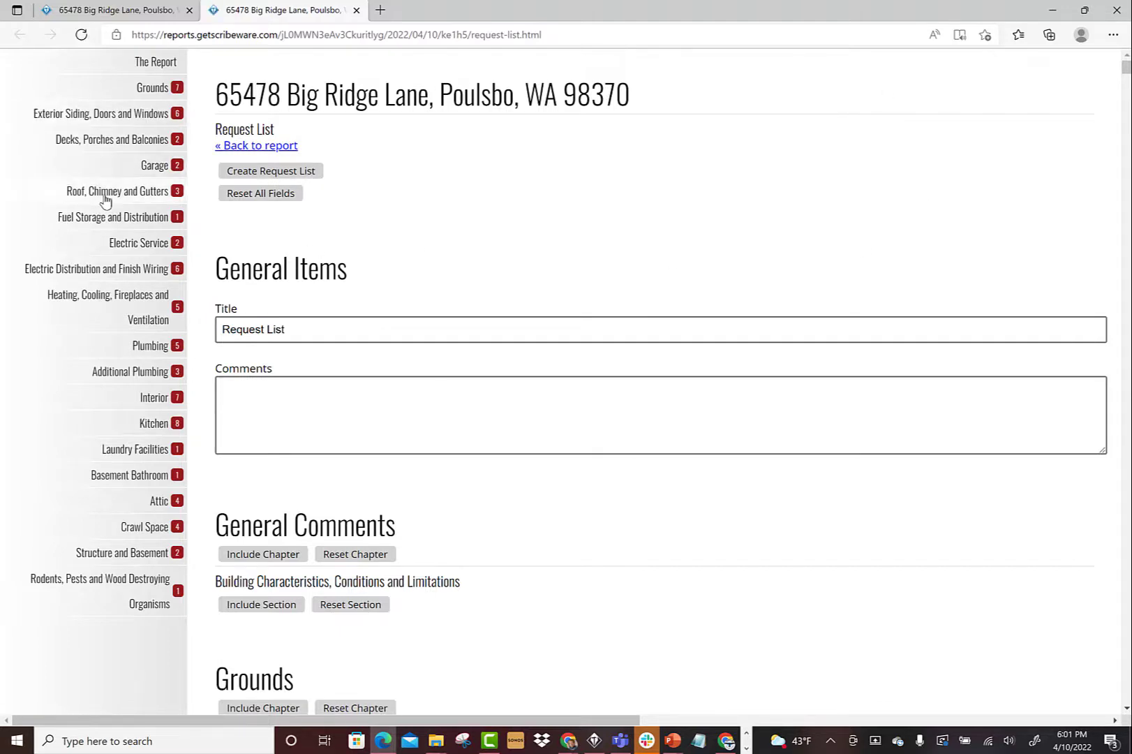
Toggle the RCG-1 roof shingle repair item and its photos, then move to the Exterior Siding chapter
{"action": "left_click", "coordinate": [118, 191]}
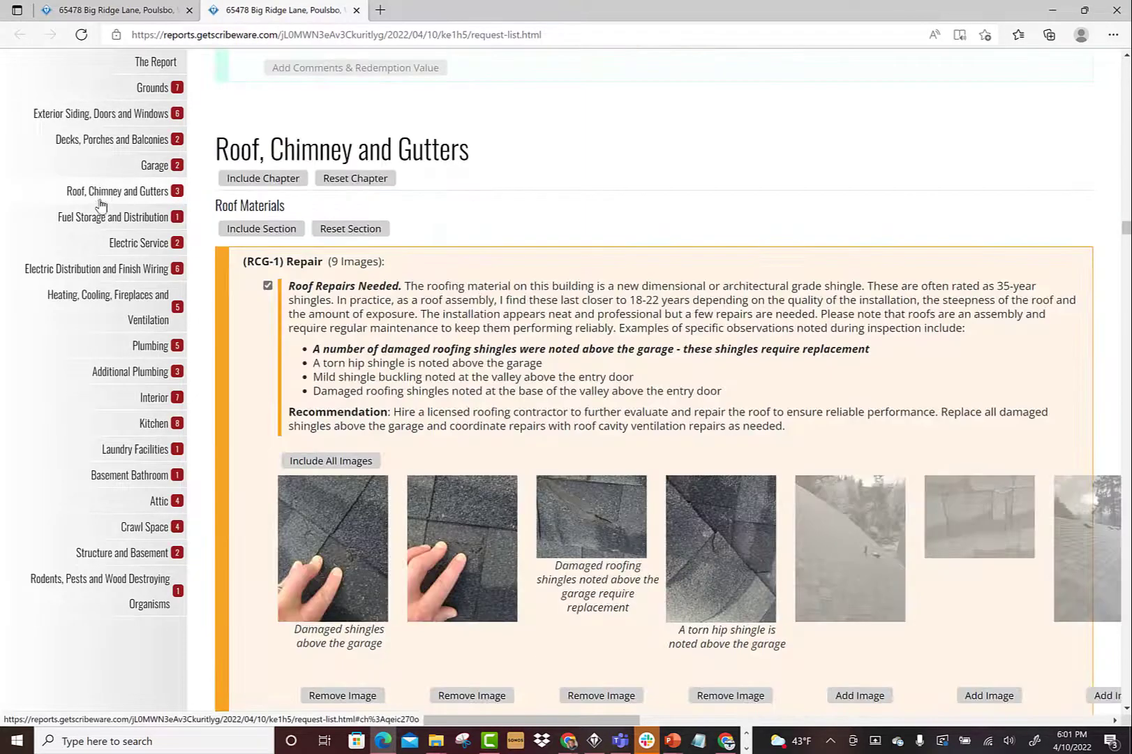
{"action": "left_click", "coordinate": [267, 285]}
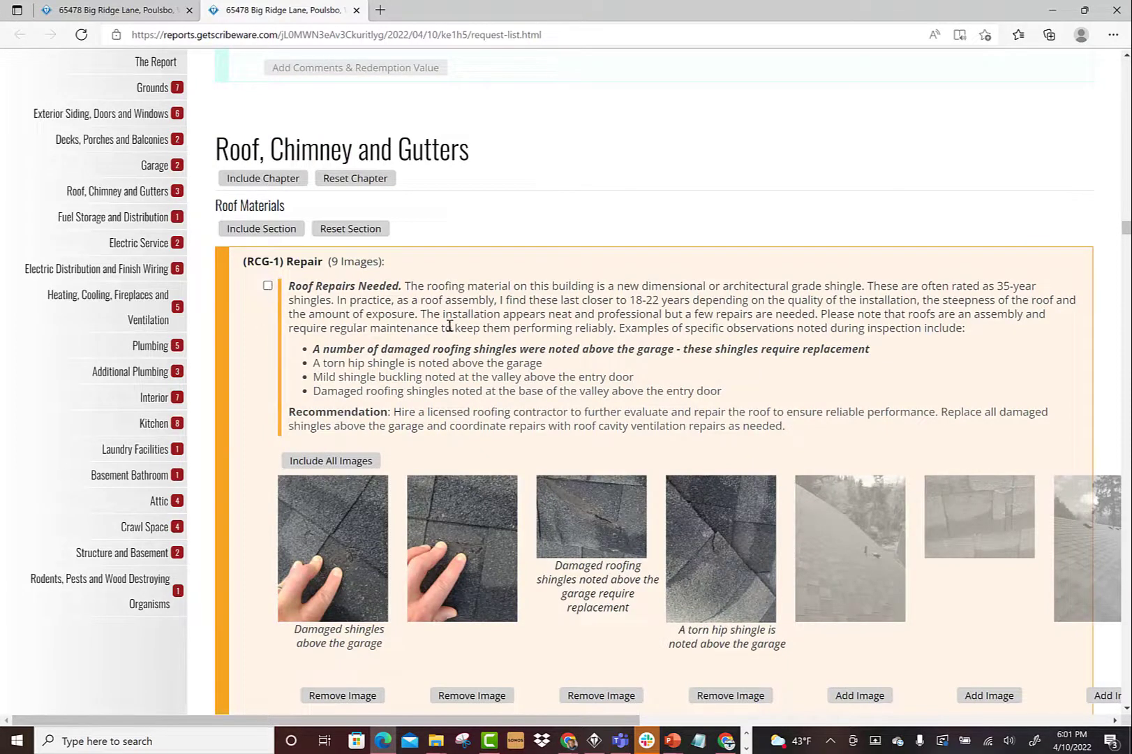
{"action": "left_click", "coordinate": [342, 696]}
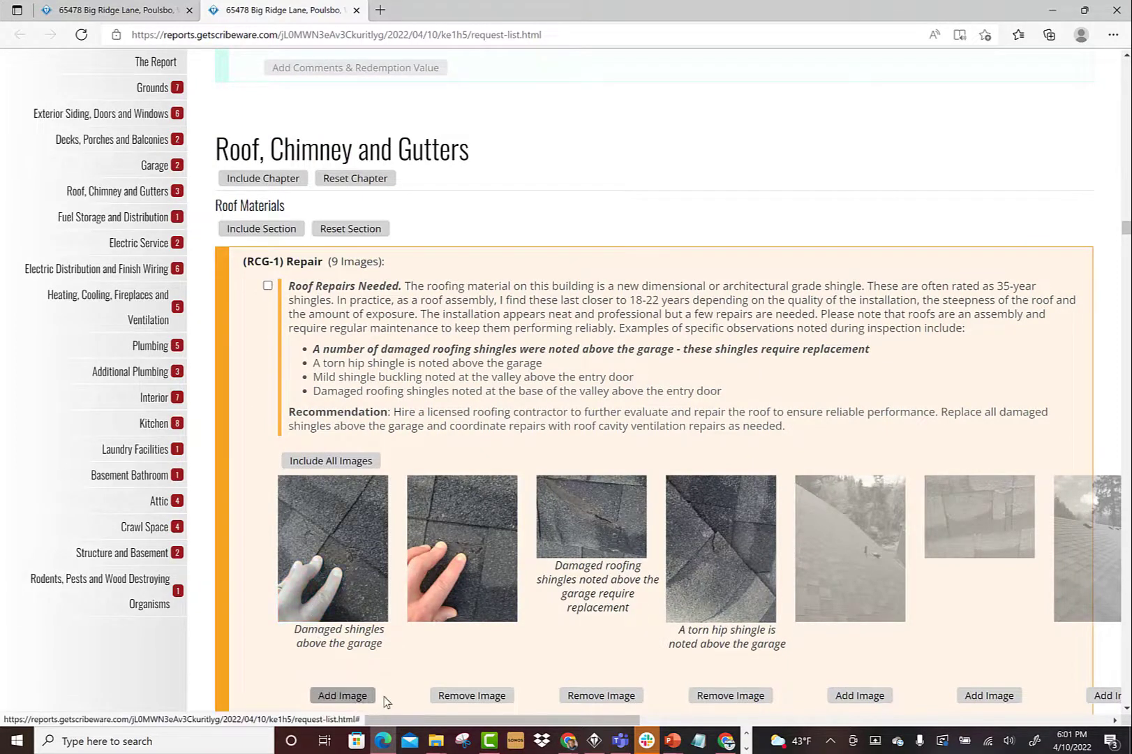
{"action": "left_click", "coordinate": [472, 696]}
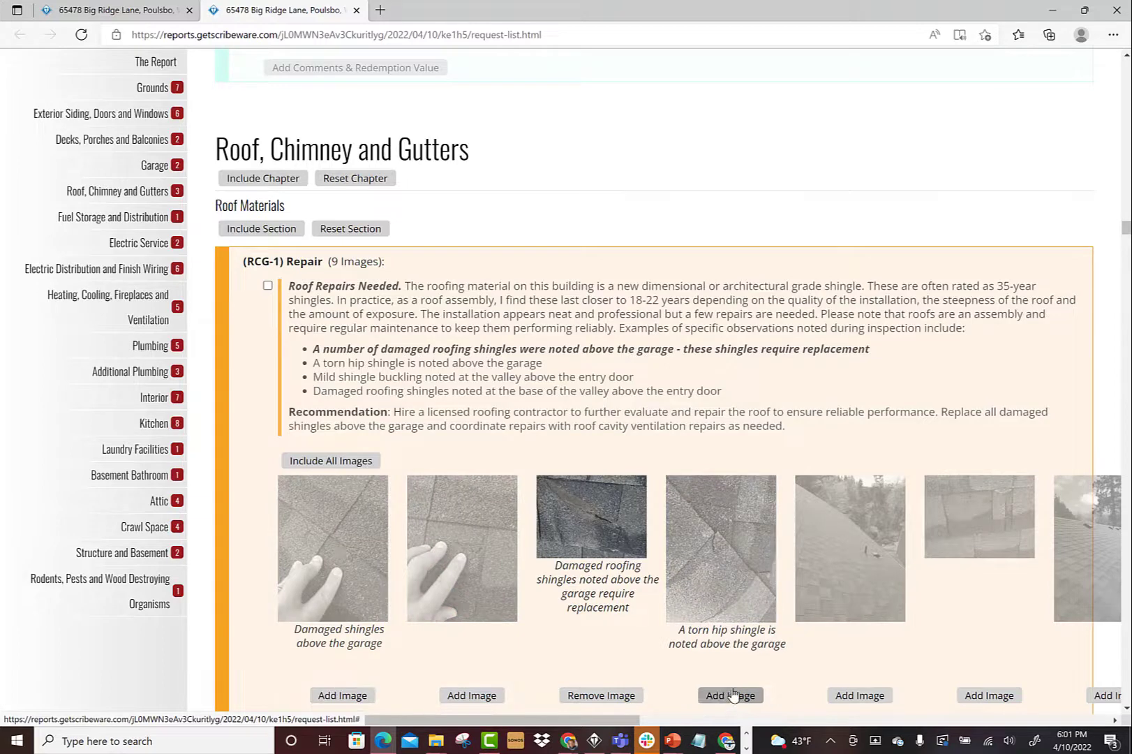
{"action": "left_click", "coordinate": [601, 695]}
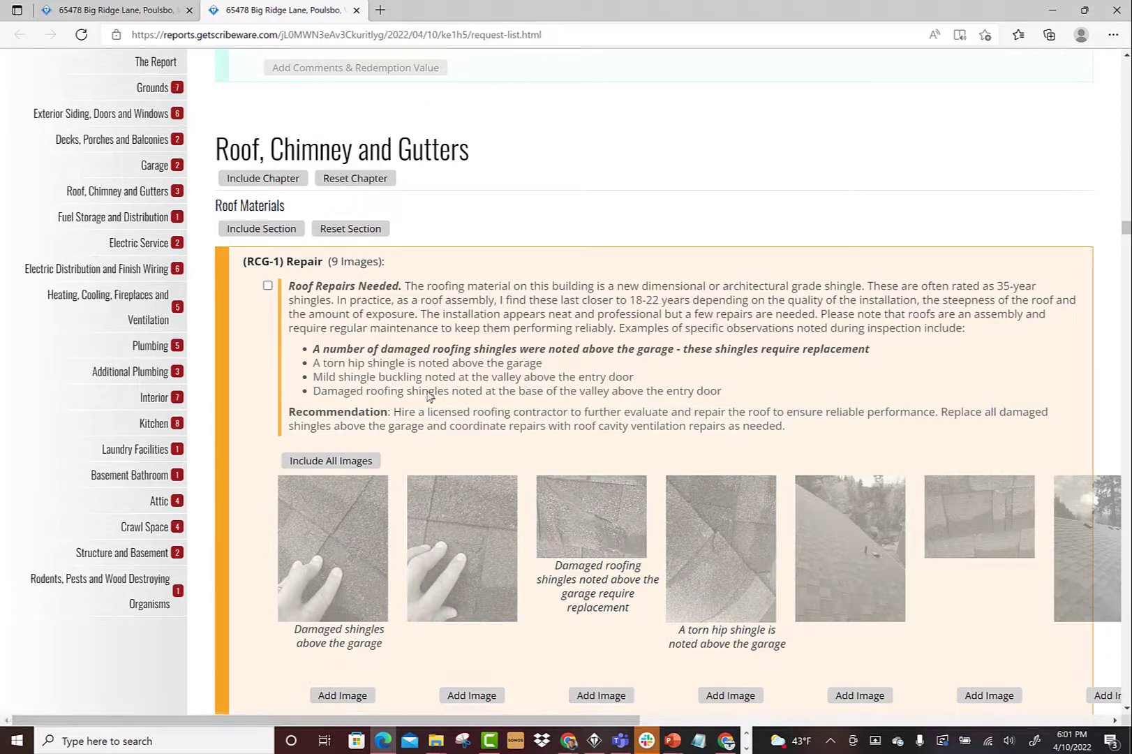
{"action": "left_click", "coordinate": [267, 285]}
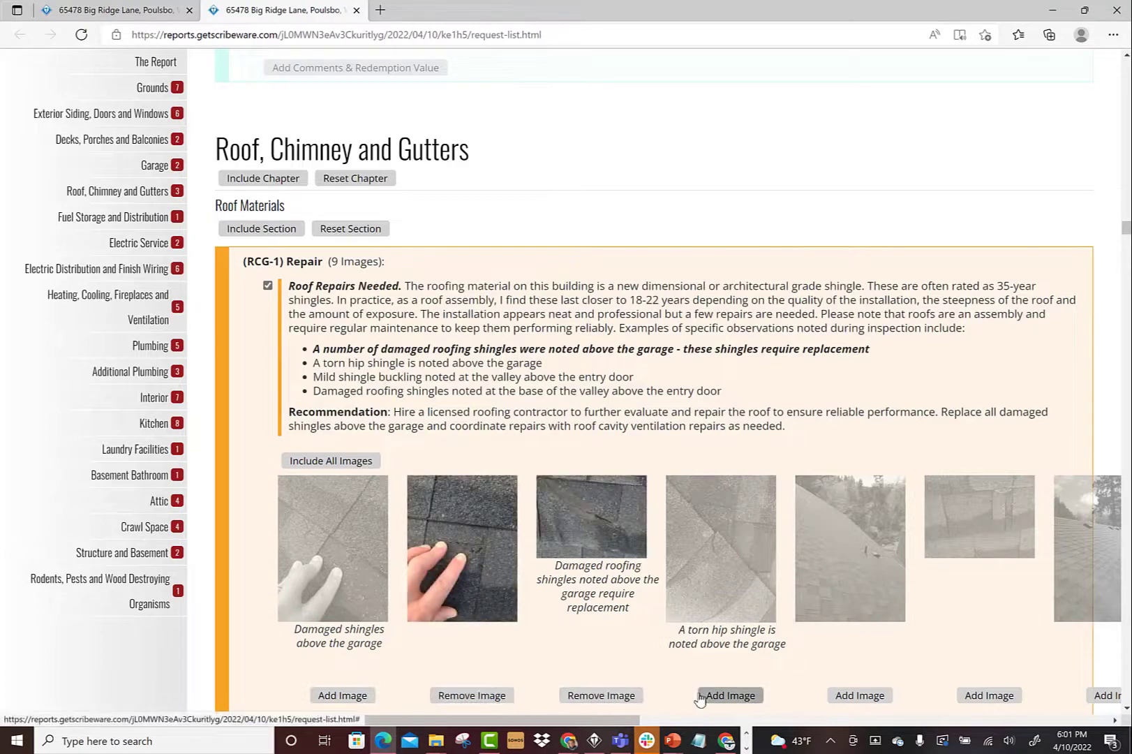
{"action": "left_click", "coordinate": [730, 696]}
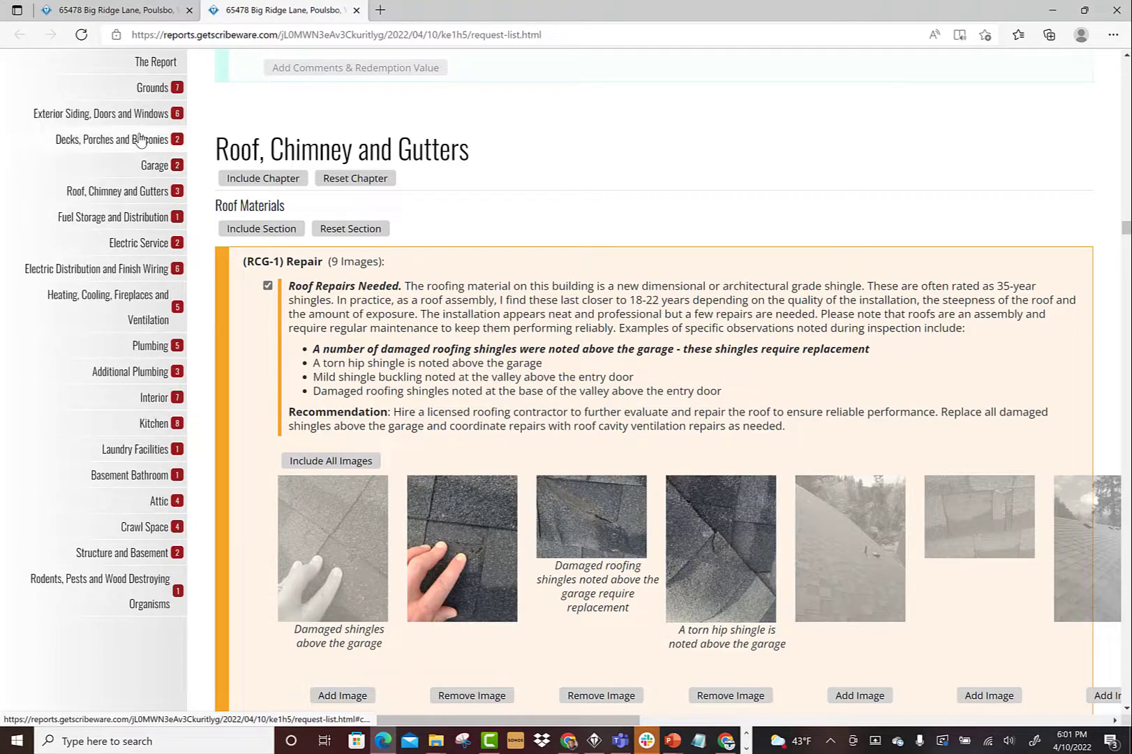
{"action": "left_click", "coordinate": [100, 113]}
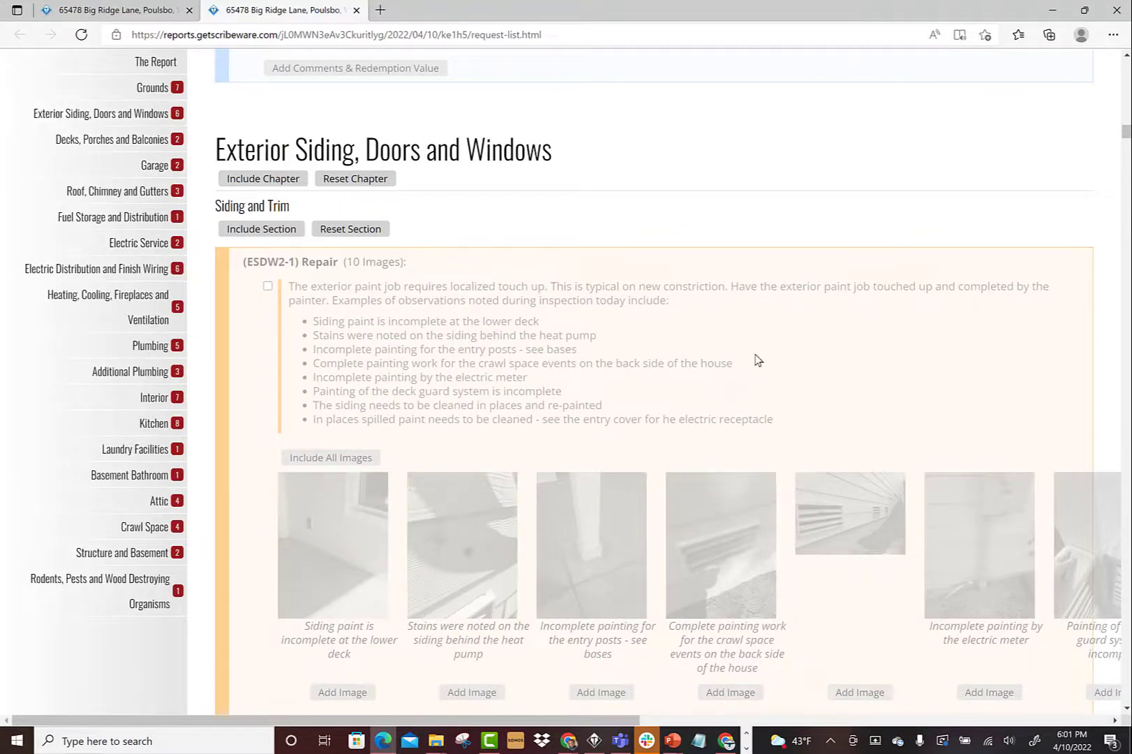
Include ESDW2-1 with three photos, comment 'We would like this corrected' and redemption value 1000.00
{"action": "left_click", "coordinate": [267, 286]}
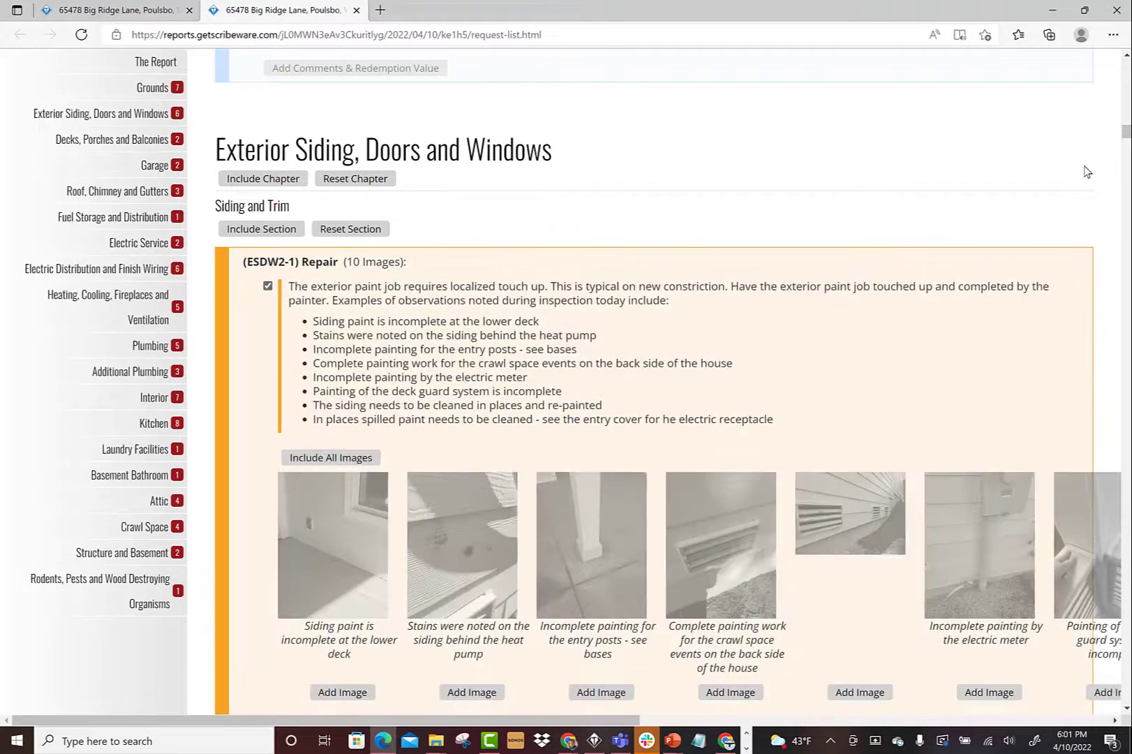
{"action": "scroll", "scroll_direction": "down", "scroll_amount": 3}
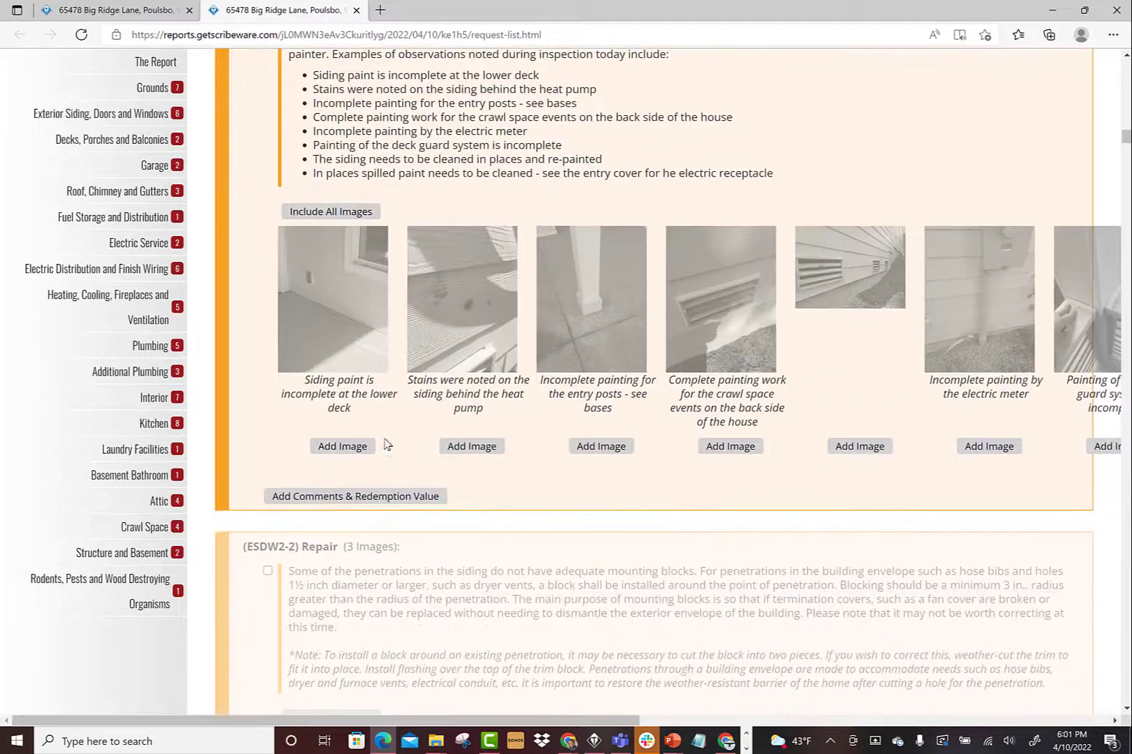
{"action": "left_click", "coordinate": [329, 211]}
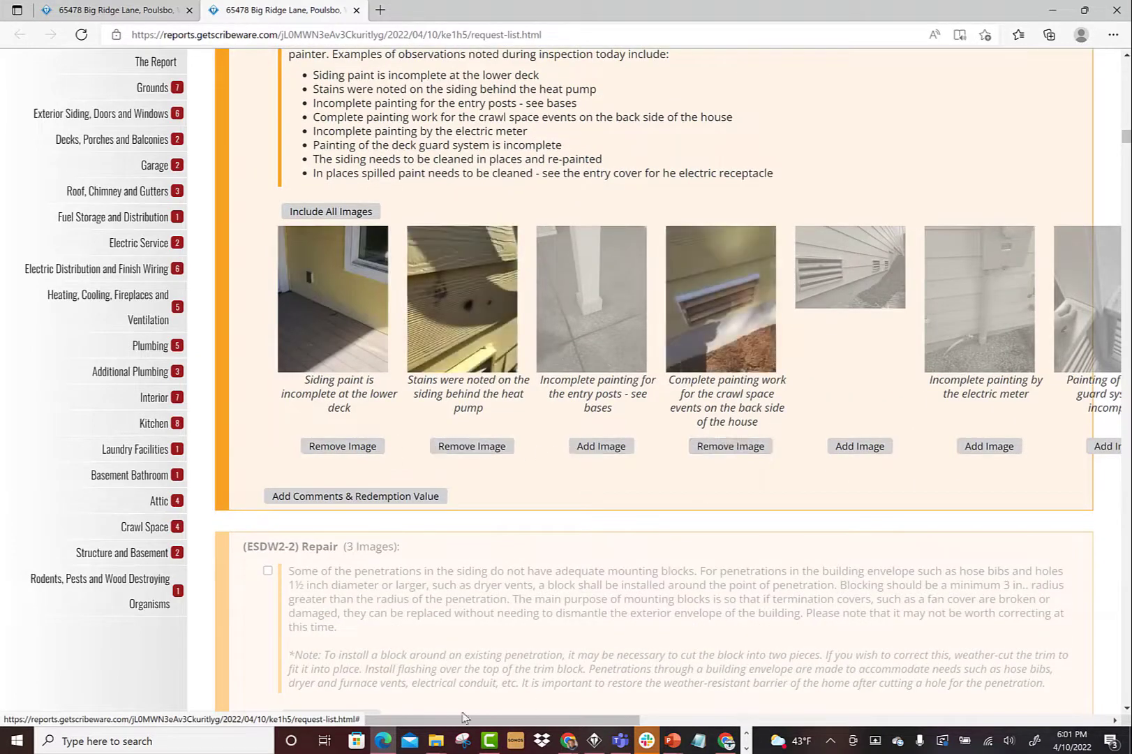
{"action": "left_click", "coordinate": [355, 495]}
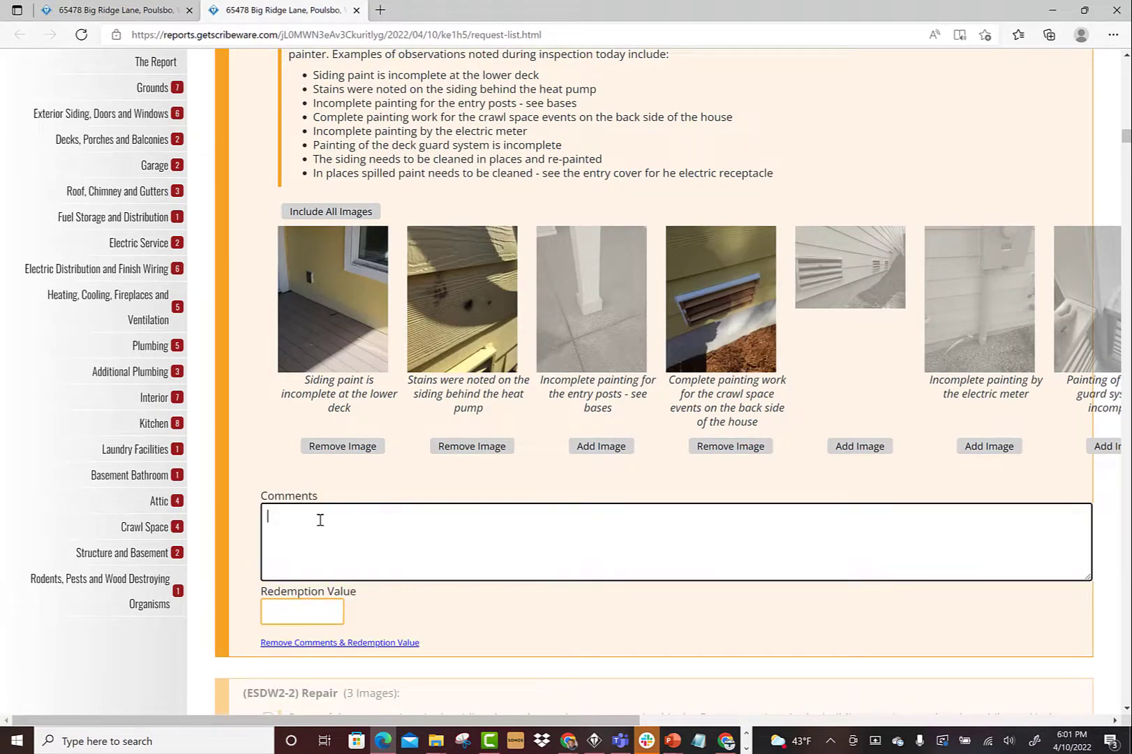
{"action": "type", "text": "We wou"}
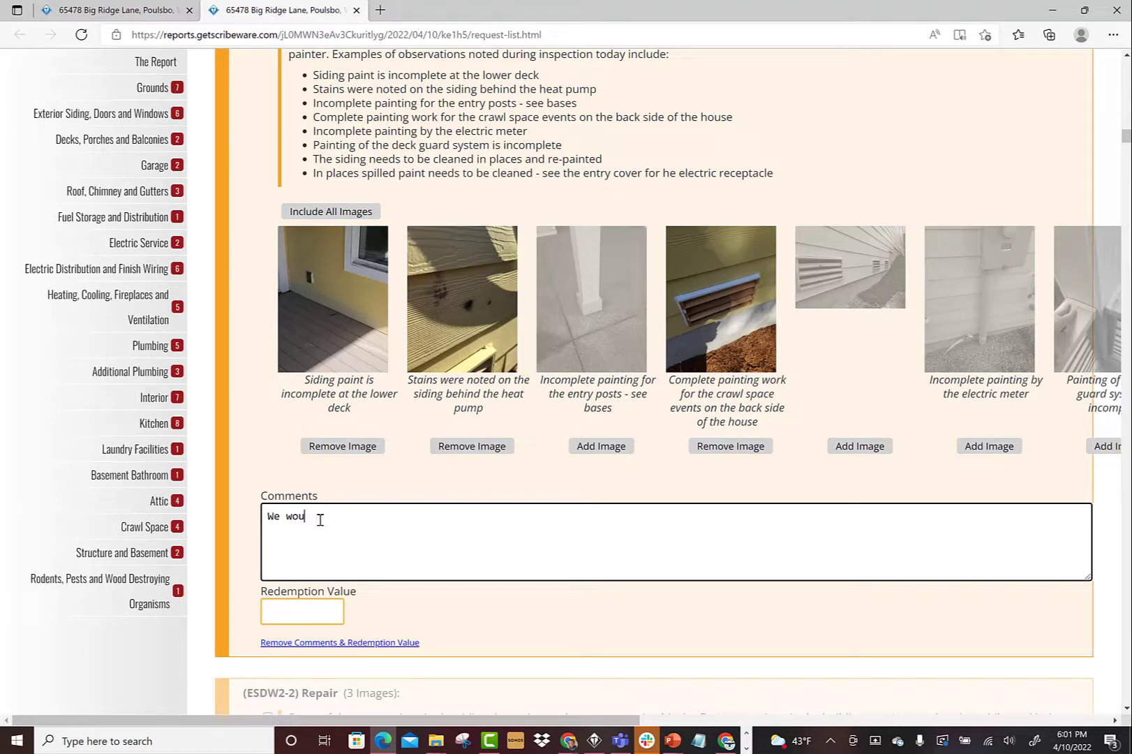
{"action": "type", "text": "ld like this corrected"}
{"action": "left_click", "coordinate": [302, 611]}
{"action": "type", "text": "1"}
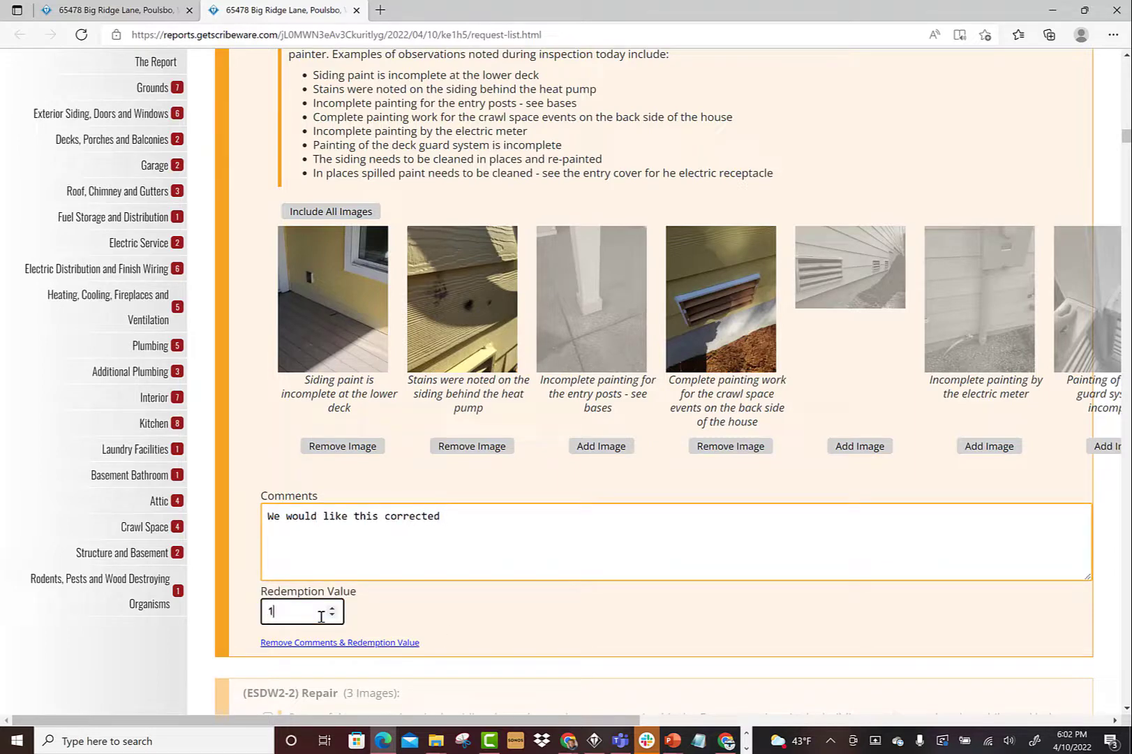
{"action": "type", "text": "000.00"}
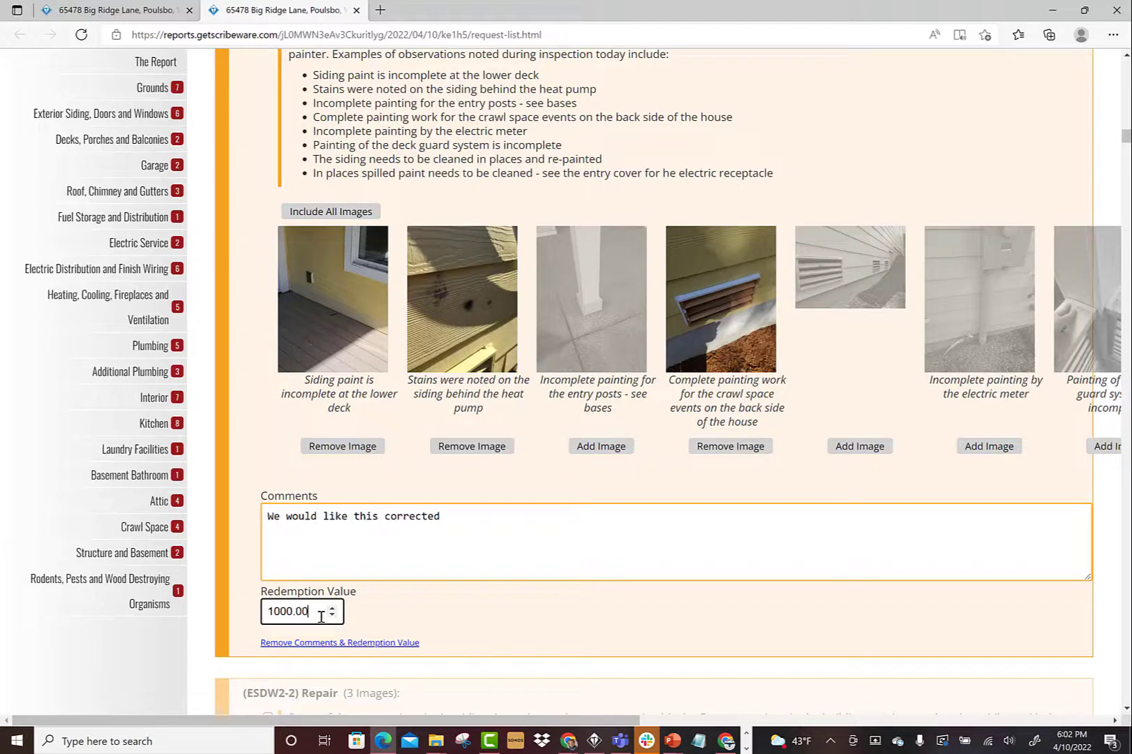
{"action": "mouse_move", "coordinate": [1123, 136]}
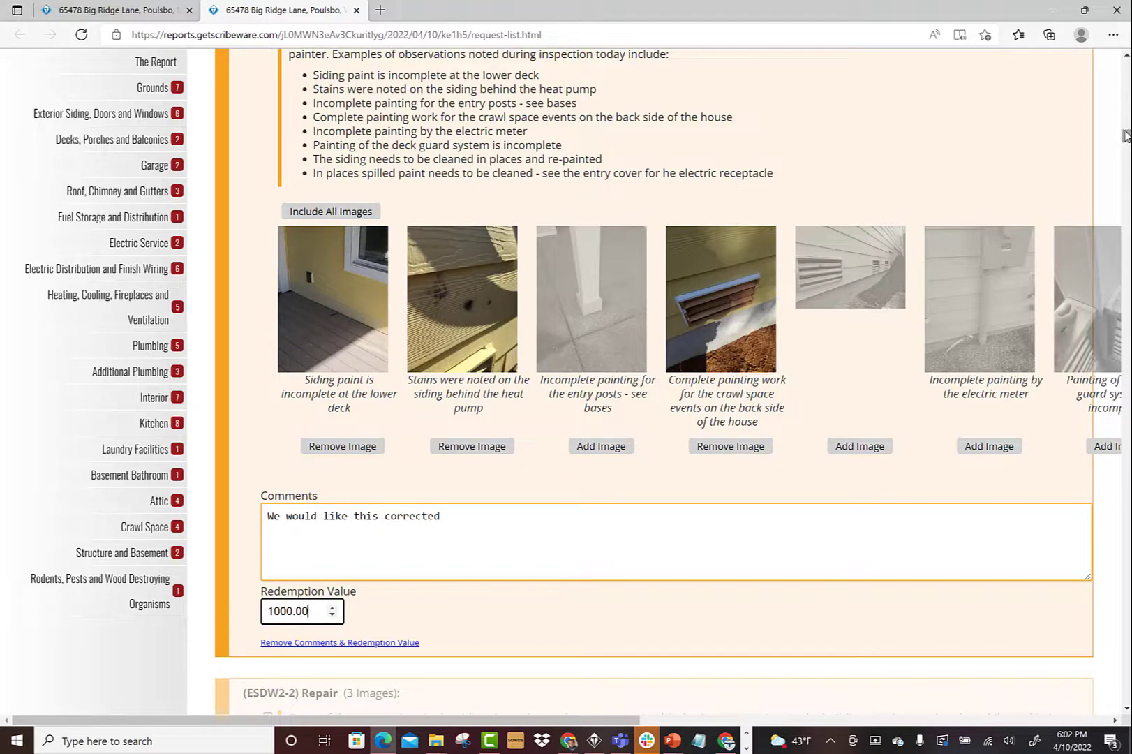
{"action": "scroll", "scroll_direction": "up", "scroll_amount": 3}
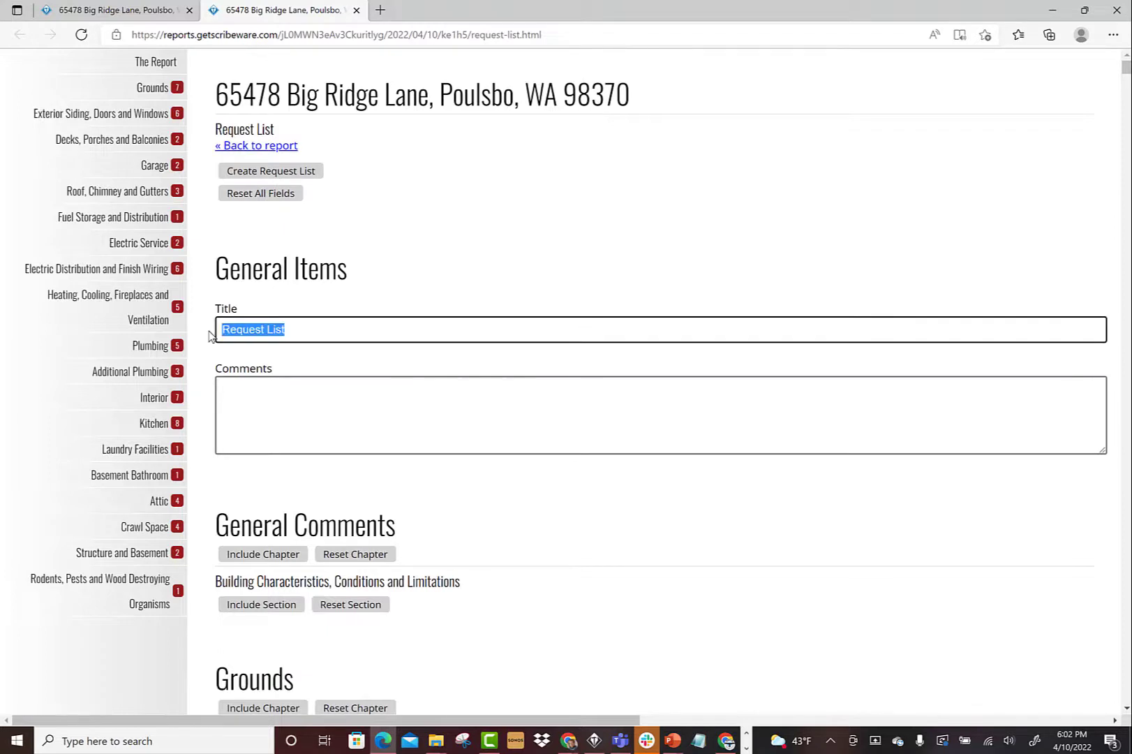
Replace the title 'Request List' with 'Builders Repair List'
{"action": "type", "text": "B"}
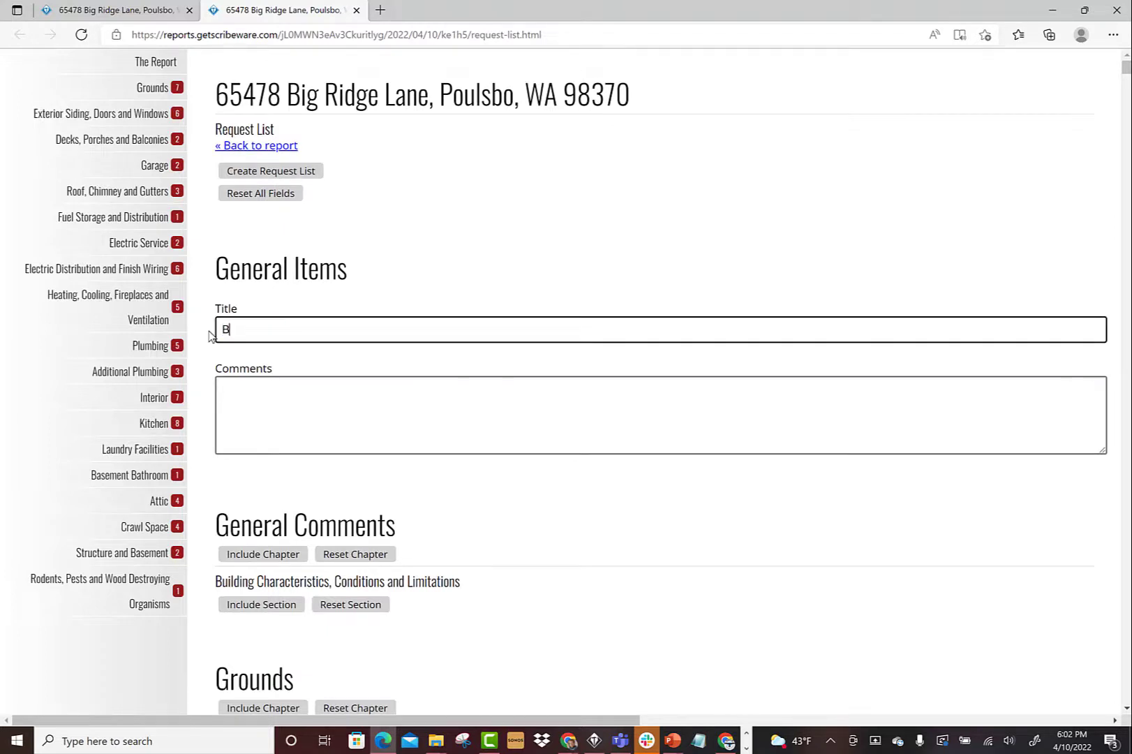
{"action": "type", "text": "uilders"}
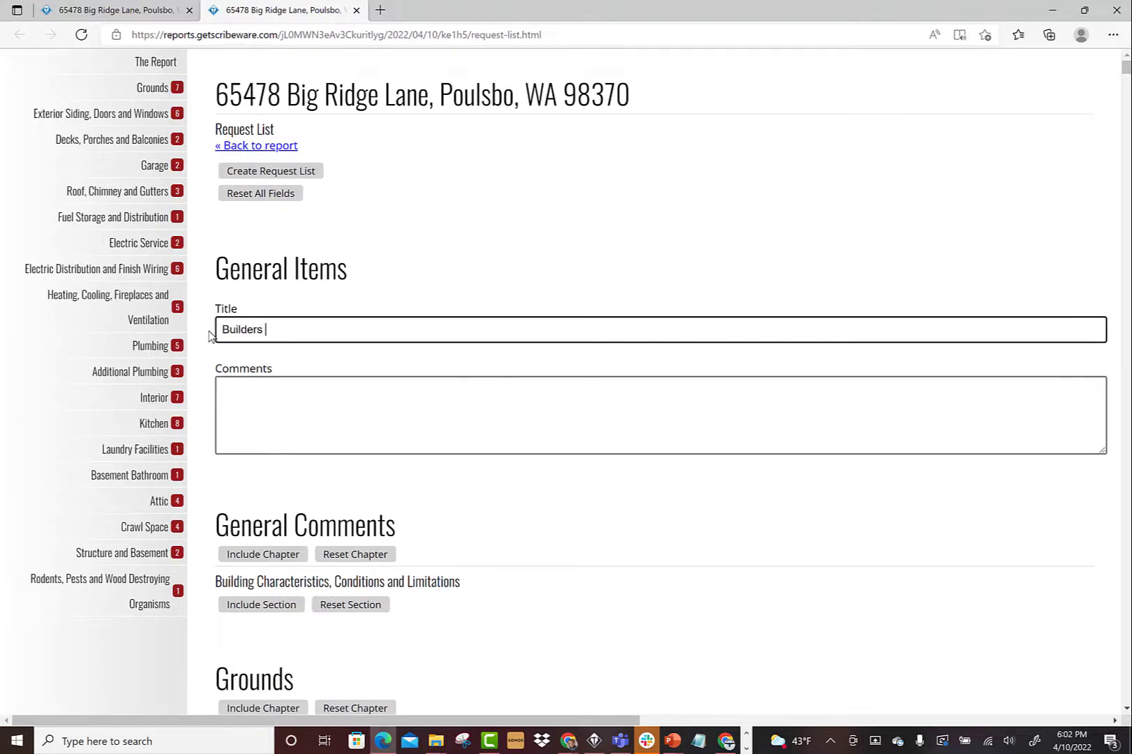
{"action": "type", "text": "Repair List"}
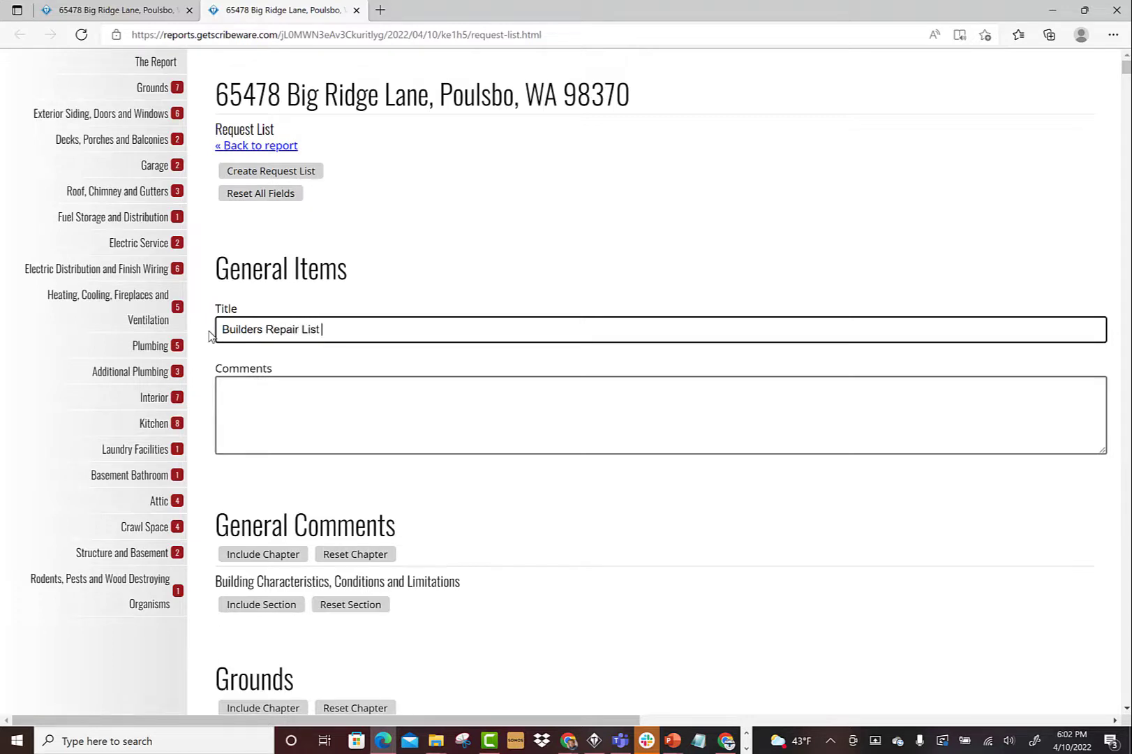
{"action": "mouse_move", "coordinate": [945, 236]}
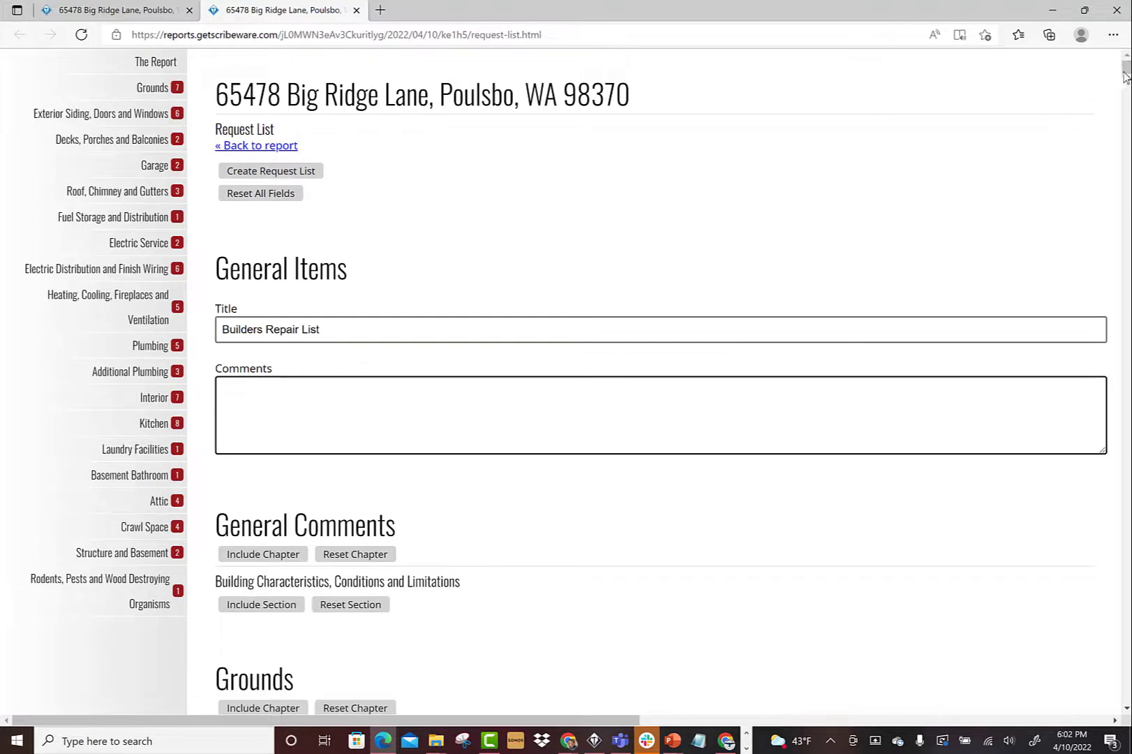
Create the 'Builders Repair List' request list so its inspection-response PDF begins generating
{"action": "scroll", "scroll_direction": "down", "scroll_amount": 3}
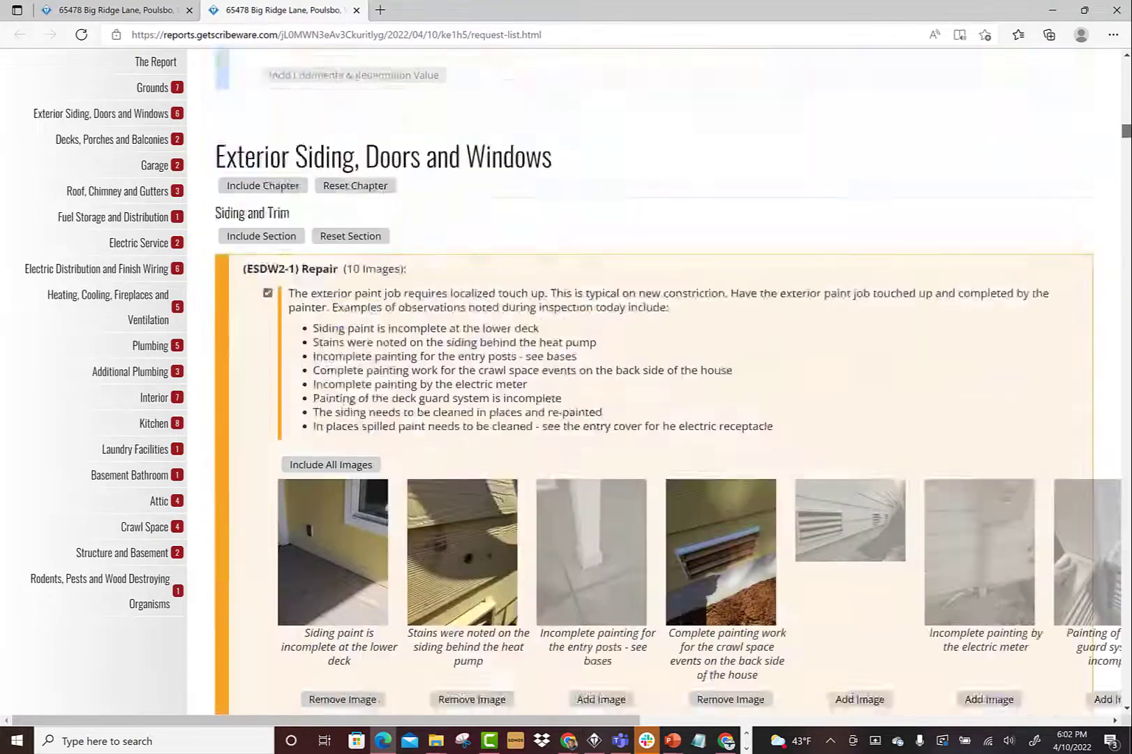
{"action": "scroll", "scroll_direction": "down", "scroll_amount": 3}
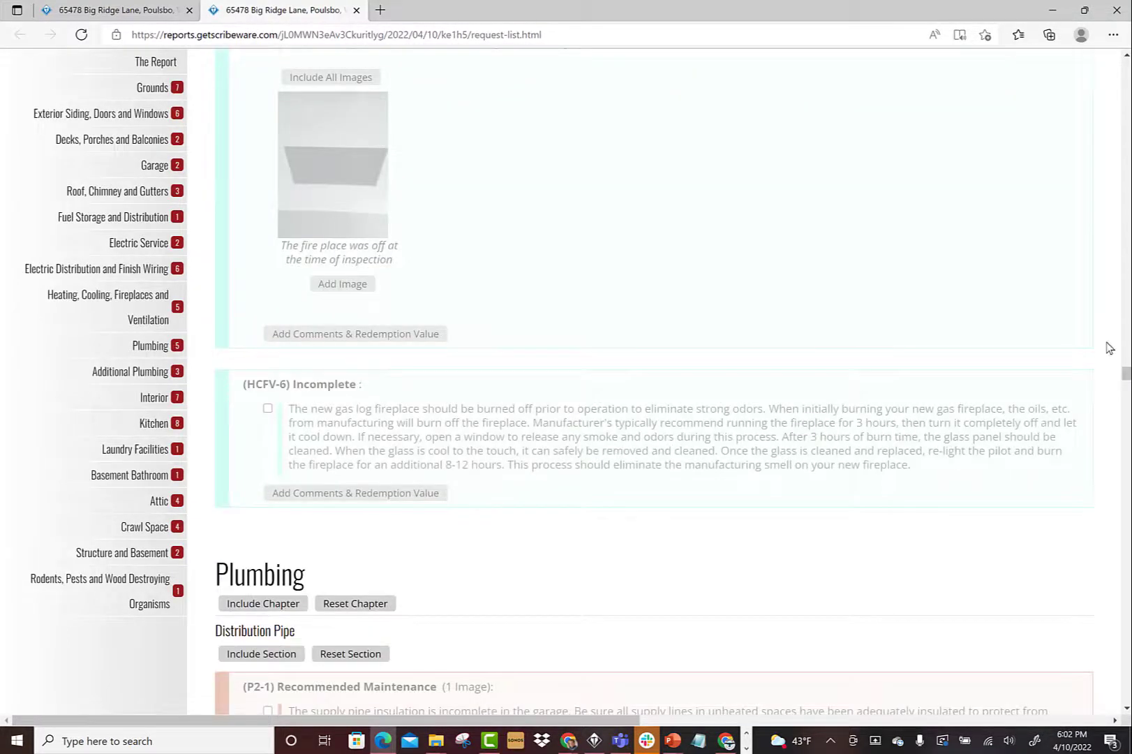
{"action": "scroll", "scroll_direction": "down", "scroll_amount": 3}
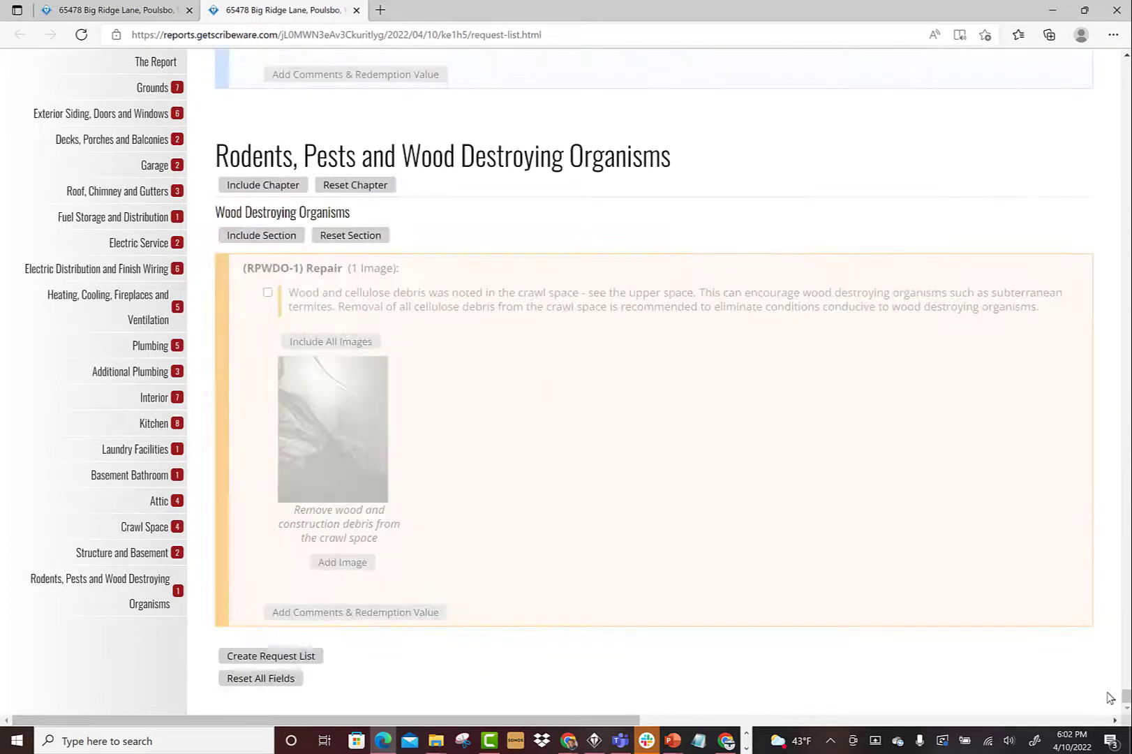
{"action": "left_click", "coordinate": [269, 656]}
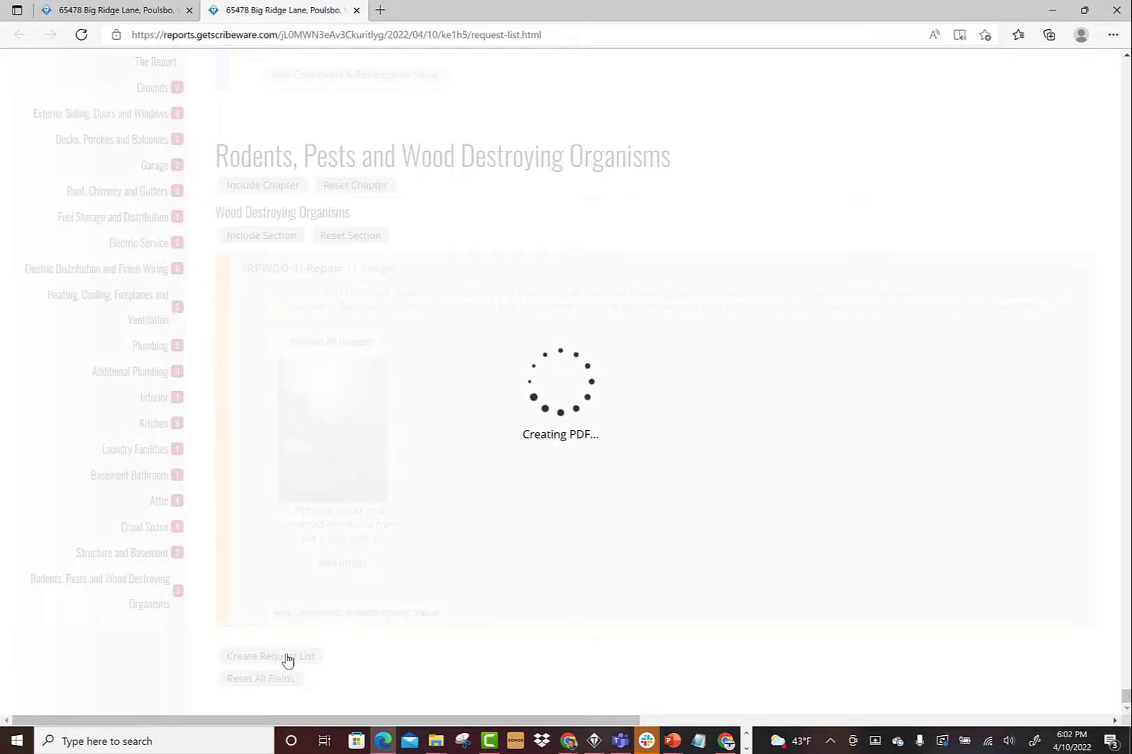
{"action": "left_click", "coordinate": [270, 656]}
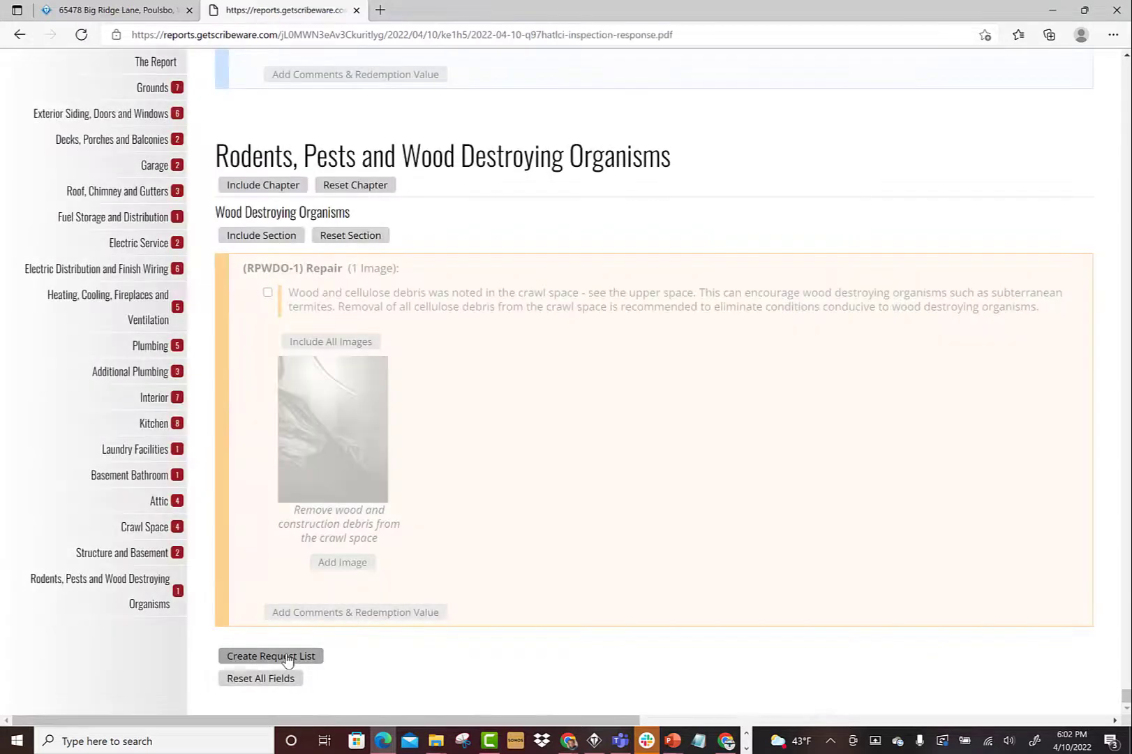
{"action": "left_click", "coordinate": [271, 656]}
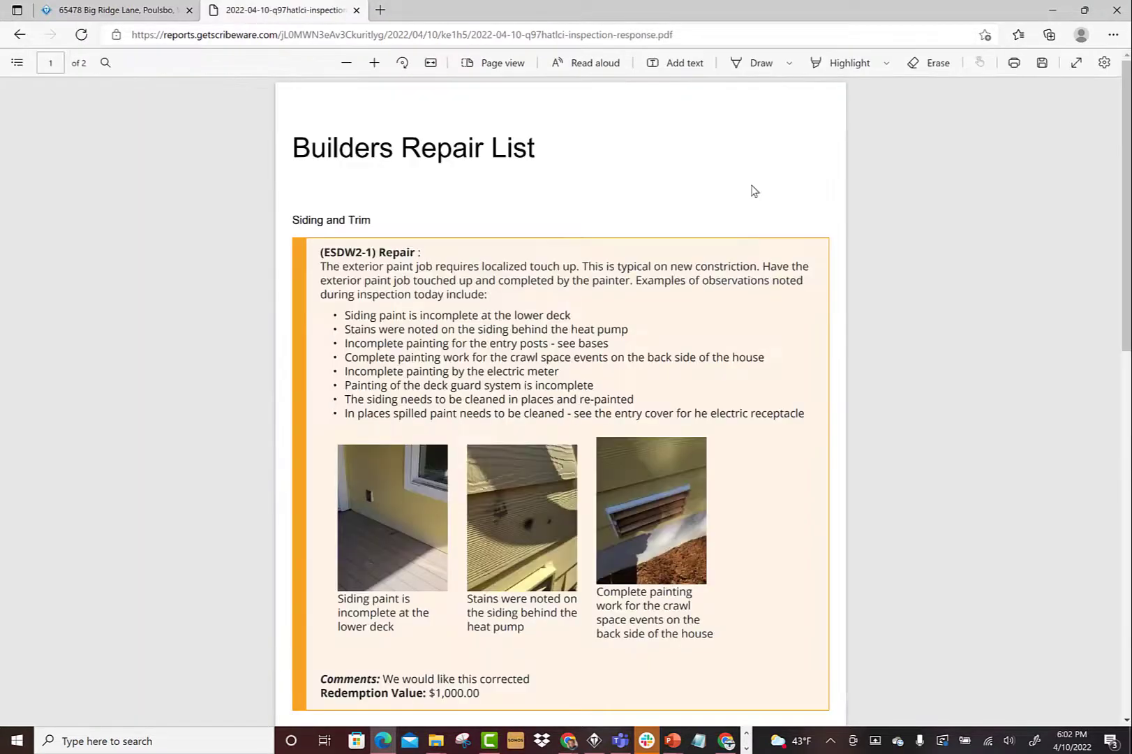
{"action": "scroll", "scroll_direction": "down", "scroll_amount": 3}
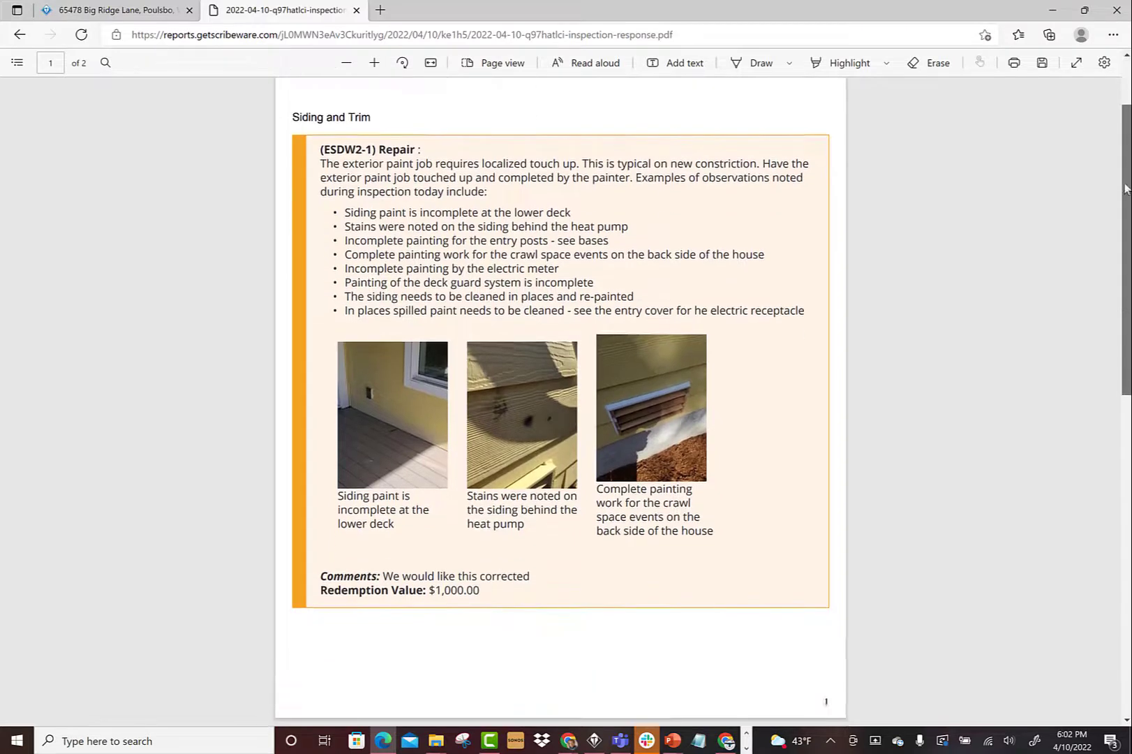
{"action": "scroll", "scroll_direction": "down", "scroll_amount": 3}
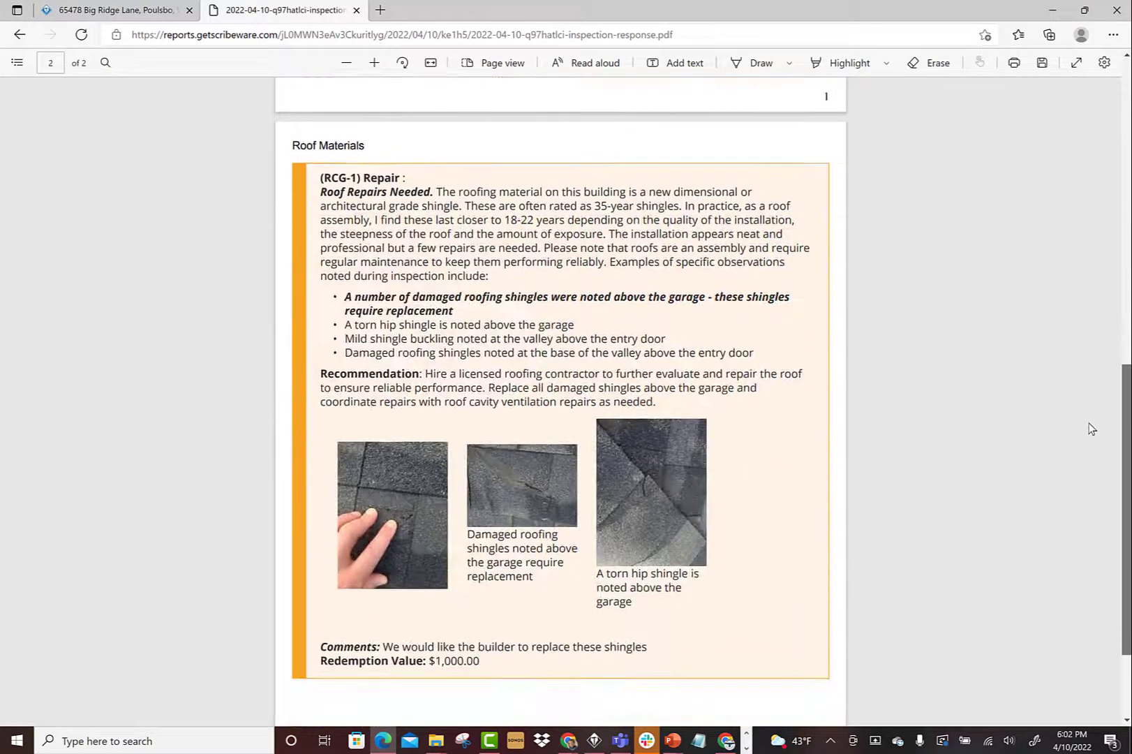
{"action": "scroll", "scroll_direction": "down", "scroll_amount": 3}
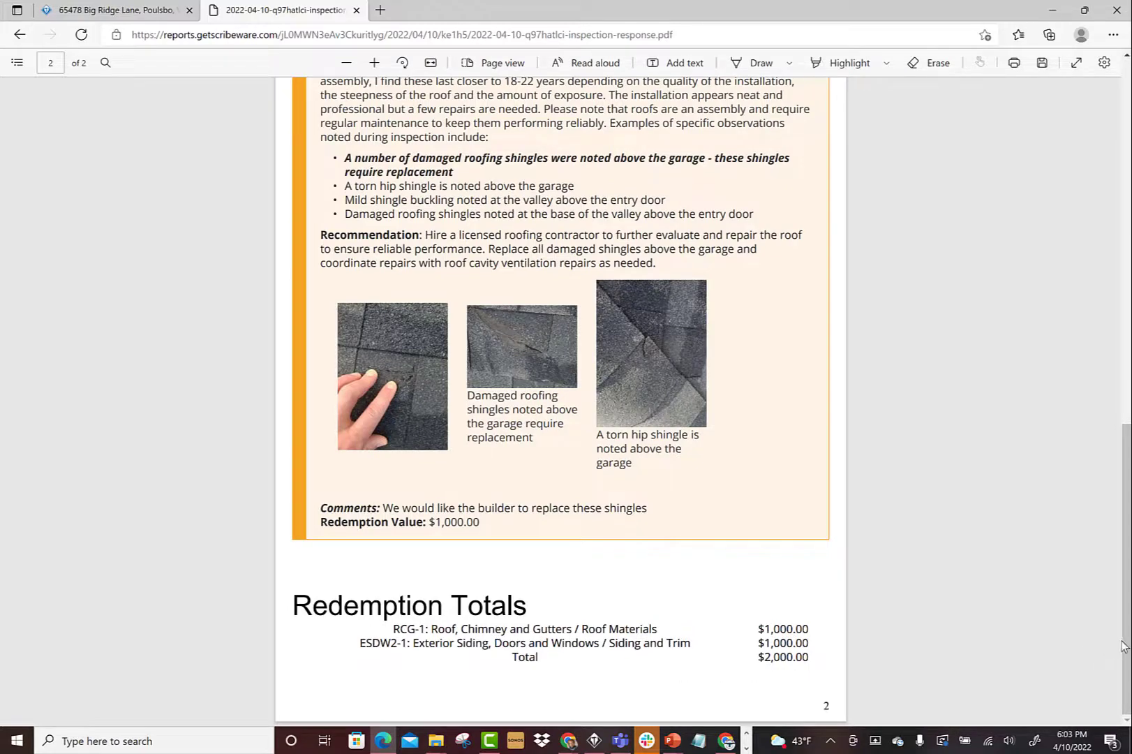
{"action": "scroll", "scroll_direction": "up", "scroll_amount": 3}
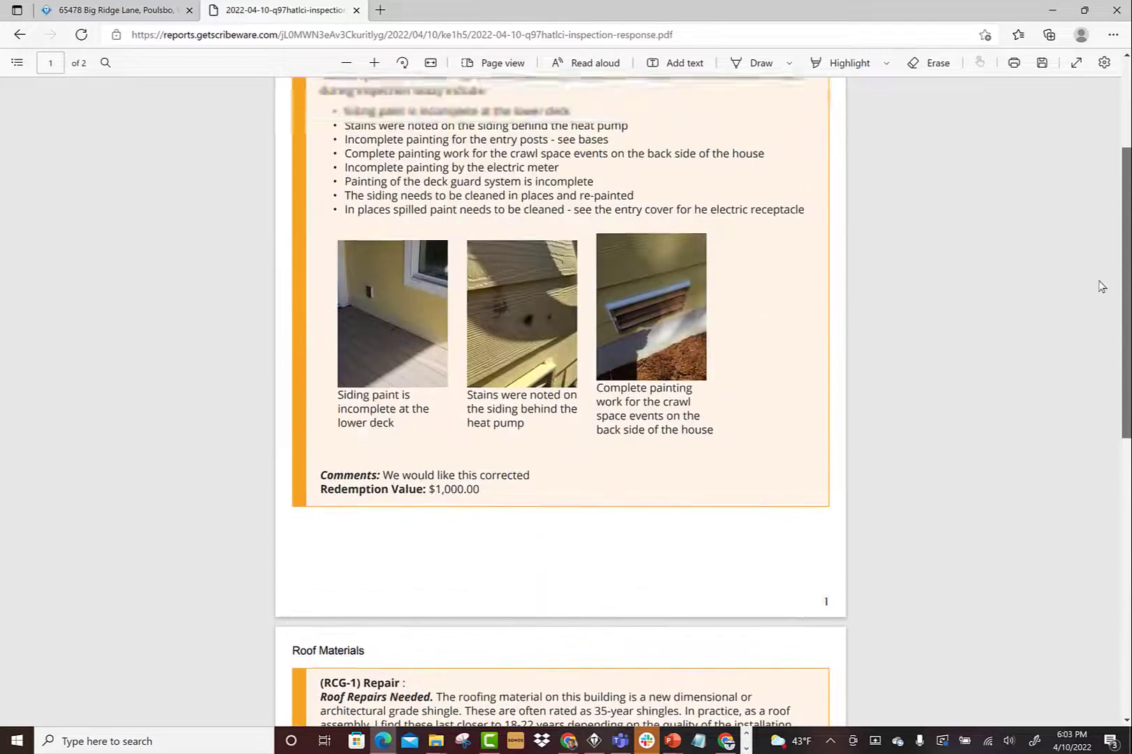
{"action": "scroll", "scroll_direction": "up", "scroll_amount": 3}
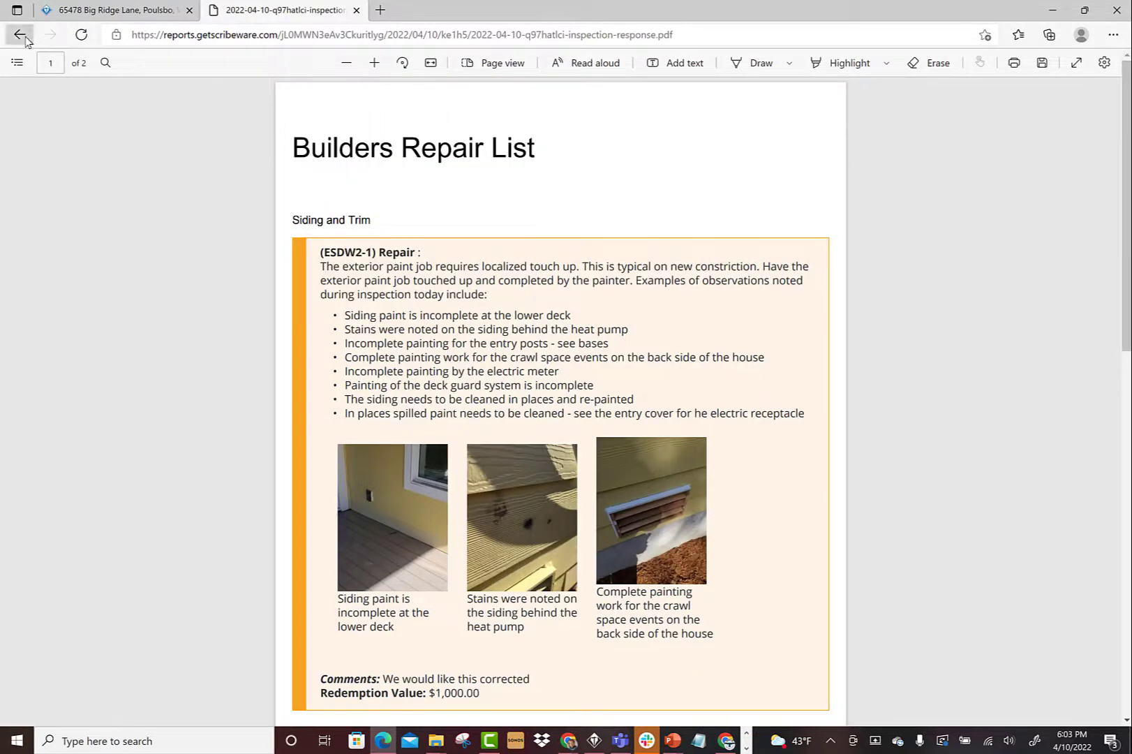
{"action": "left_click", "coordinate": [20, 35]}
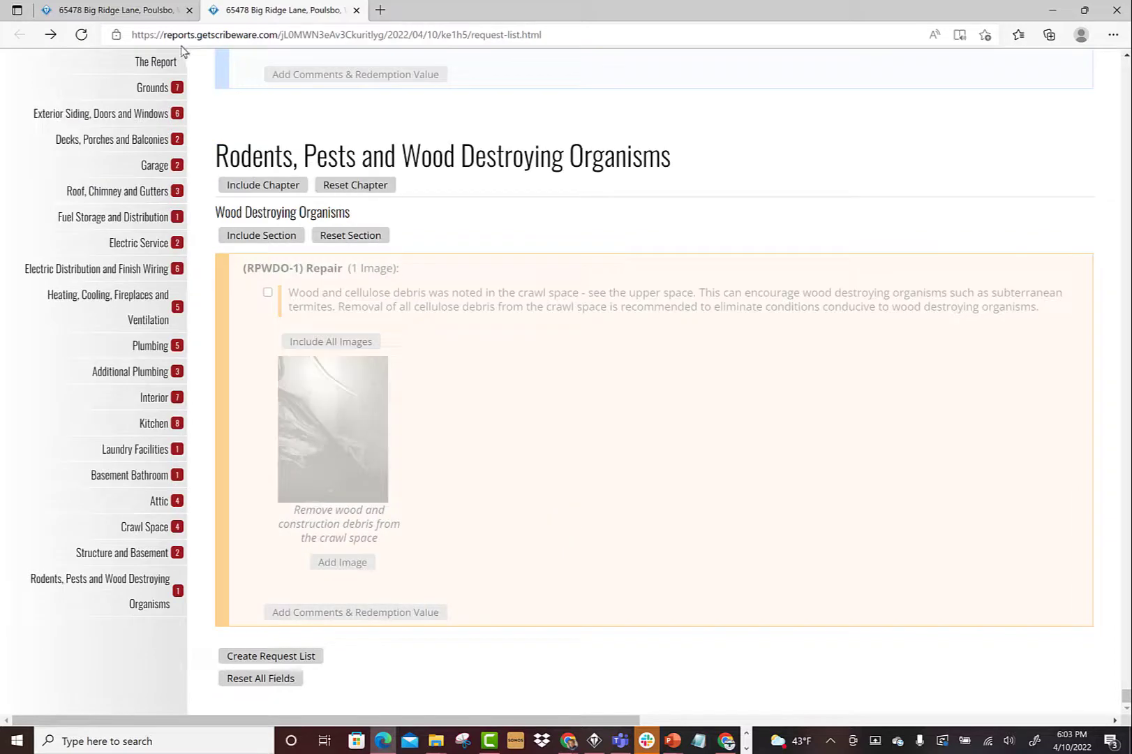